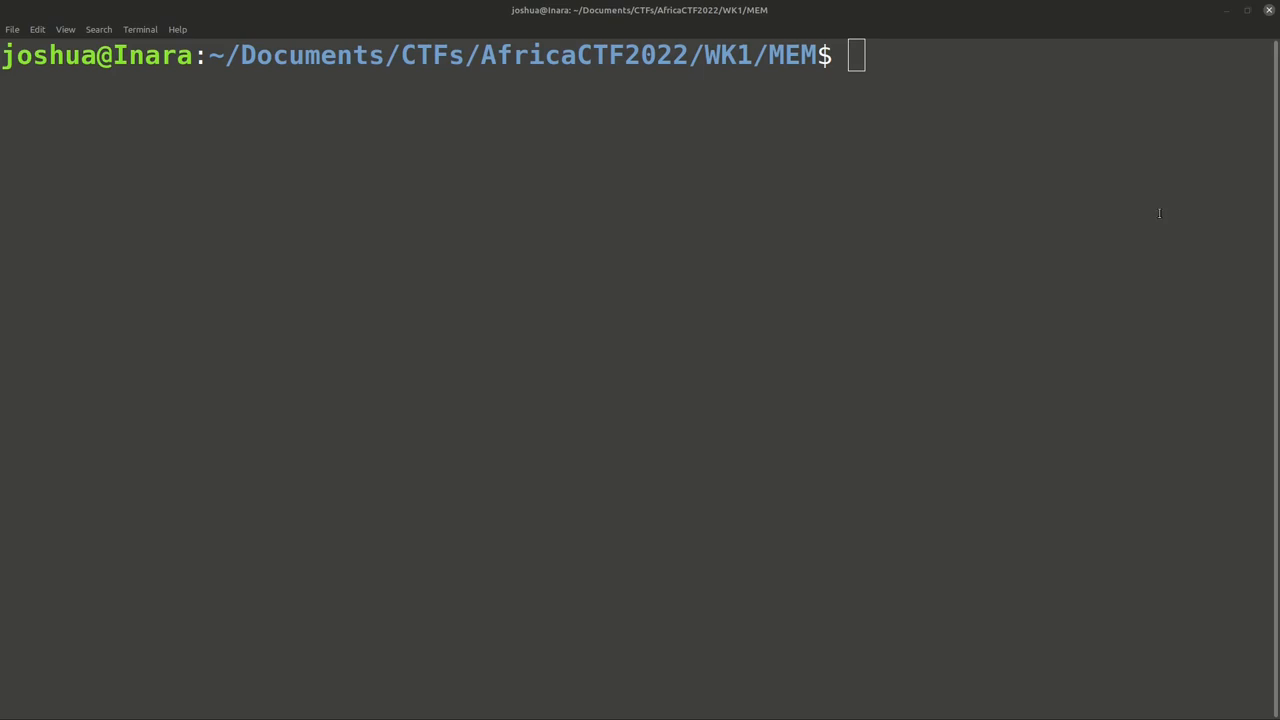
pyautogui.moveTo(1102, 130)
pyautogui.write('ls')
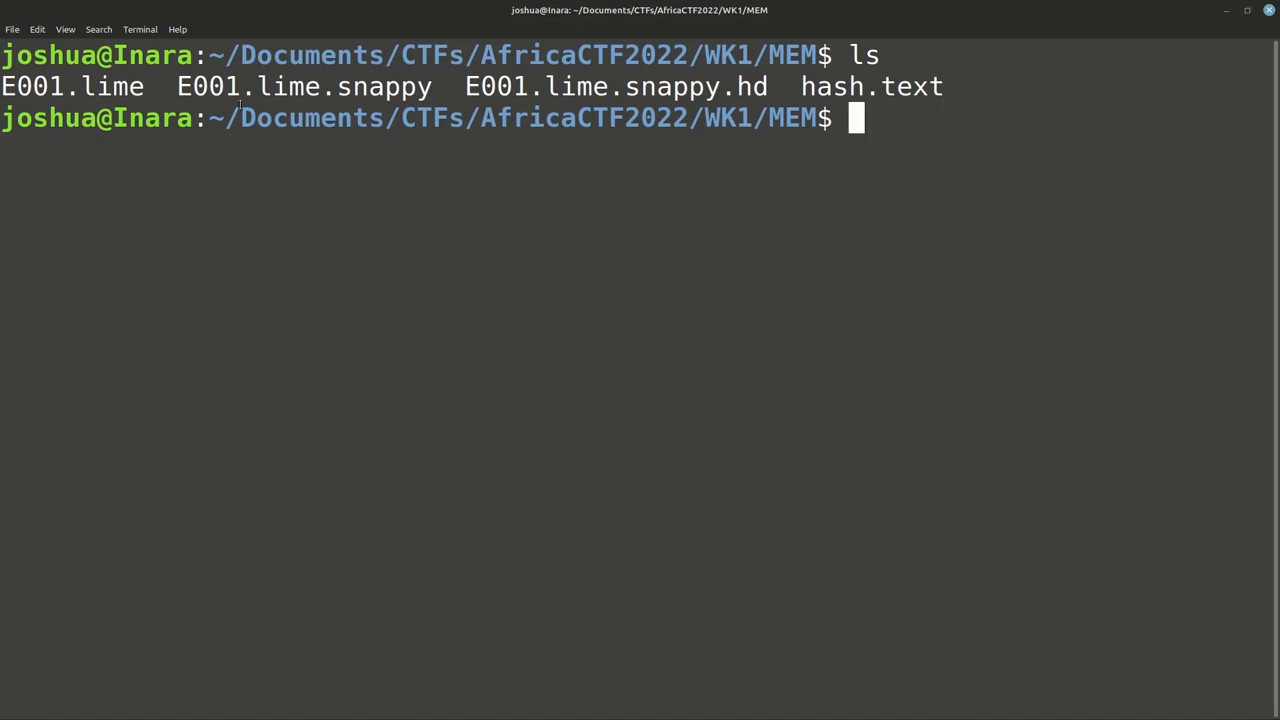
# Step: Highlight file names in the MEM folder listing, including E001.lime and hash.text
pyautogui.doubleClick(72, 86)
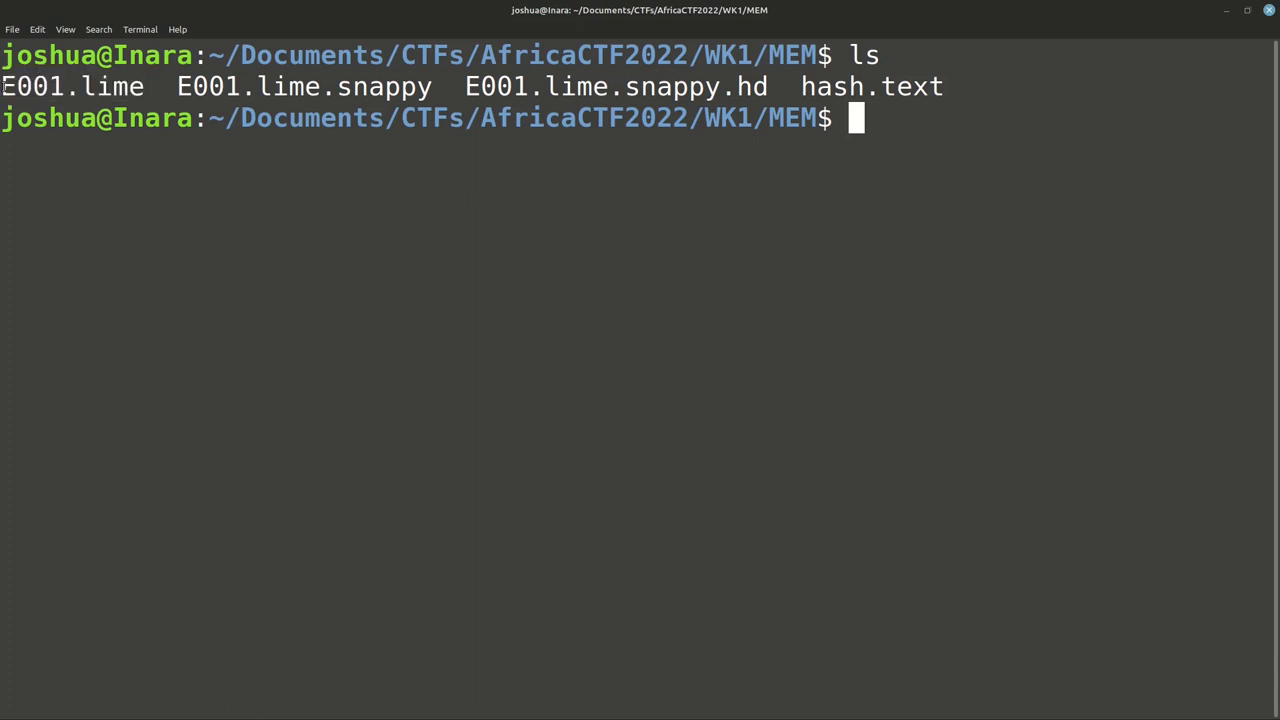
pyautogui.doubleClick(304, 86)
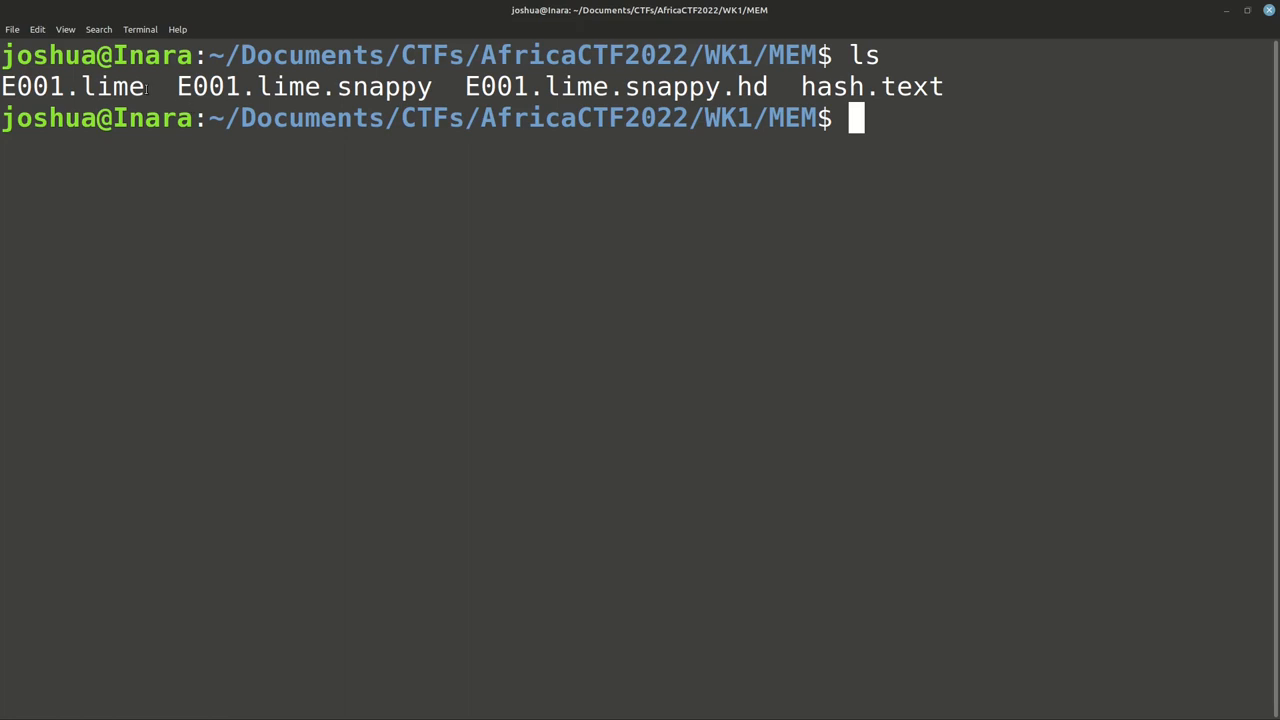
pyautogui.doubleClick(70, 86)
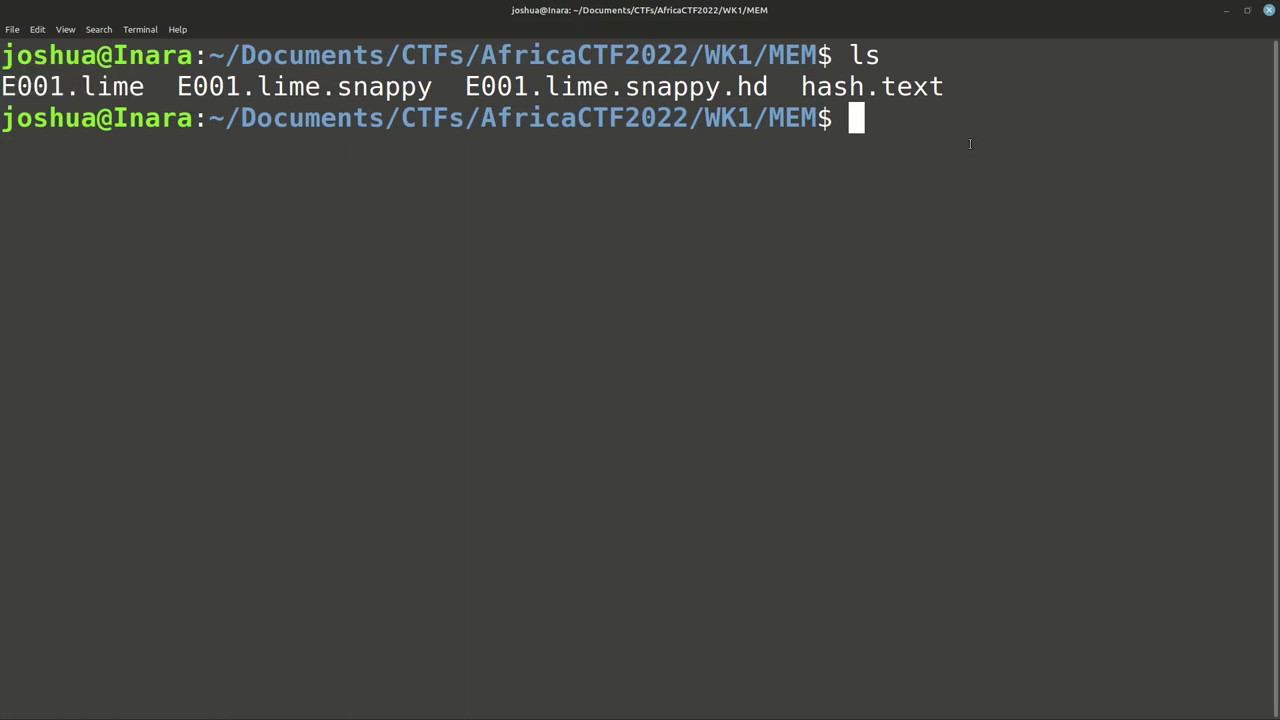
pyautogui.write('cat')
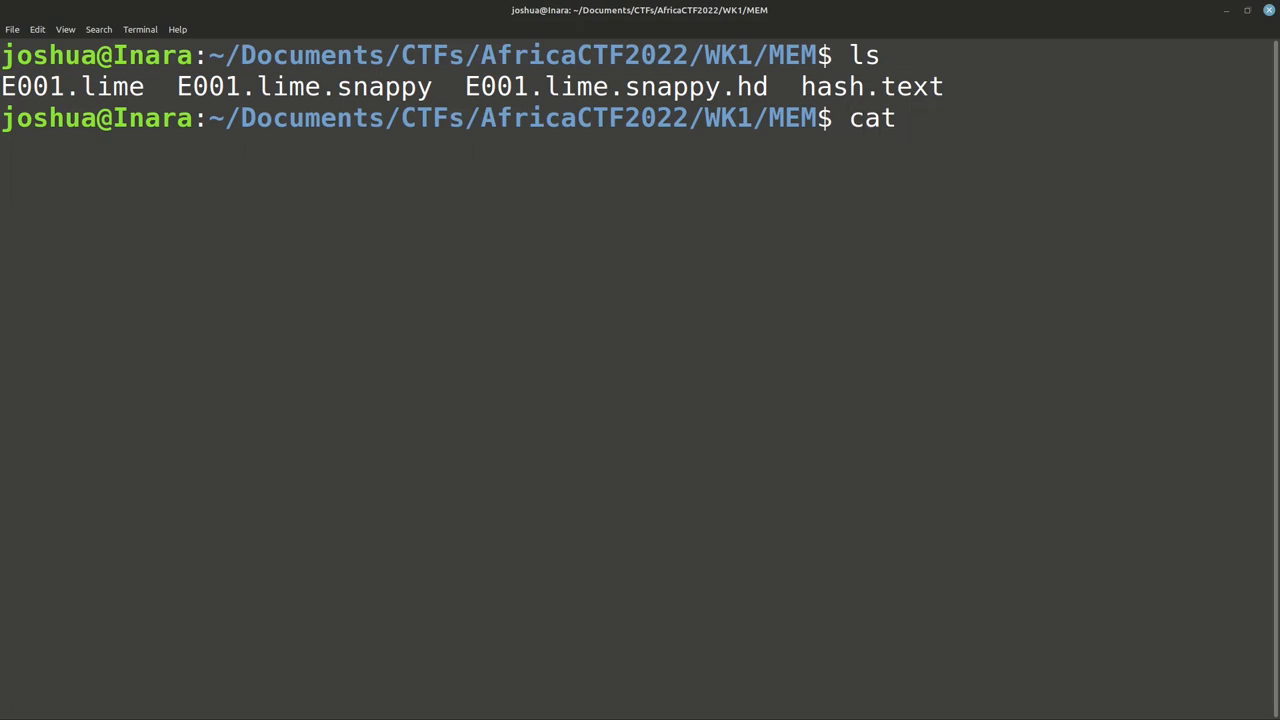
pyautogui.press('Return')
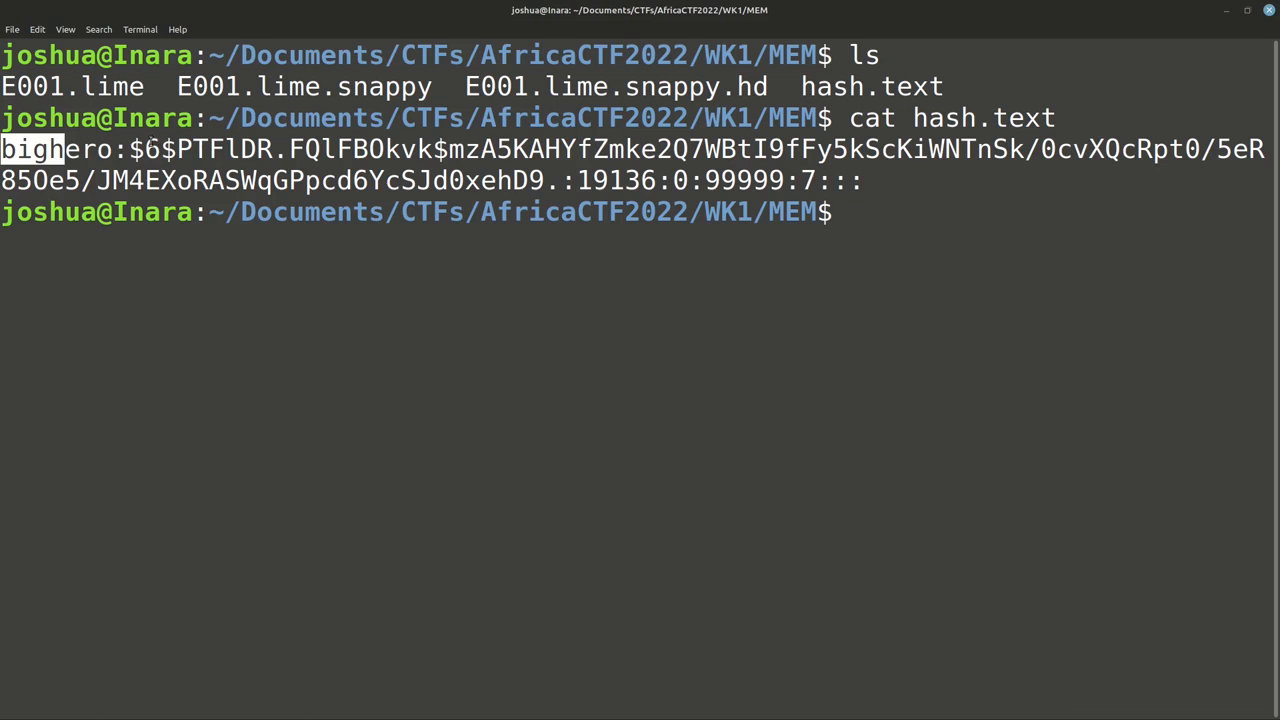
pyautogui.write('c')
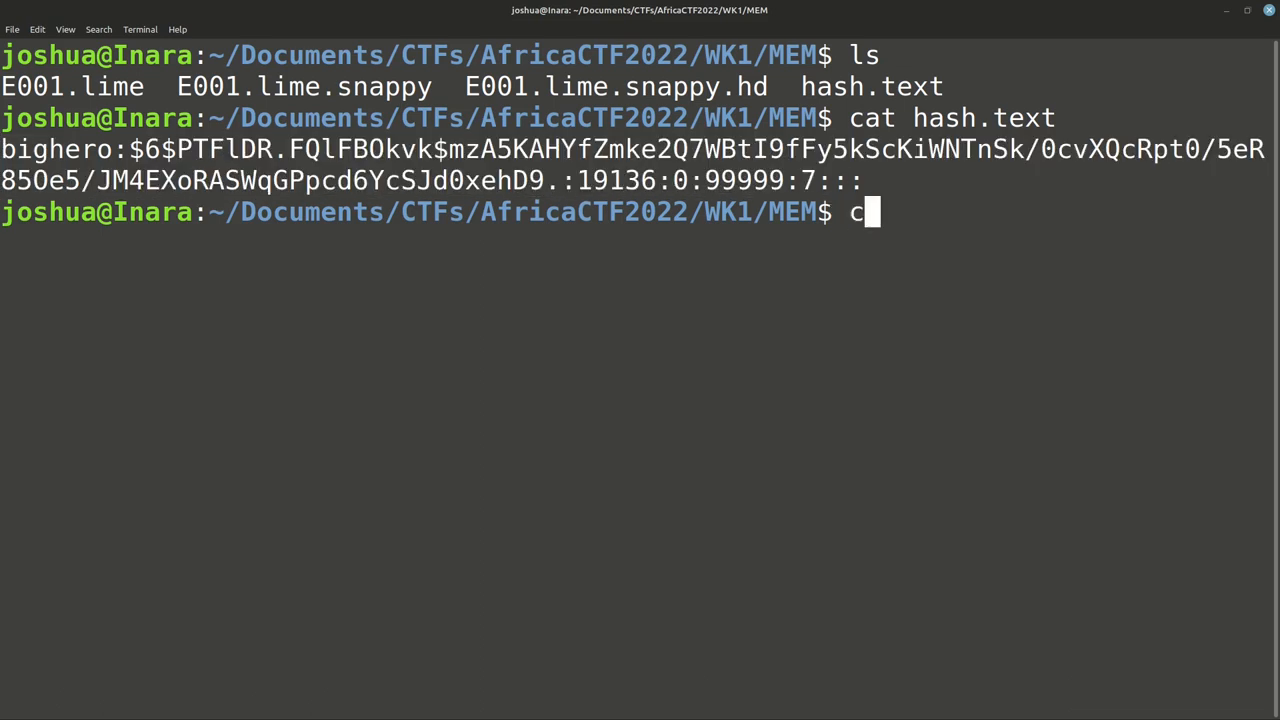
pyautogui.press('ctrl+l')
pyautogui.write('ls')
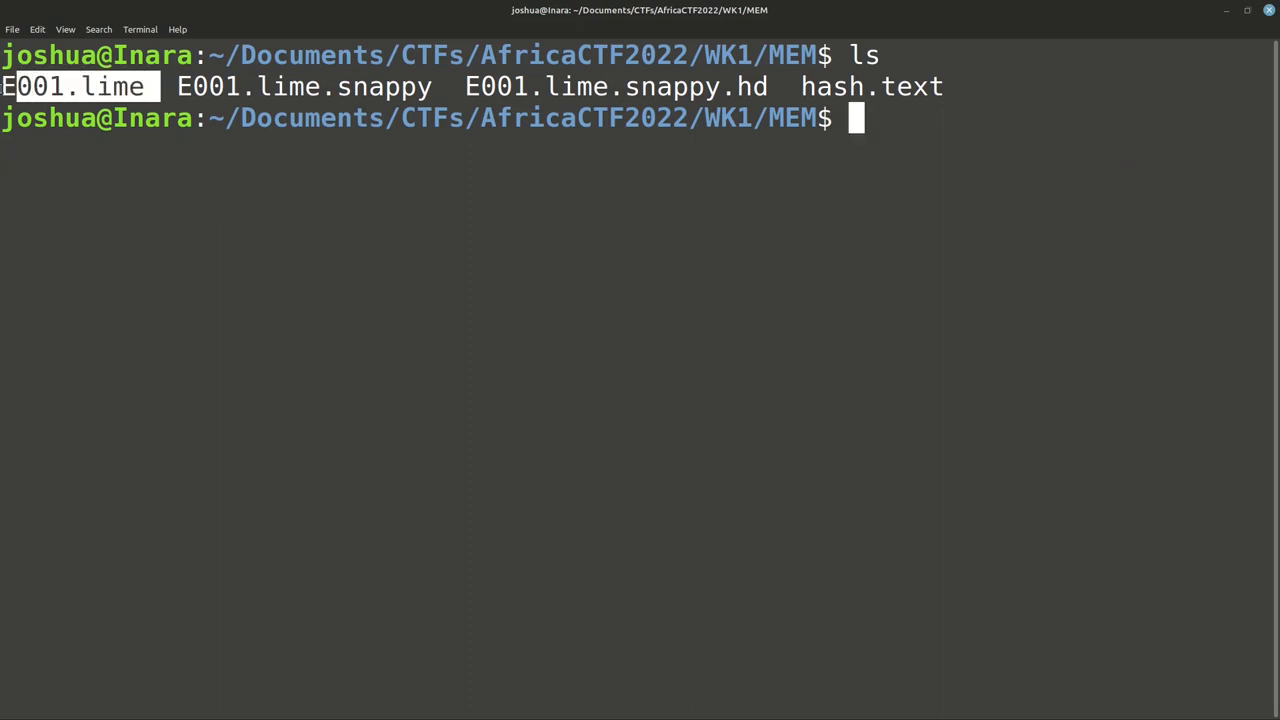
pyautogui.moveTo(1104, 224)
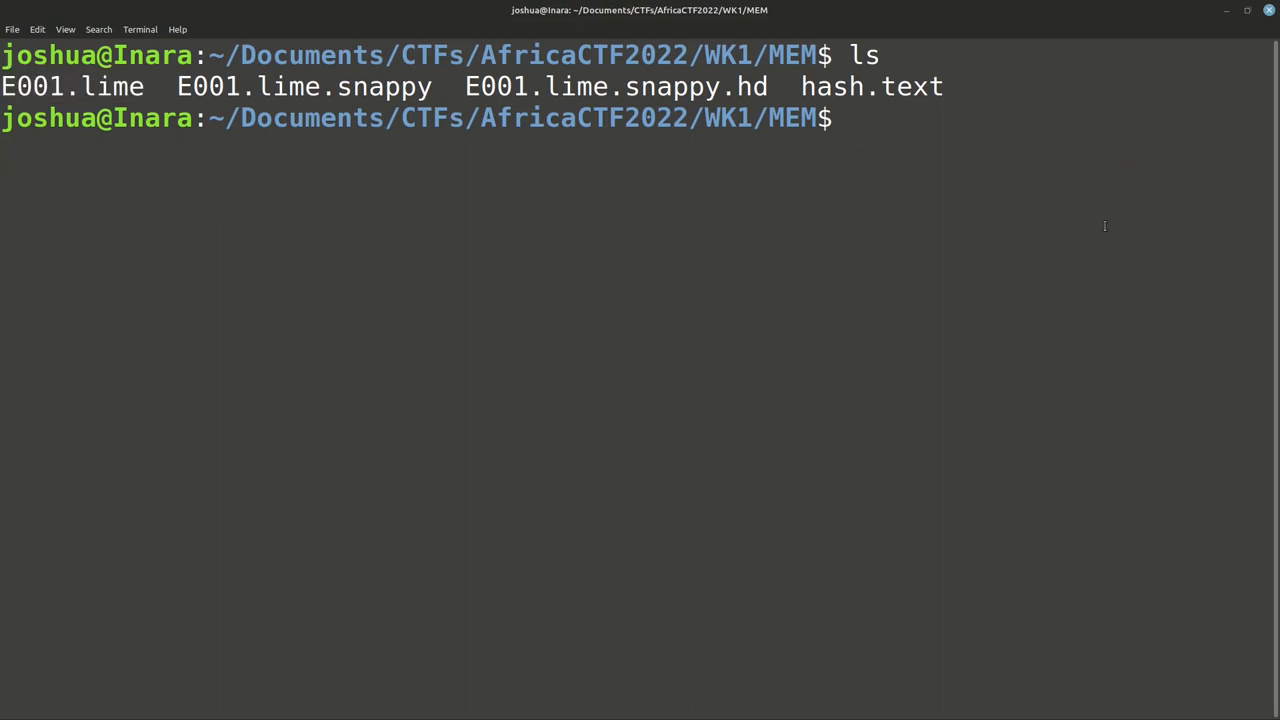
pyautogui.write('stri')
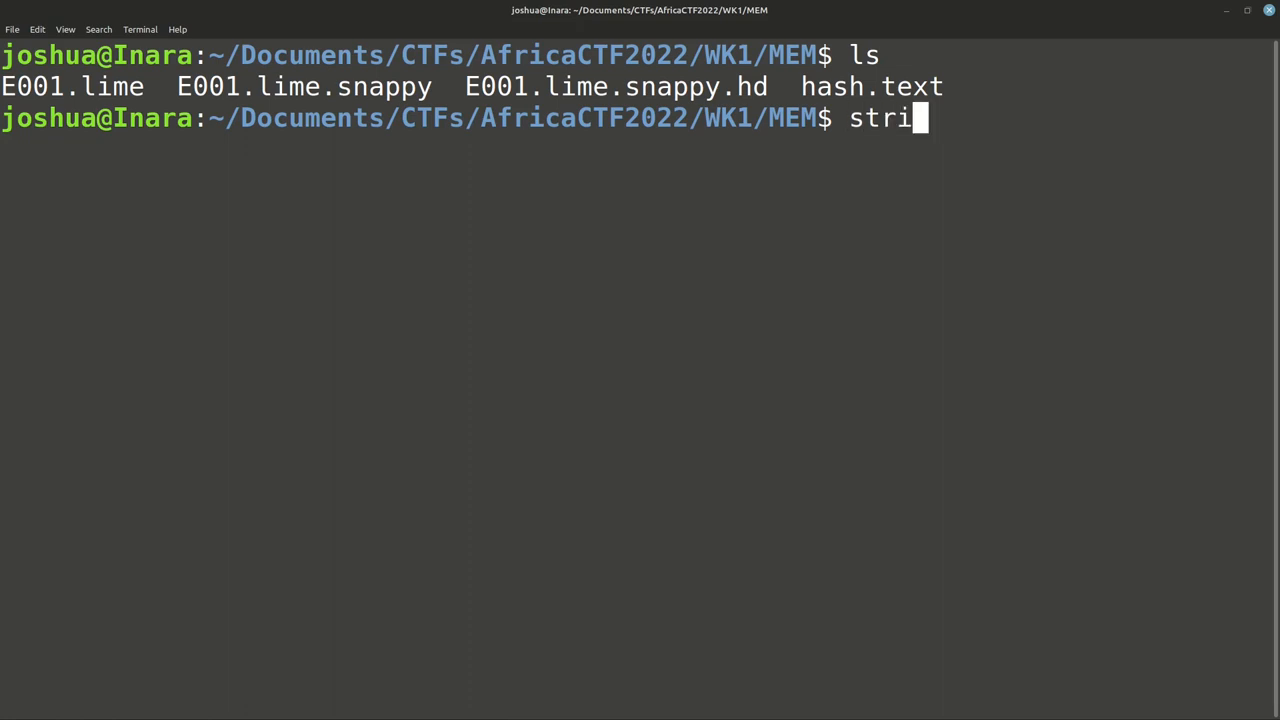
pyautogui.write('ngs')
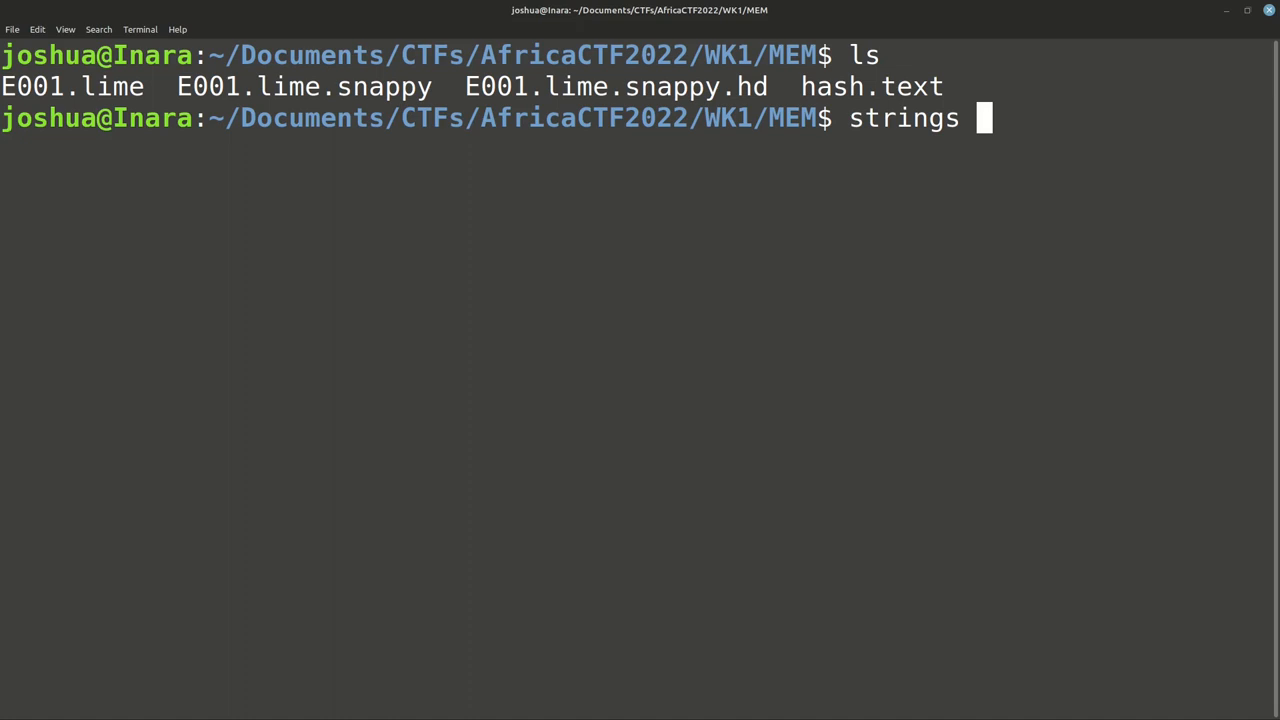
pyautogui.doubleClick(904, 118)
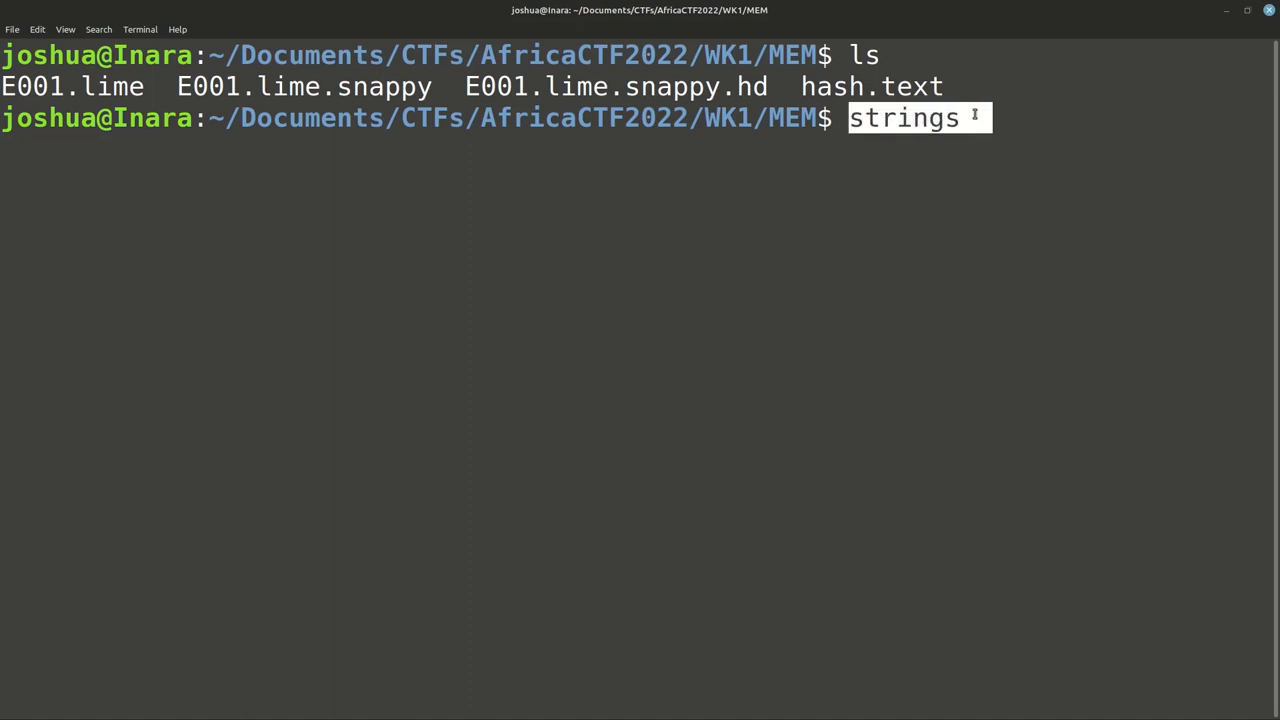
pyautogui.write(' -h')
pyautogui.press('Return')
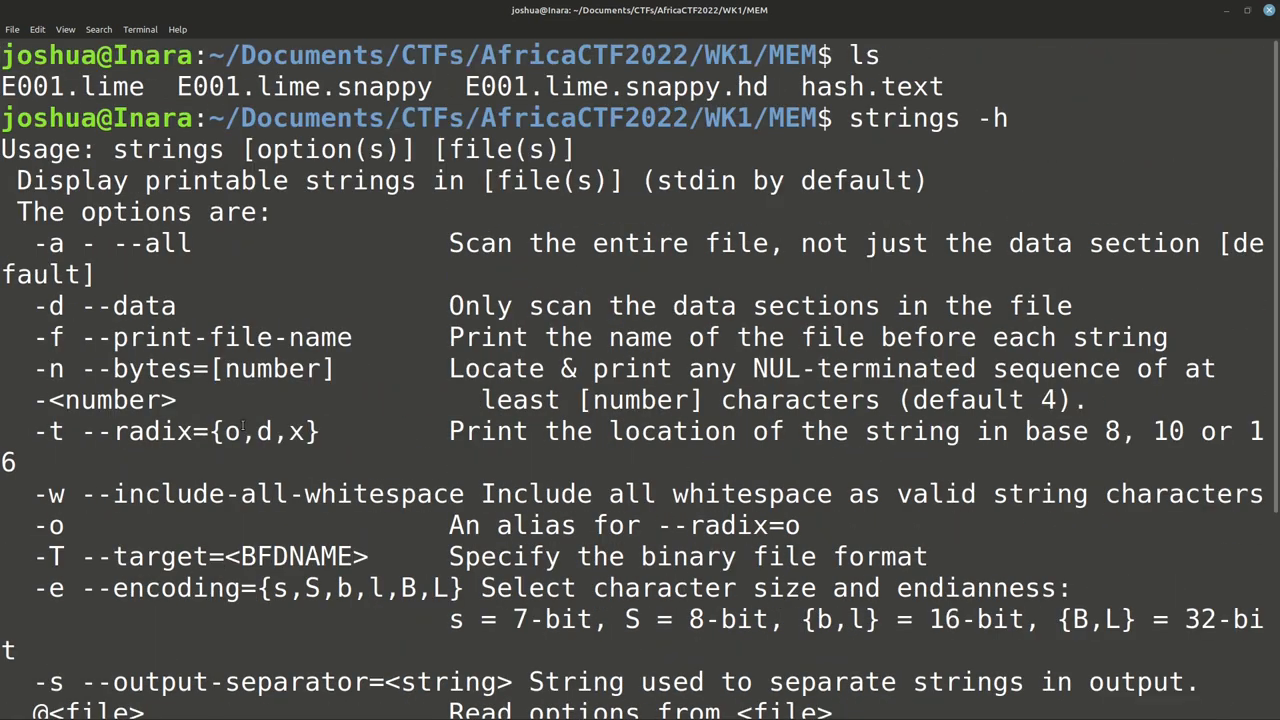
pyautogui.scroll(-3)
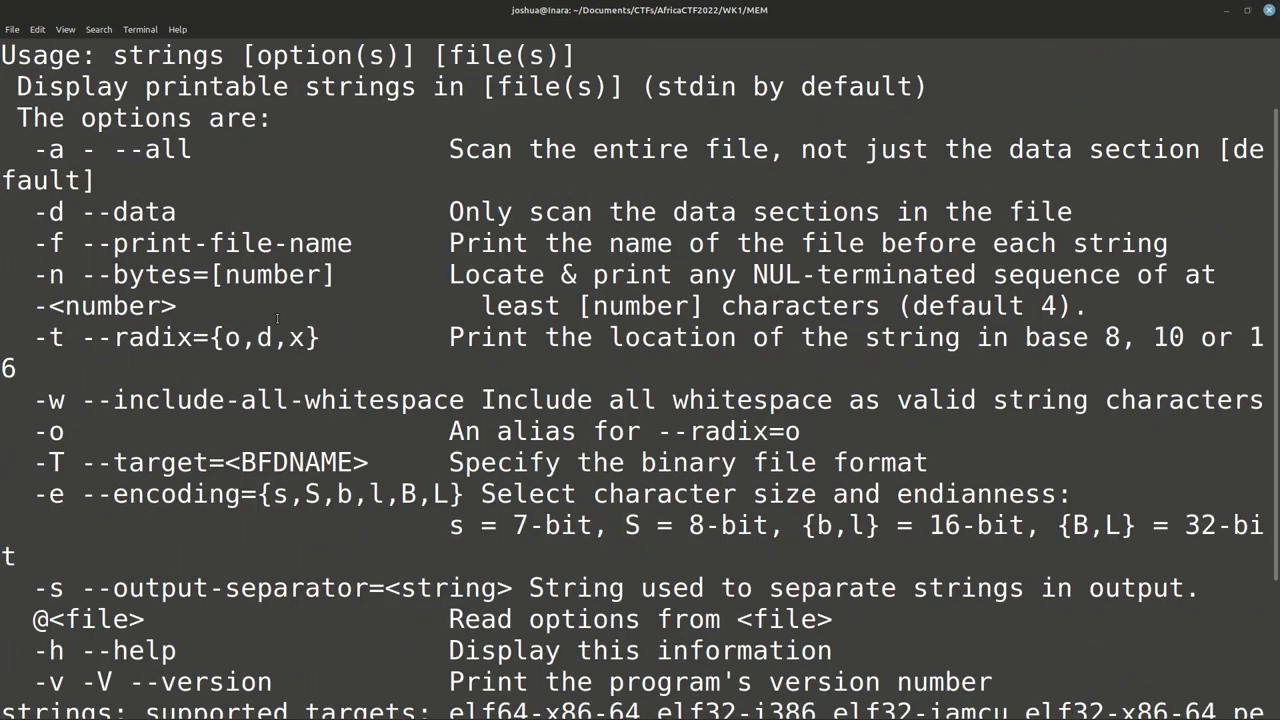
pyautogui.scroll(-3)
pyautogui.write('s')
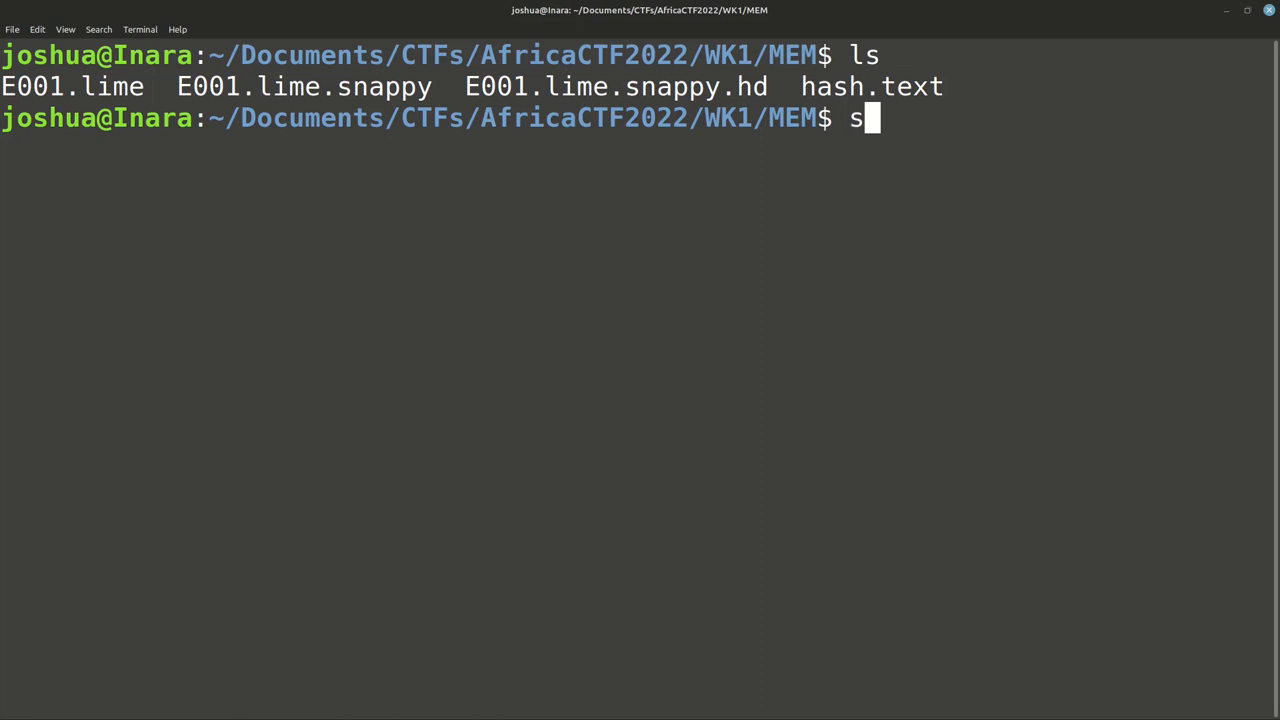
# Step: Run strings E001.lime | head to preview the dump's first strings, such as EMiL, false and biosdisk
pyautogui.write('trings')
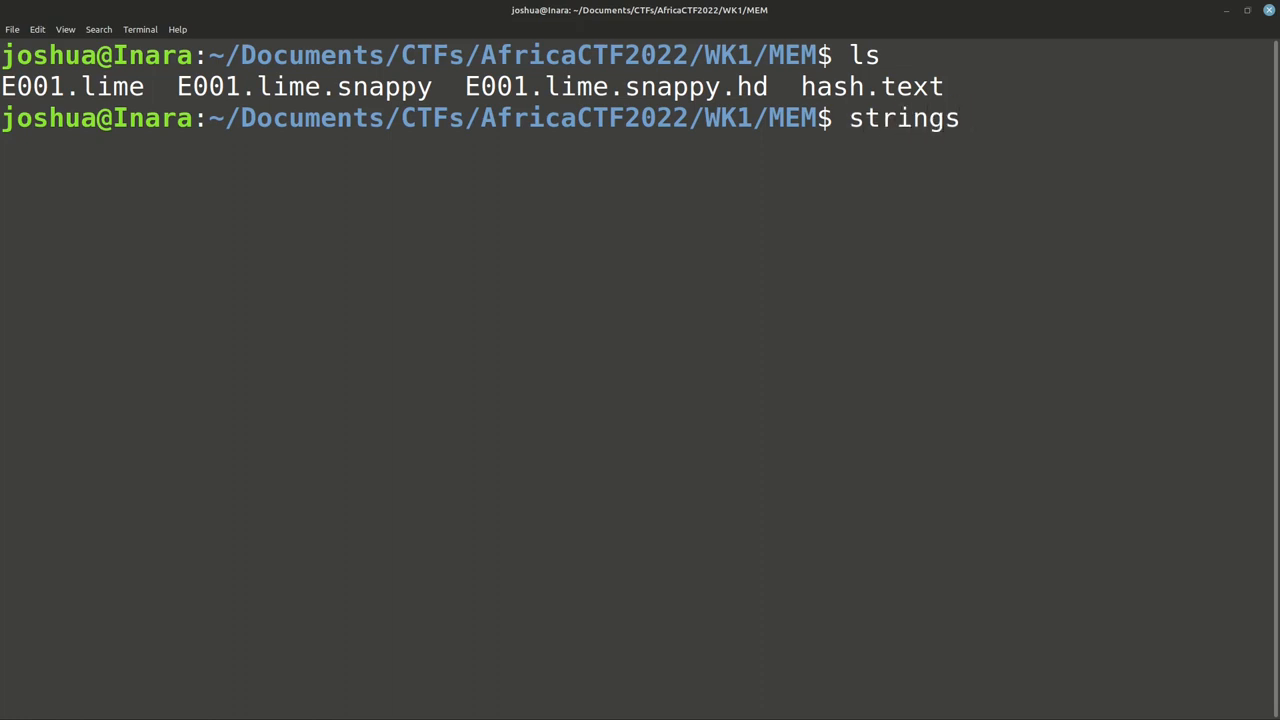
pyautogui.write('E001.lime |')
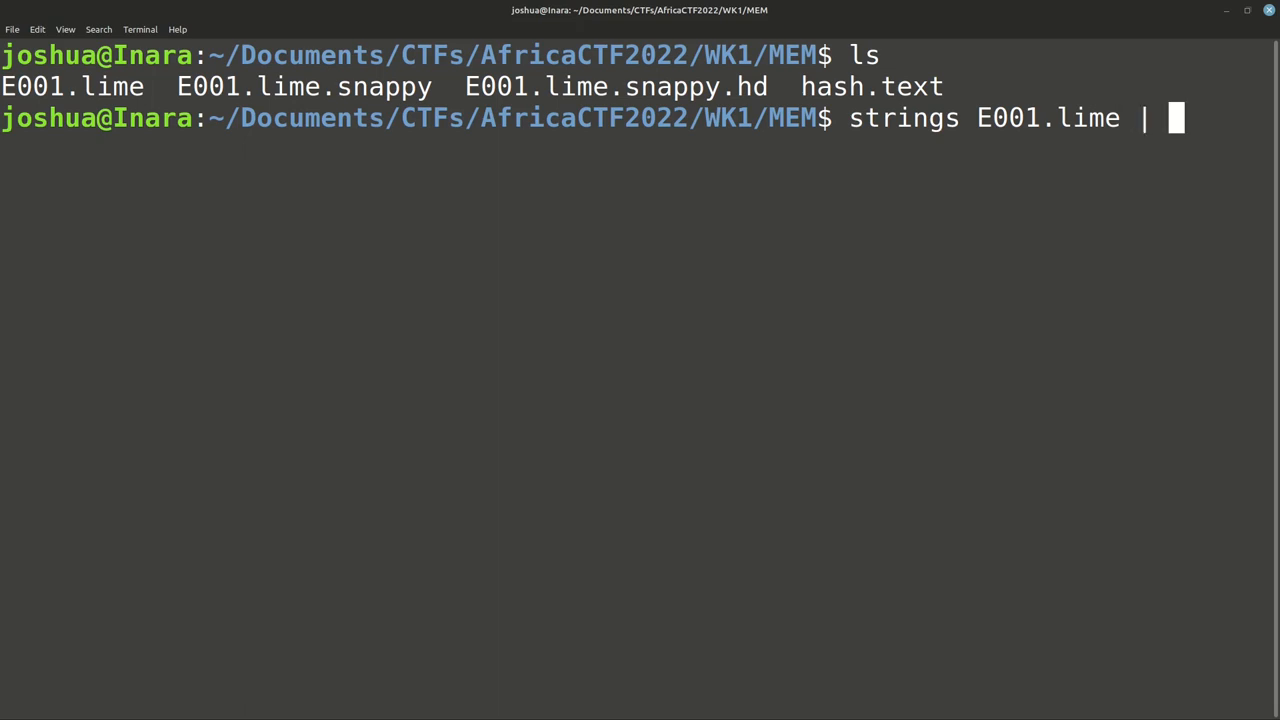
pyautogui.write('head')
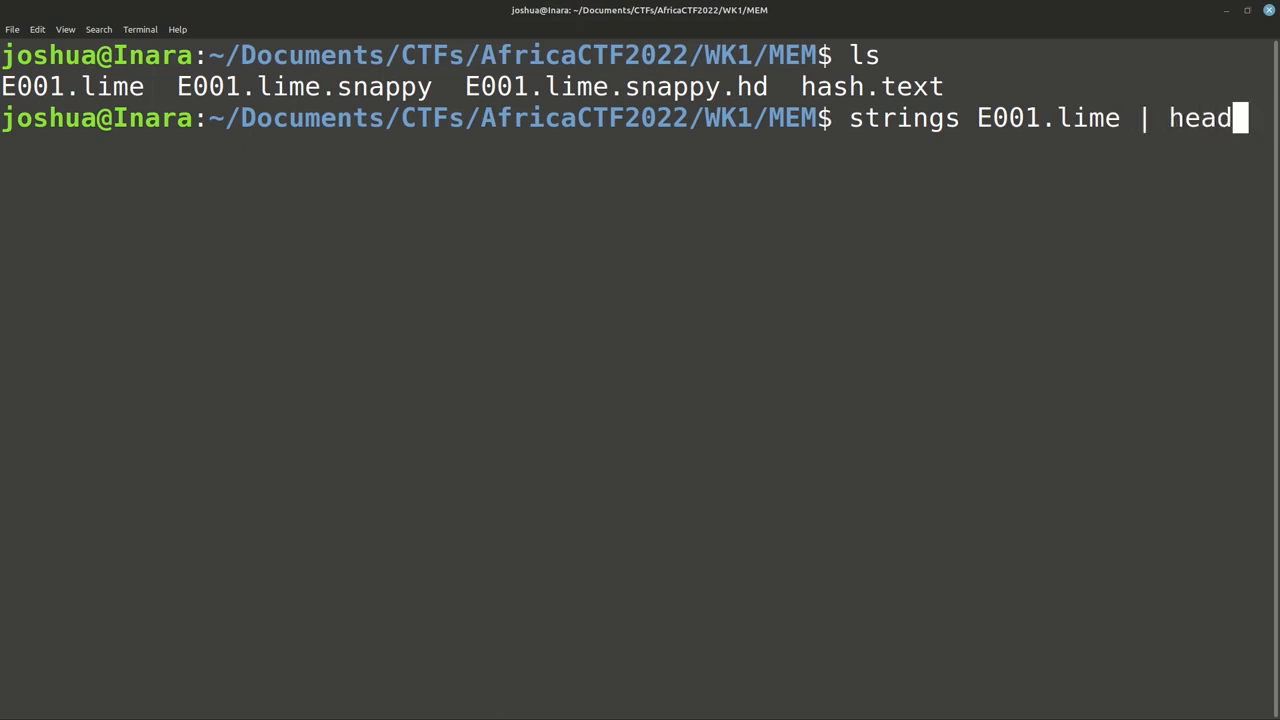
pyautogui.press('Return')
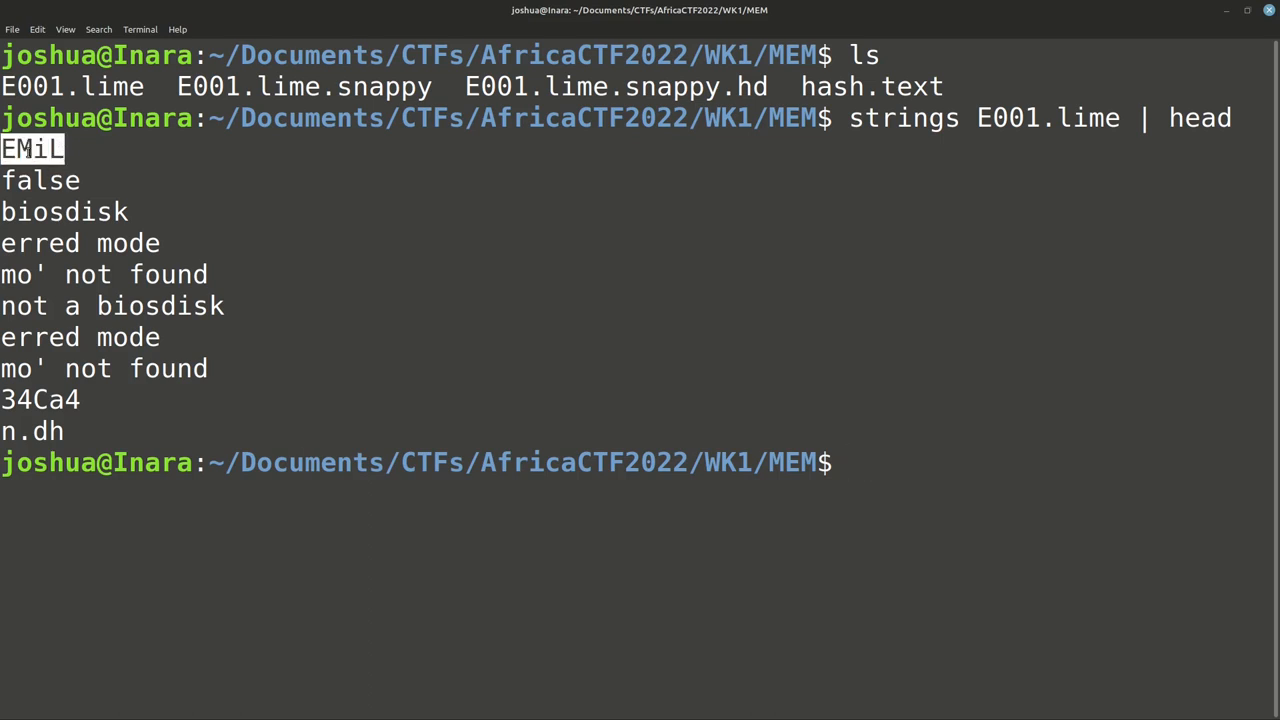
pyautogui.doubleClick(112, 86)
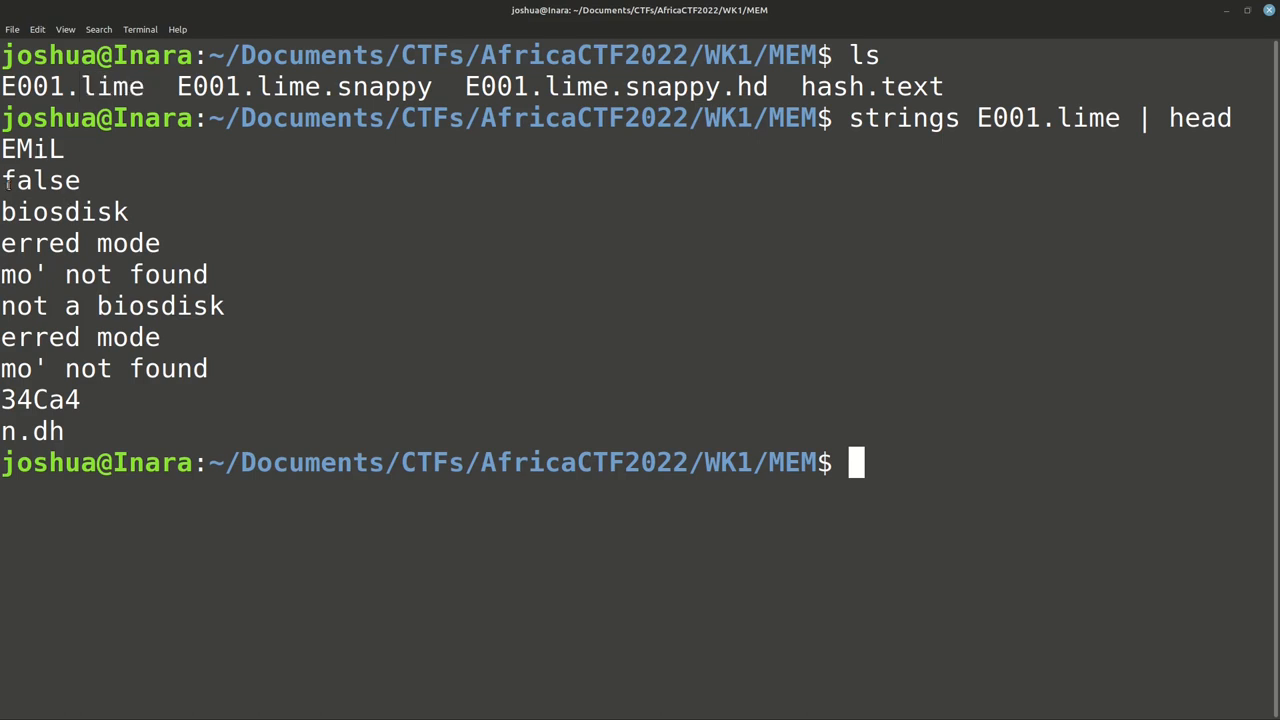
pyautogui.doubleClick(64, 212)
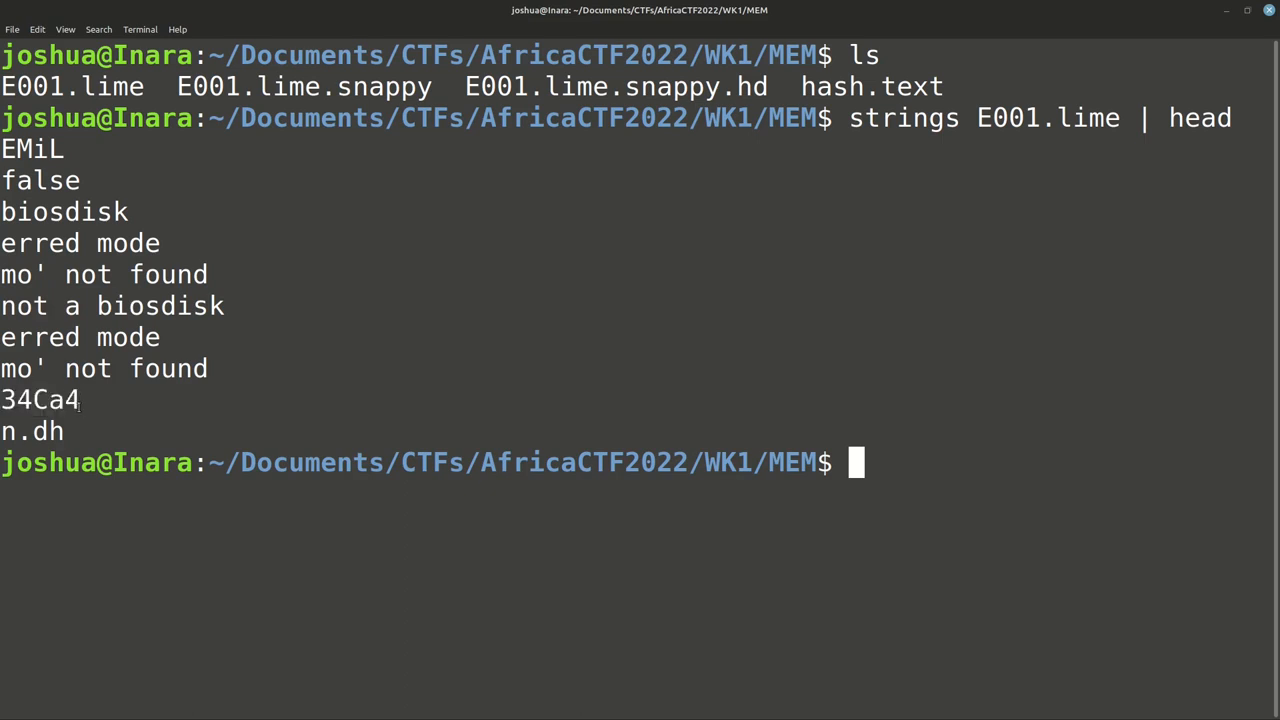
# Step: Run xxd E001.lime | head to view the dump's first bytes and its EMiL header in hex
pyautogui.write('xxd E')
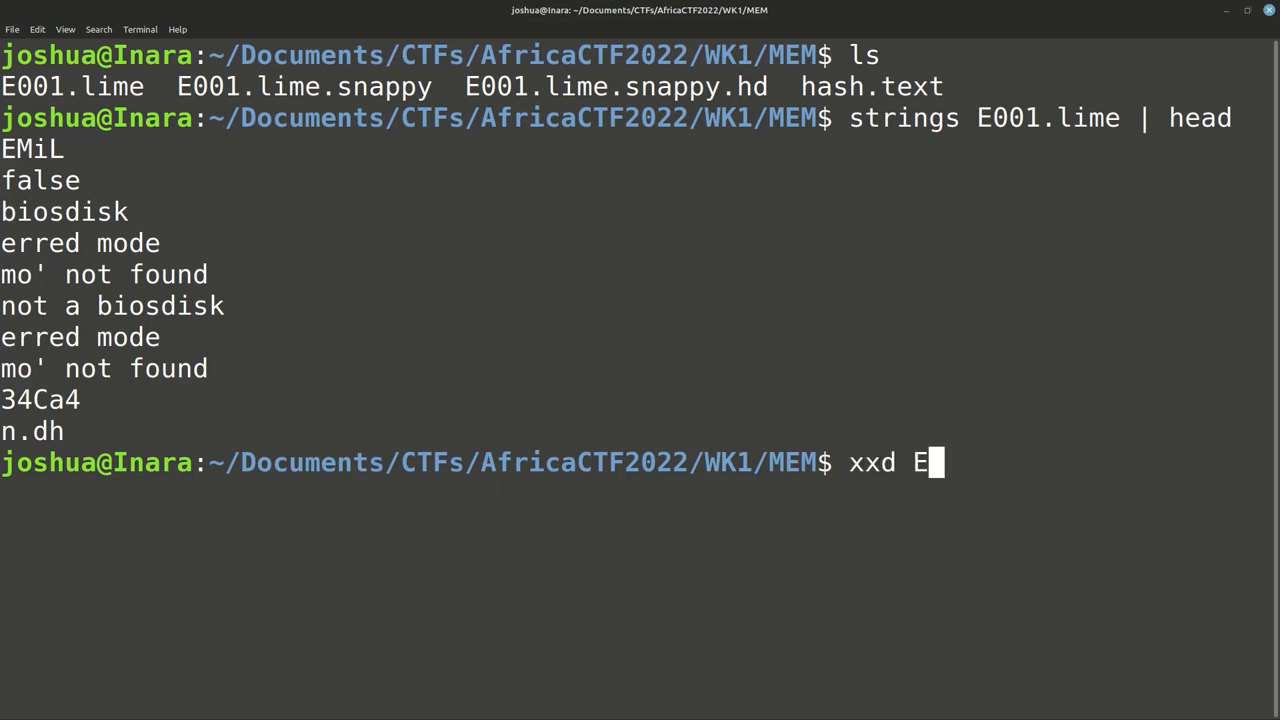
pyautogui.press('Return')
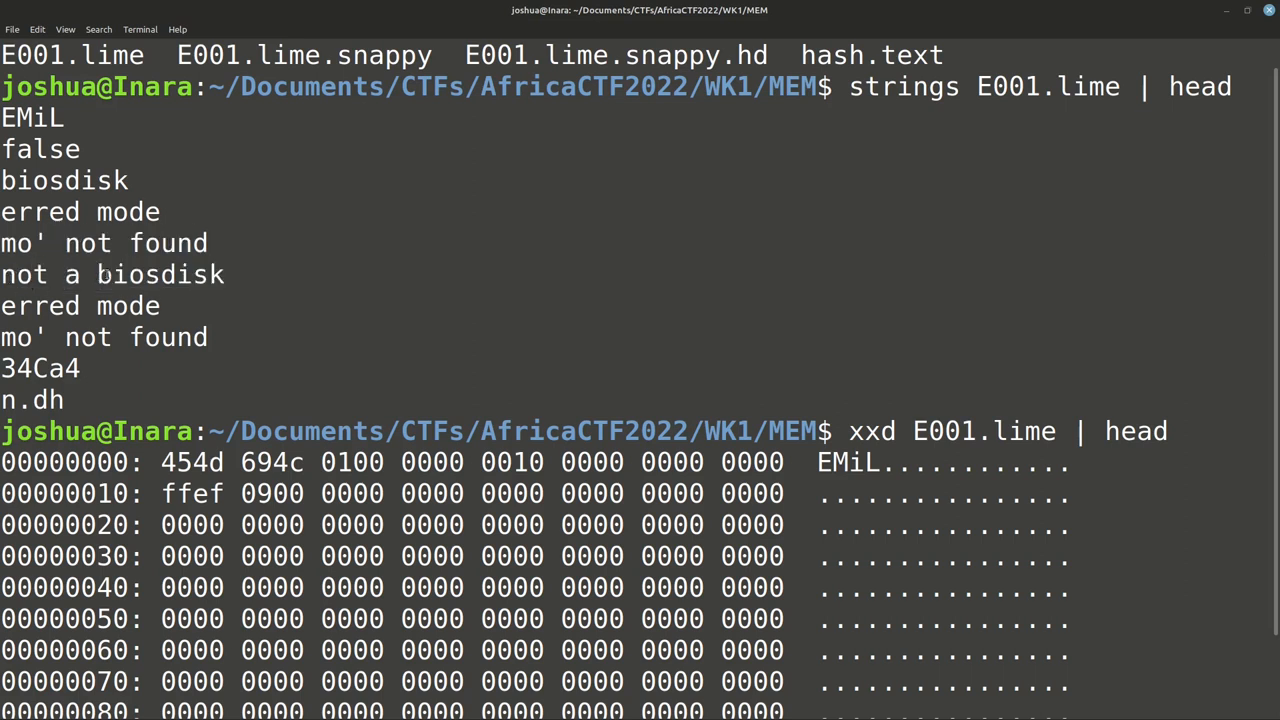
pyautogui.moveTo(280, 290)
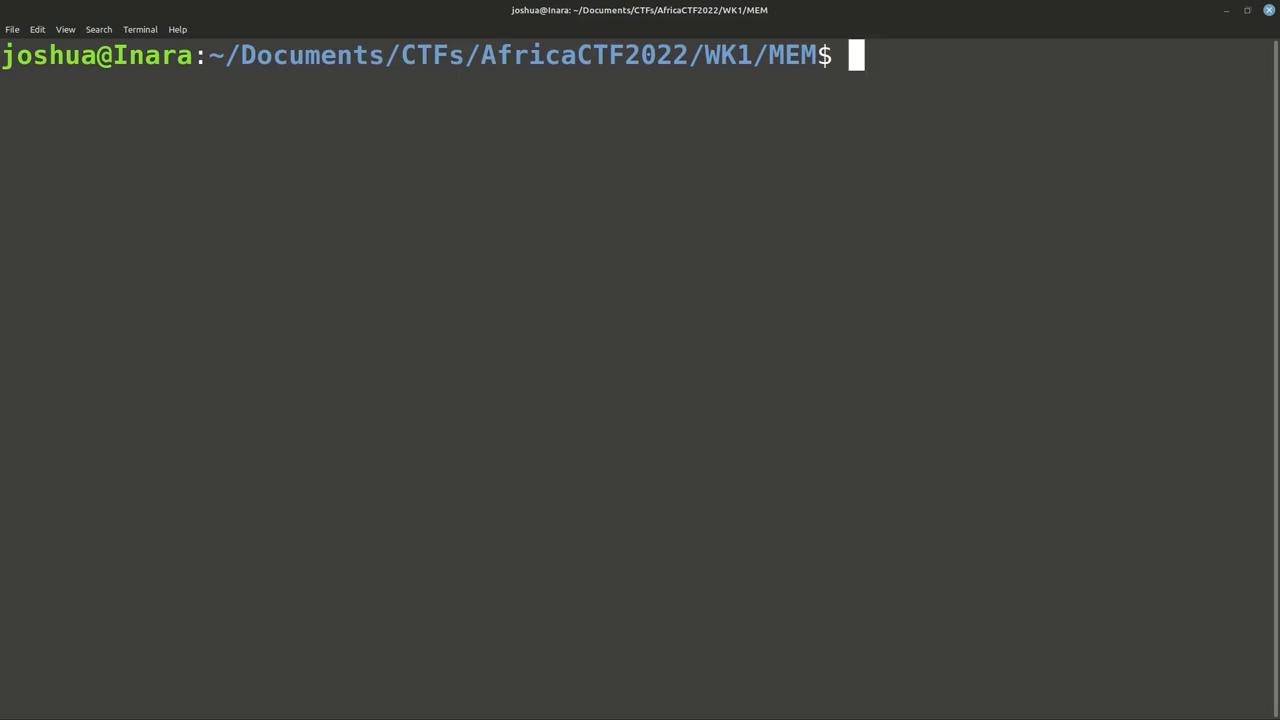
pyautogui.moveTo(988, 340)
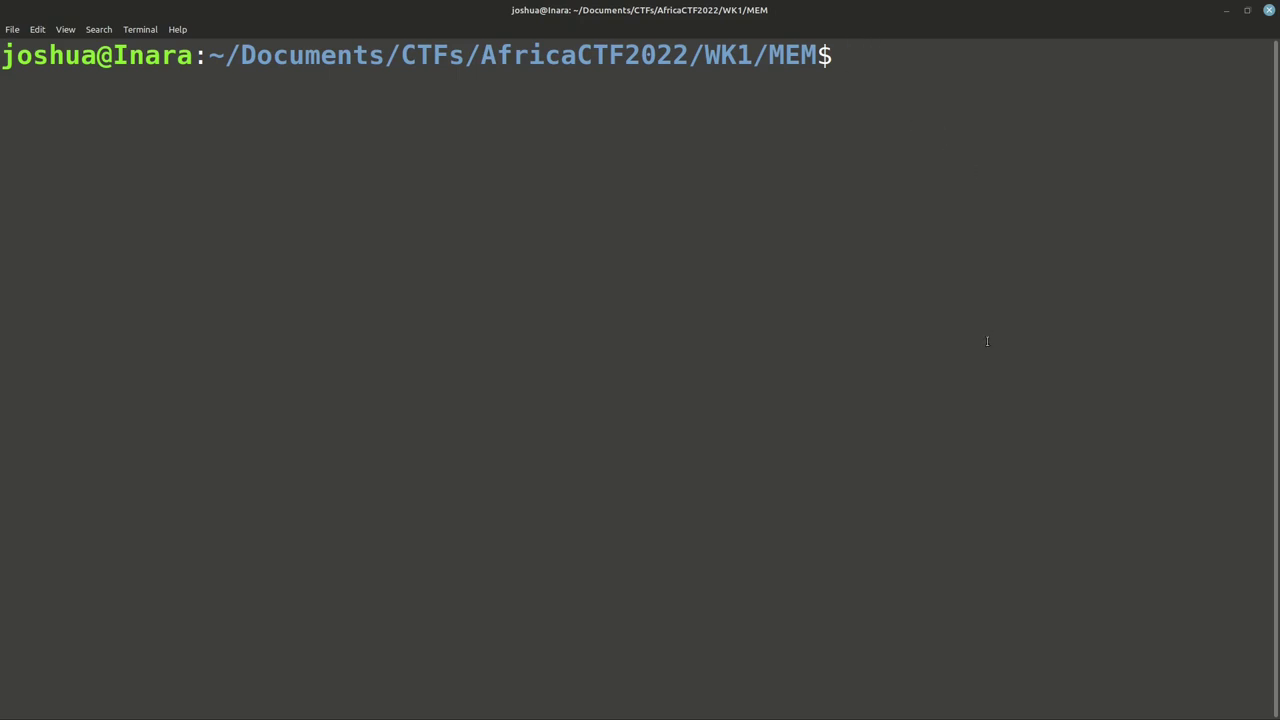
# Step: Run strings E001.lime | wc -l, counting 36169310 printable string lines
pyautogui.write('strings')
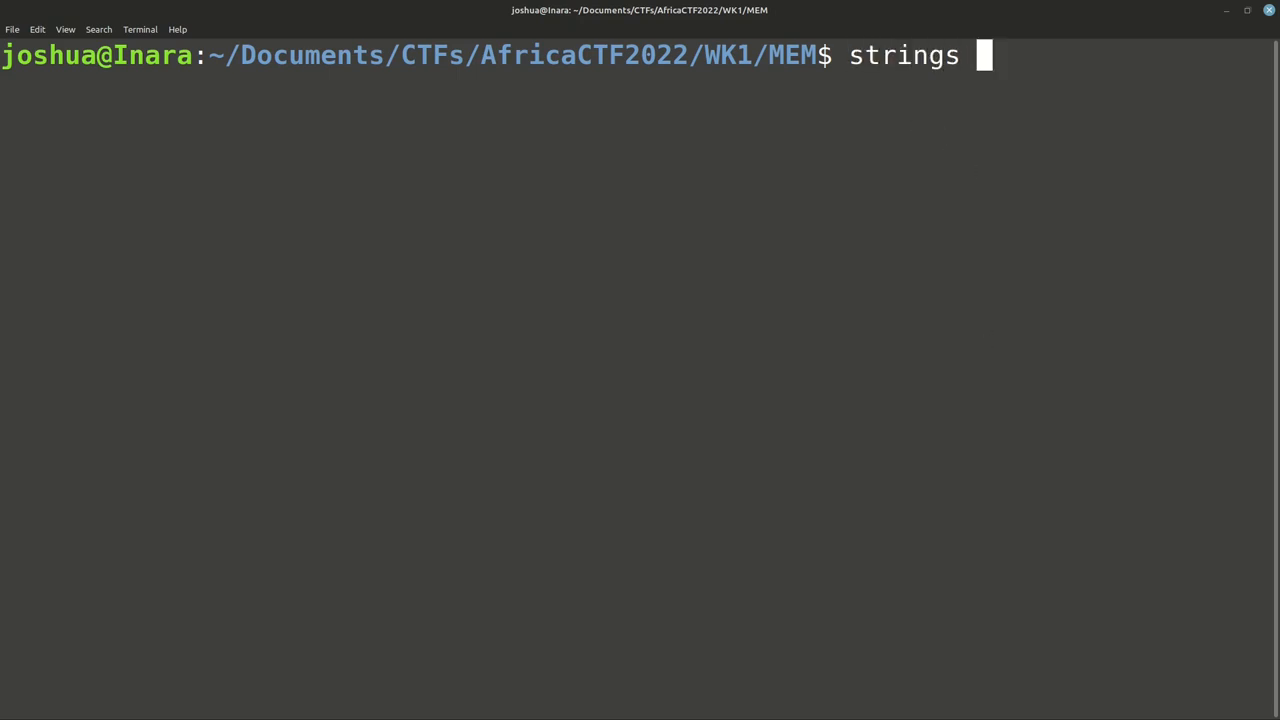
pyautogui.write('E01')
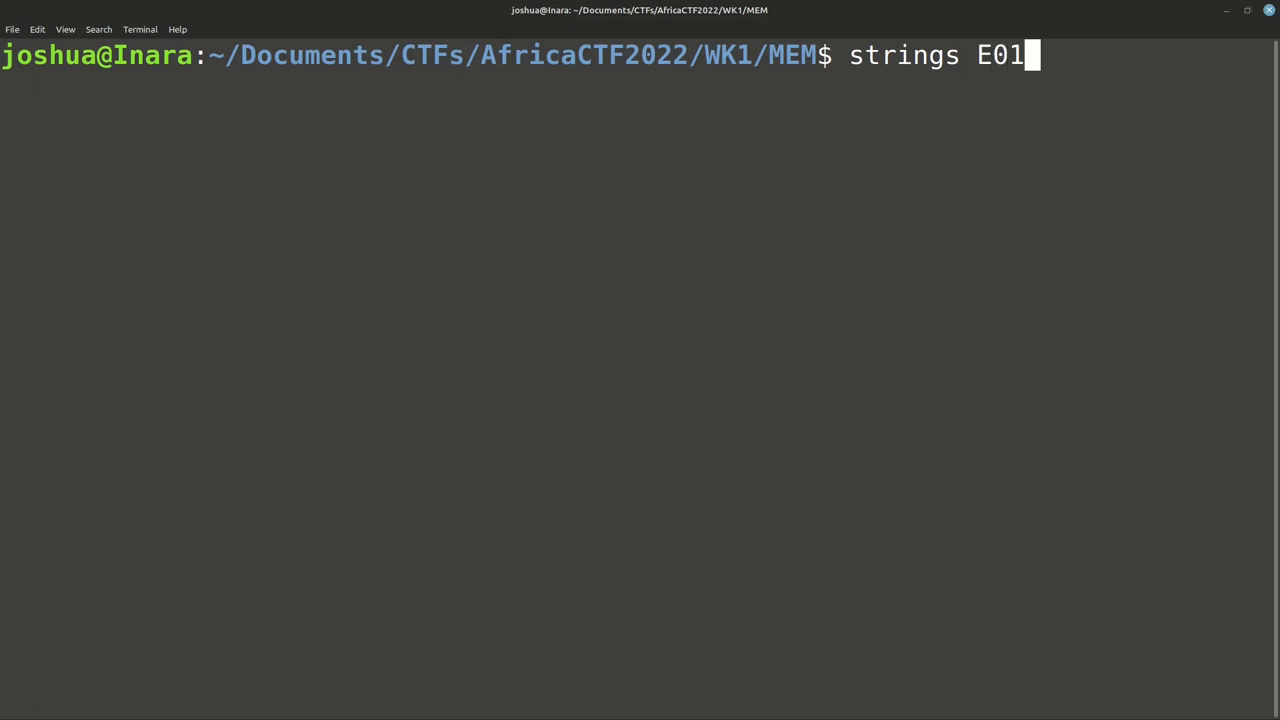
pyautogui.write('01.lime |')
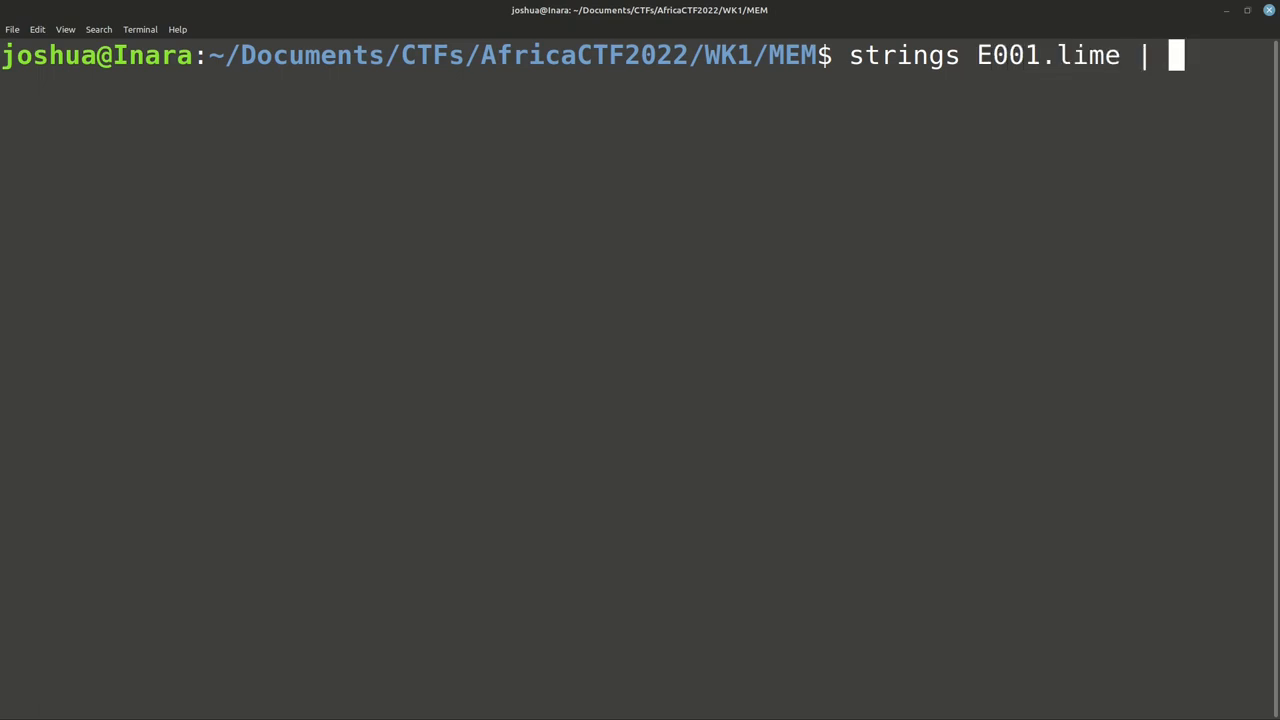
pyautogui.write('wc -')
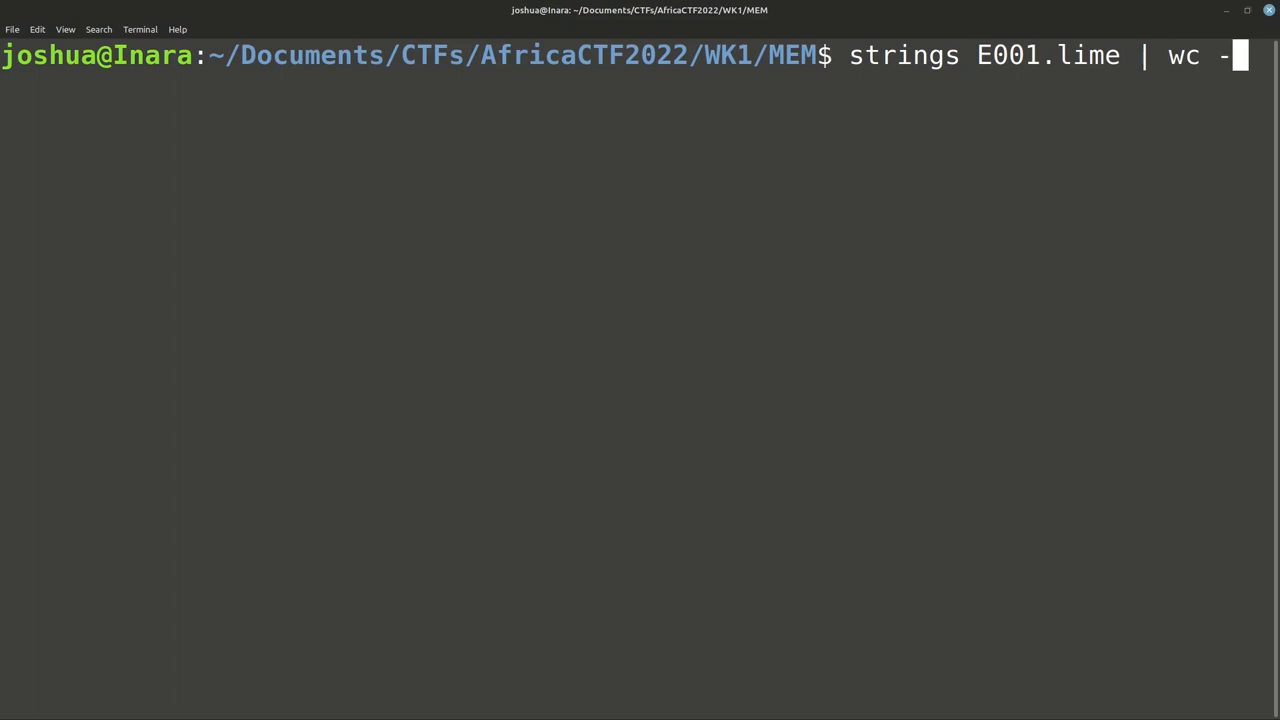
pyautogui.write('l')
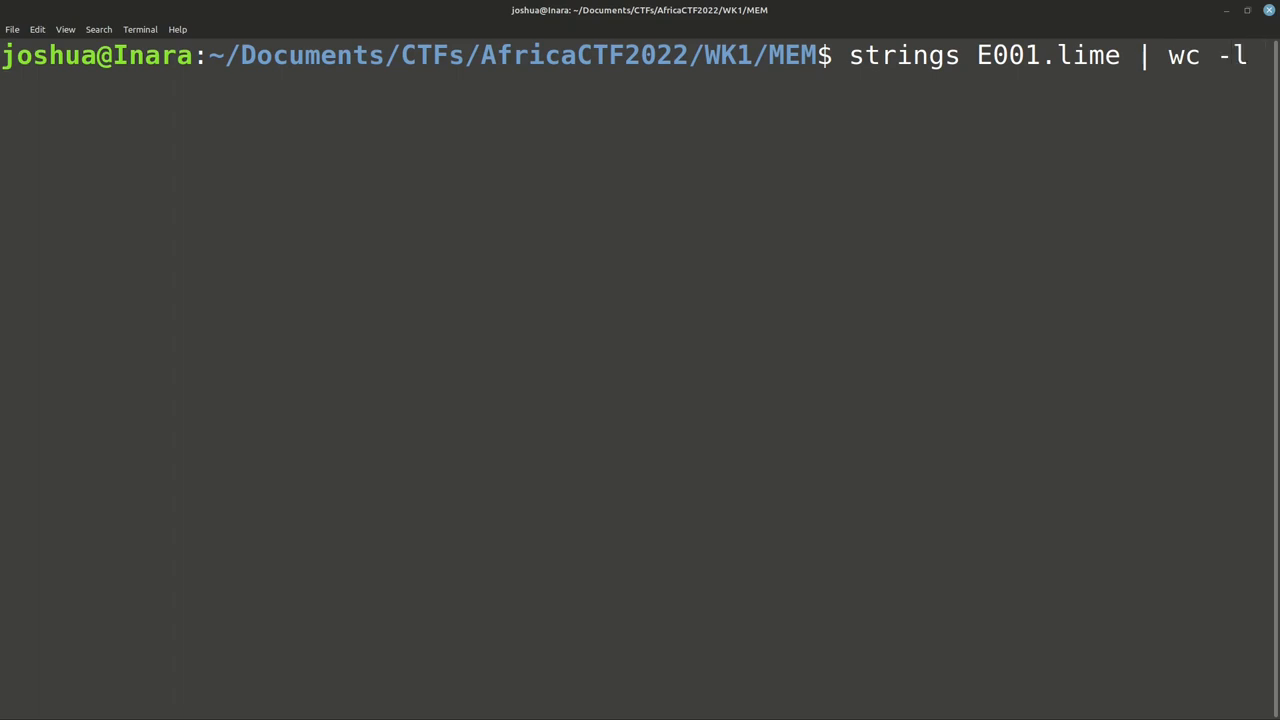
pyautogui.press('Return')
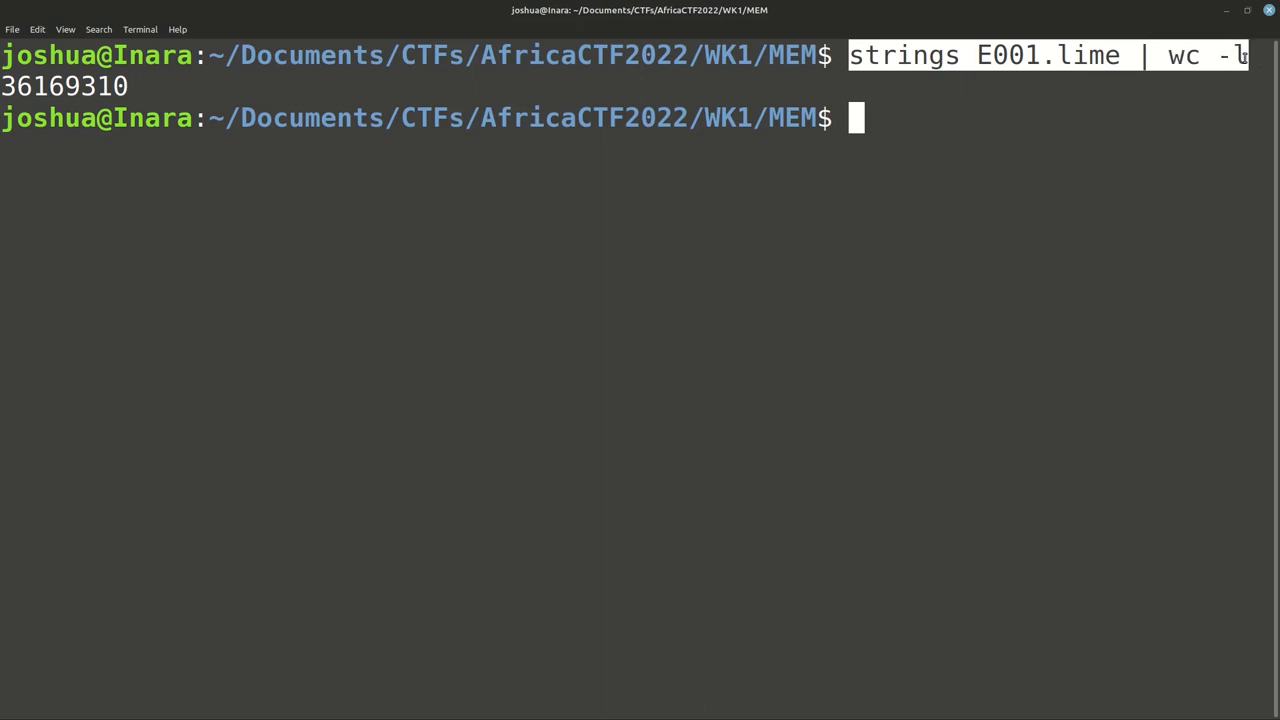
pyautogui.moveTo(984, 428)
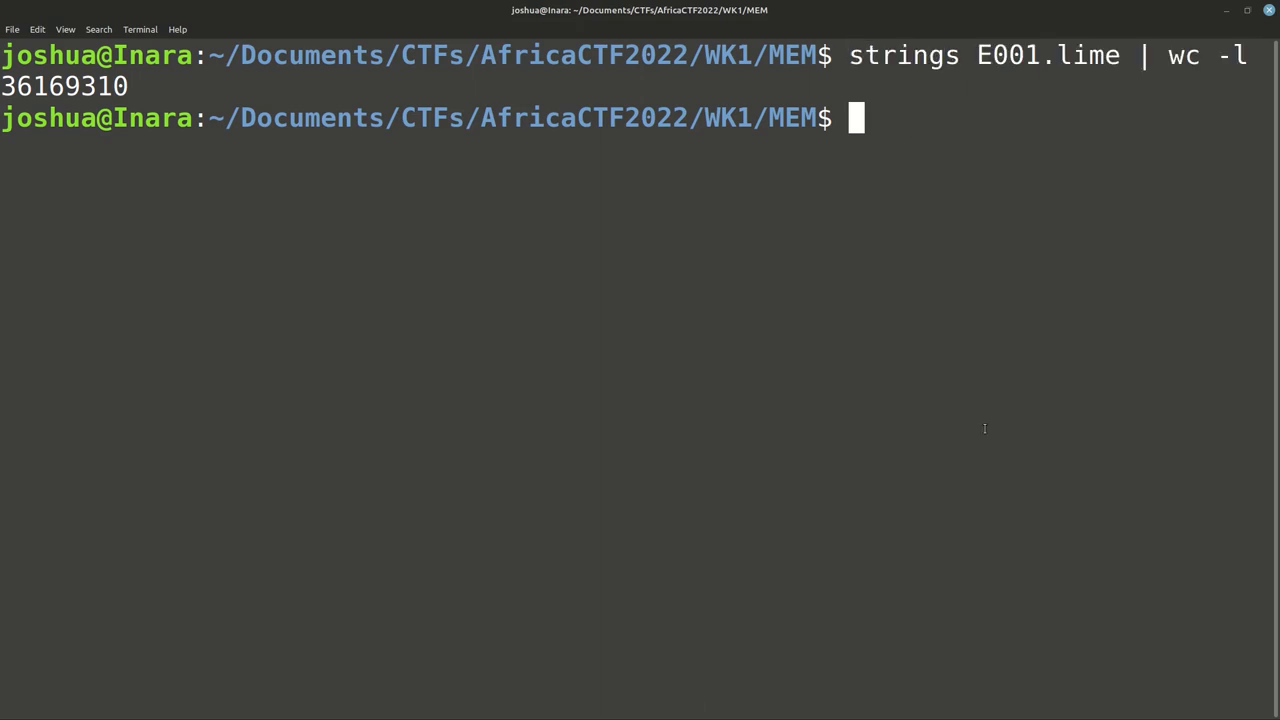
# Step: Compose the pipeline strings E001.lime | sort | uniq at the prompt without running it
pyautogui.write('strings E')
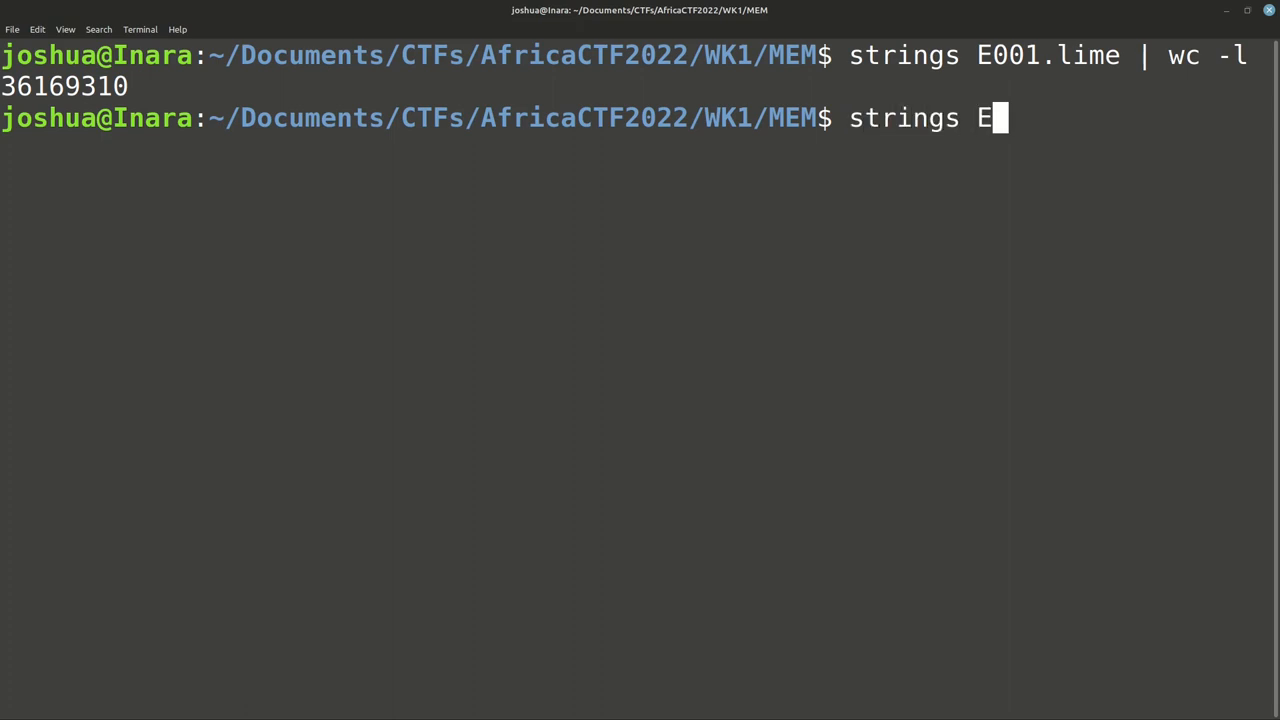
pyautogui.write('001.lime')
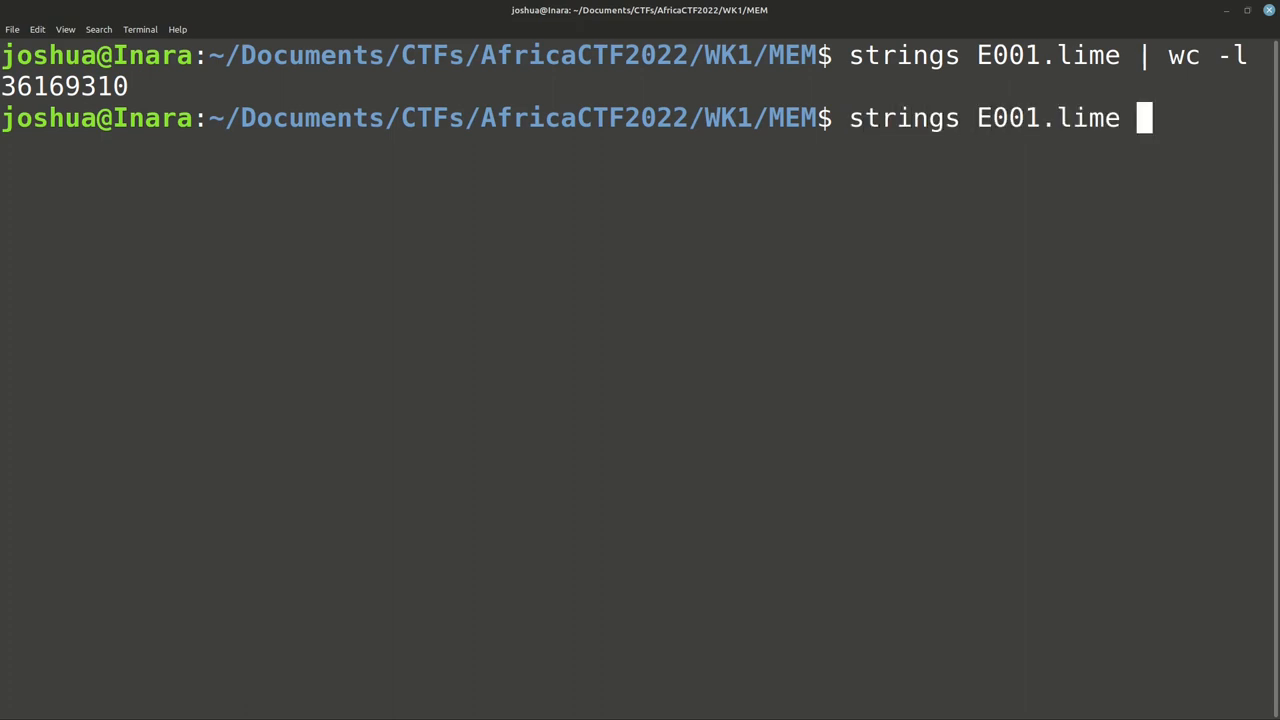
pyautogui.write('|')
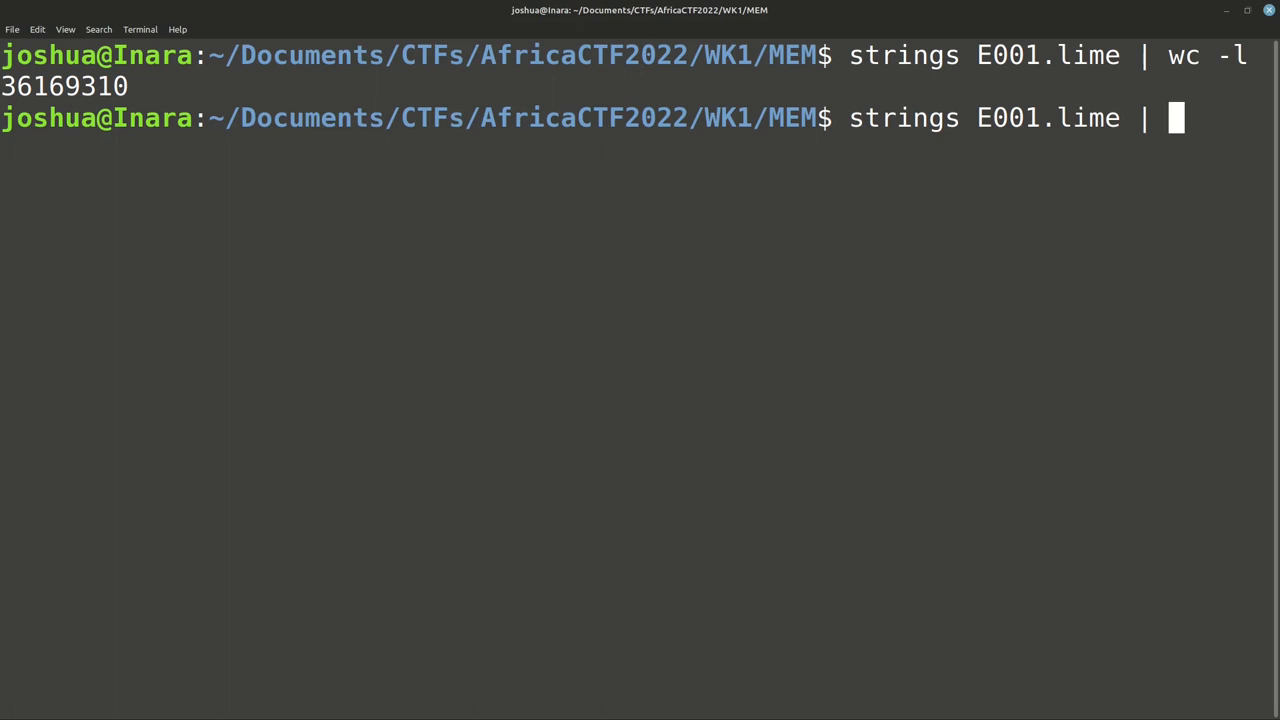
pyautogui.write('s')
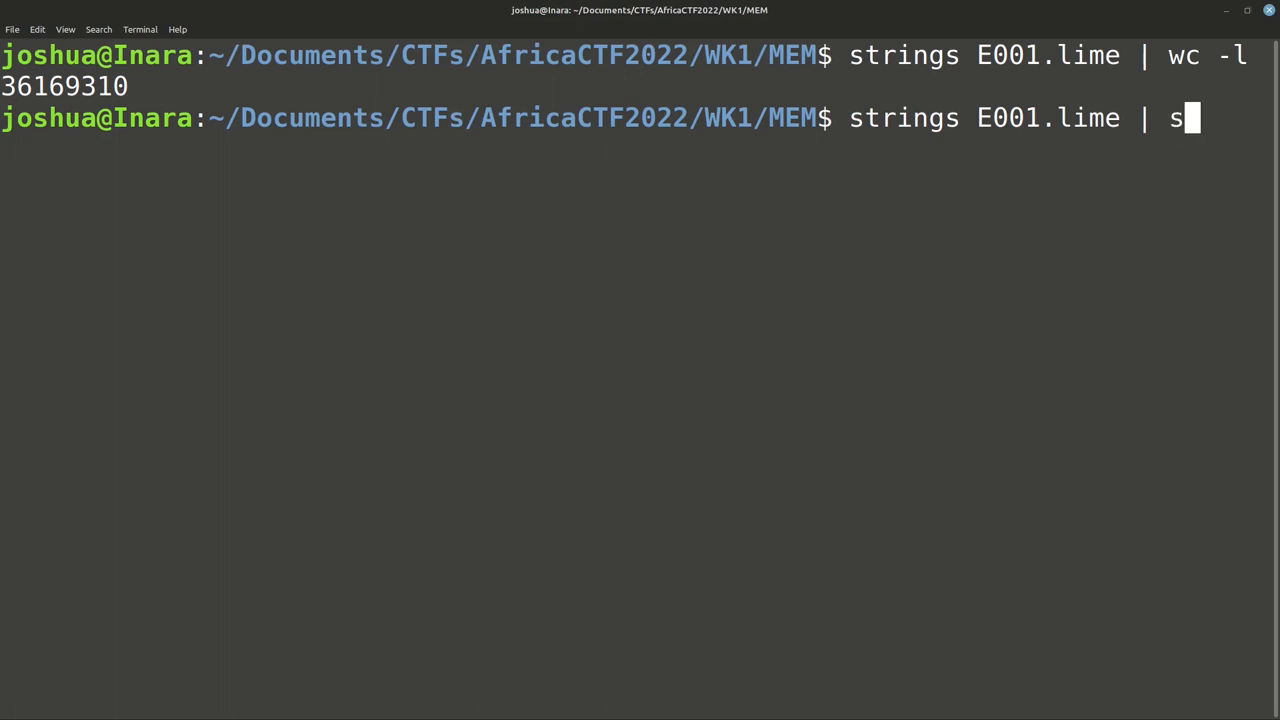
pyautogui.write('ort |')
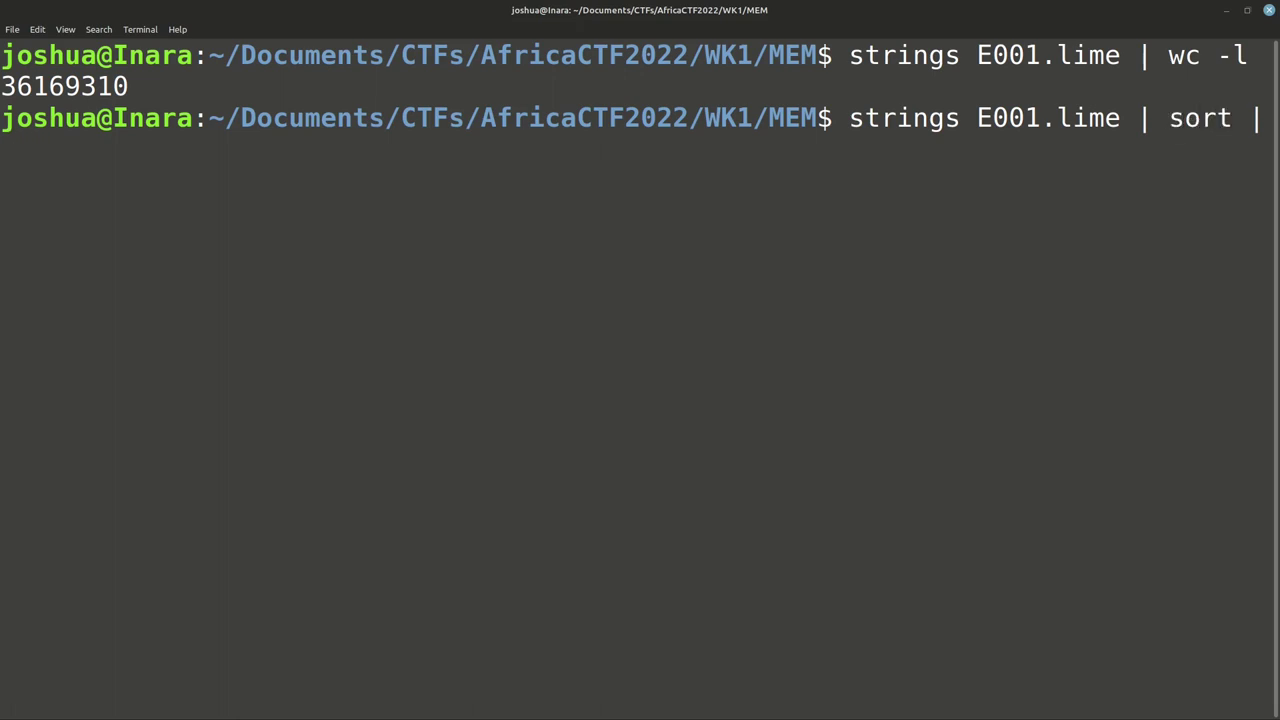
pyautogui.write('unique')
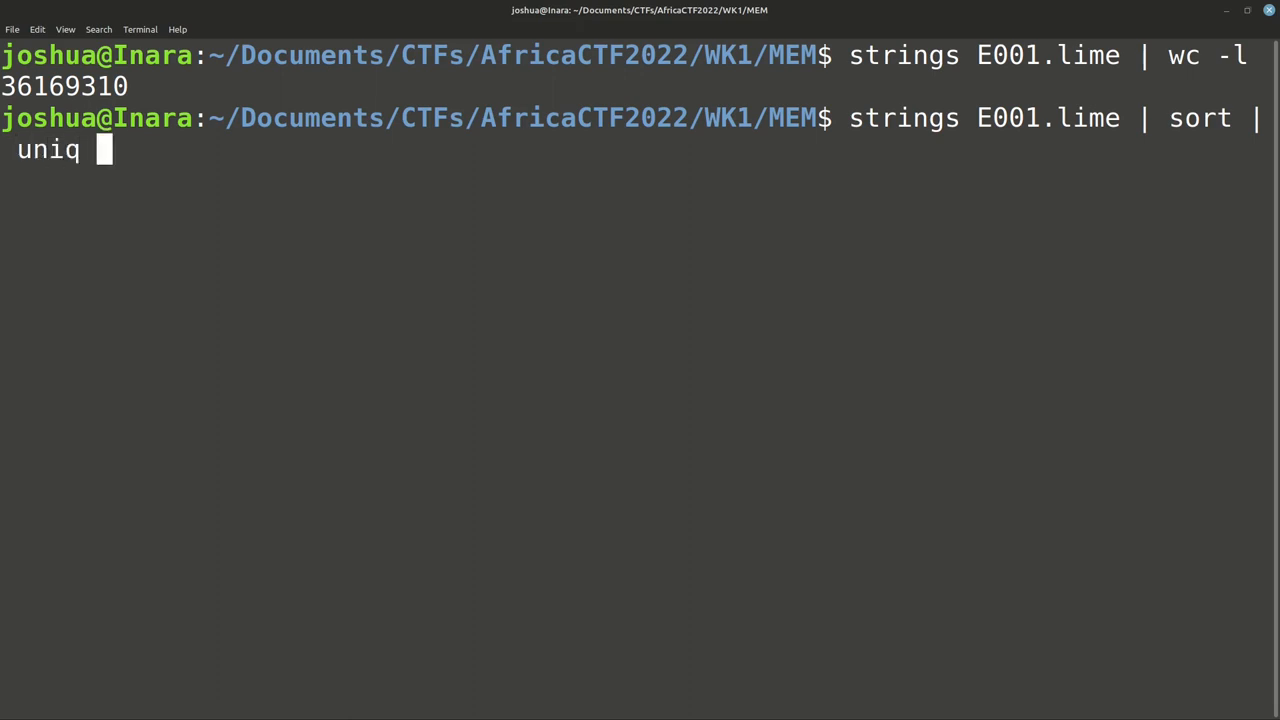
pyautogui.moveTo(986, 428)
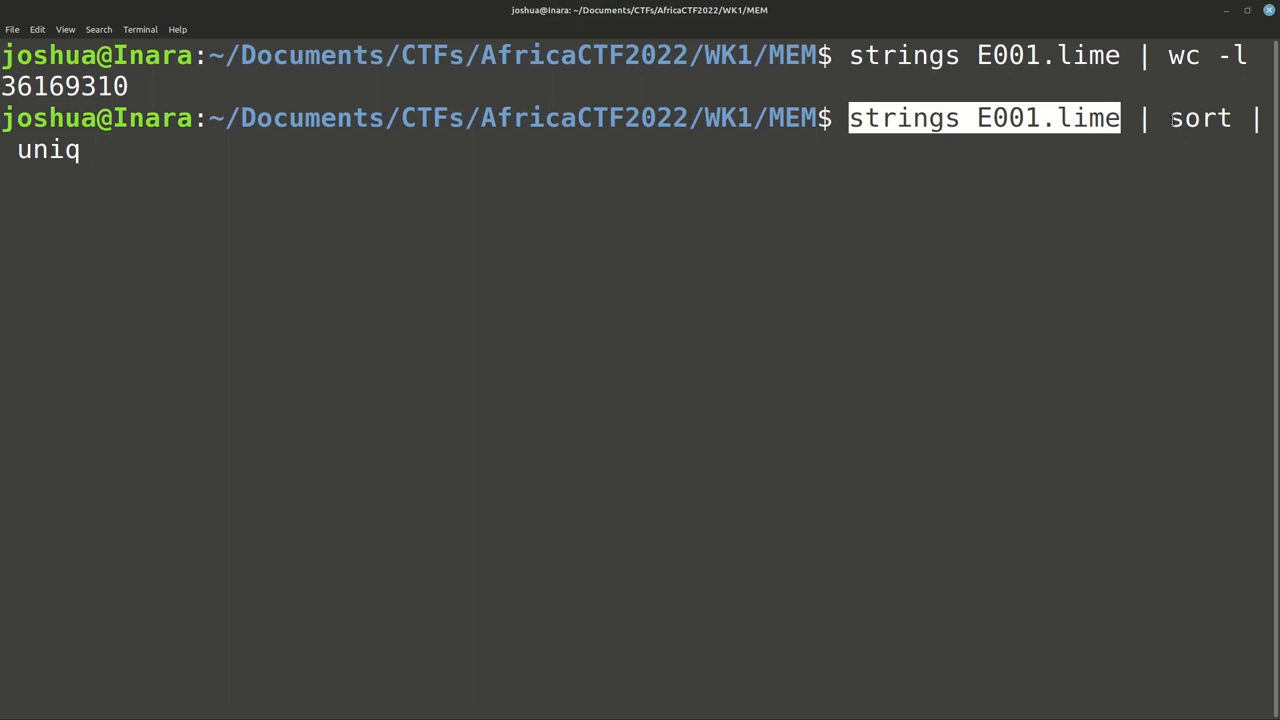
pyautogui.doubleClick(1200, 118)
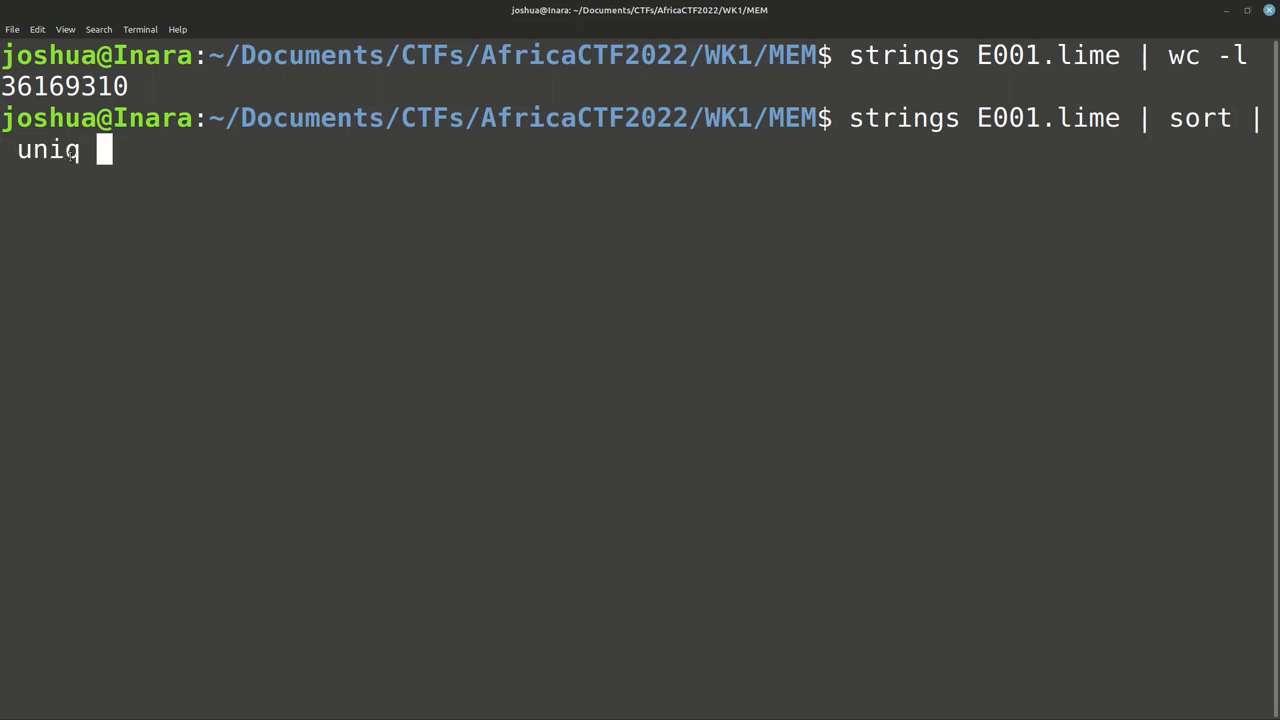
pyautogui.doubleClick(1200, 118)
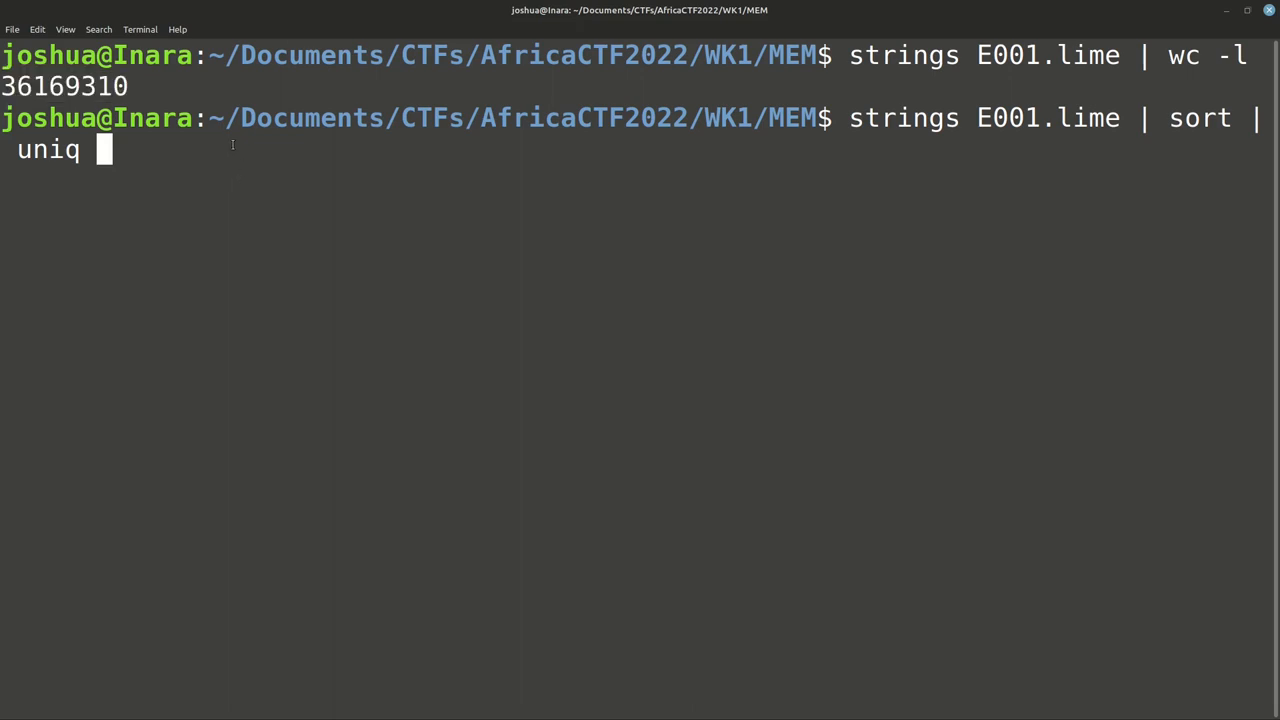
# Step: Redirect the sorted, de-duplicated strings into wordlist.txt and run the pipeline
pyautogui.write('> wor')
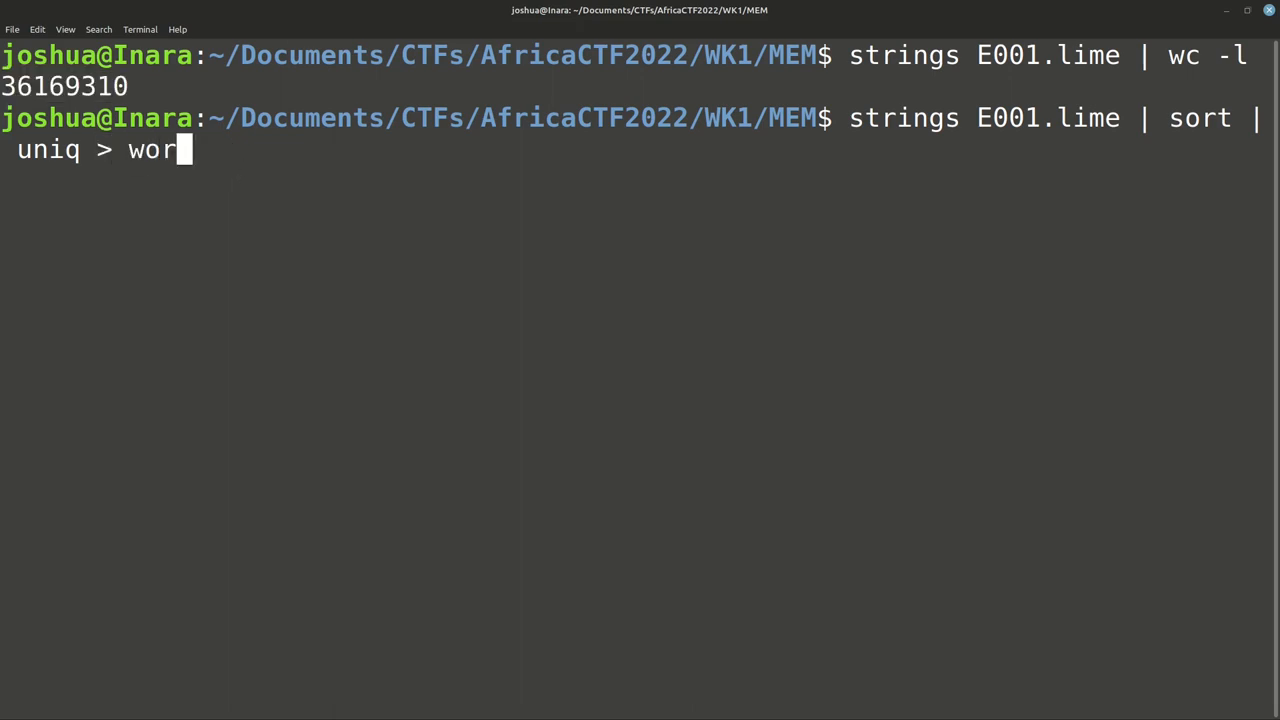
pyautogui.write('dlist.txt')
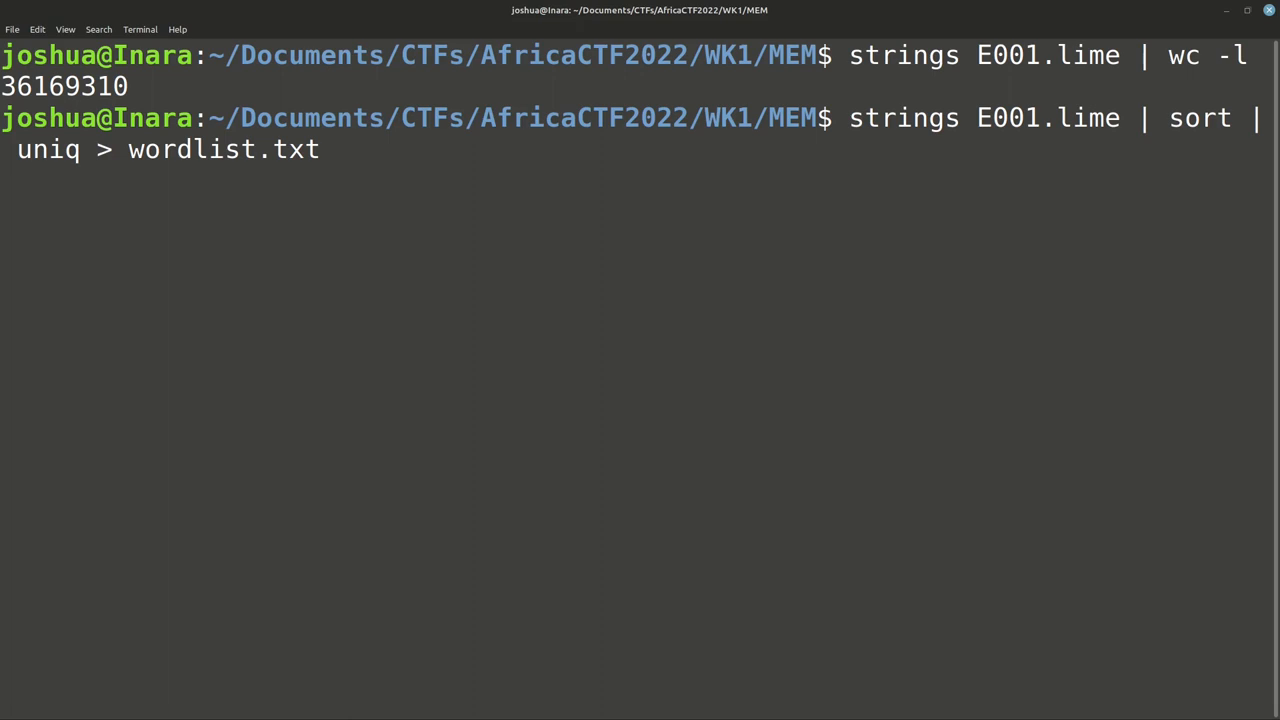
pyautogui.press('Return')
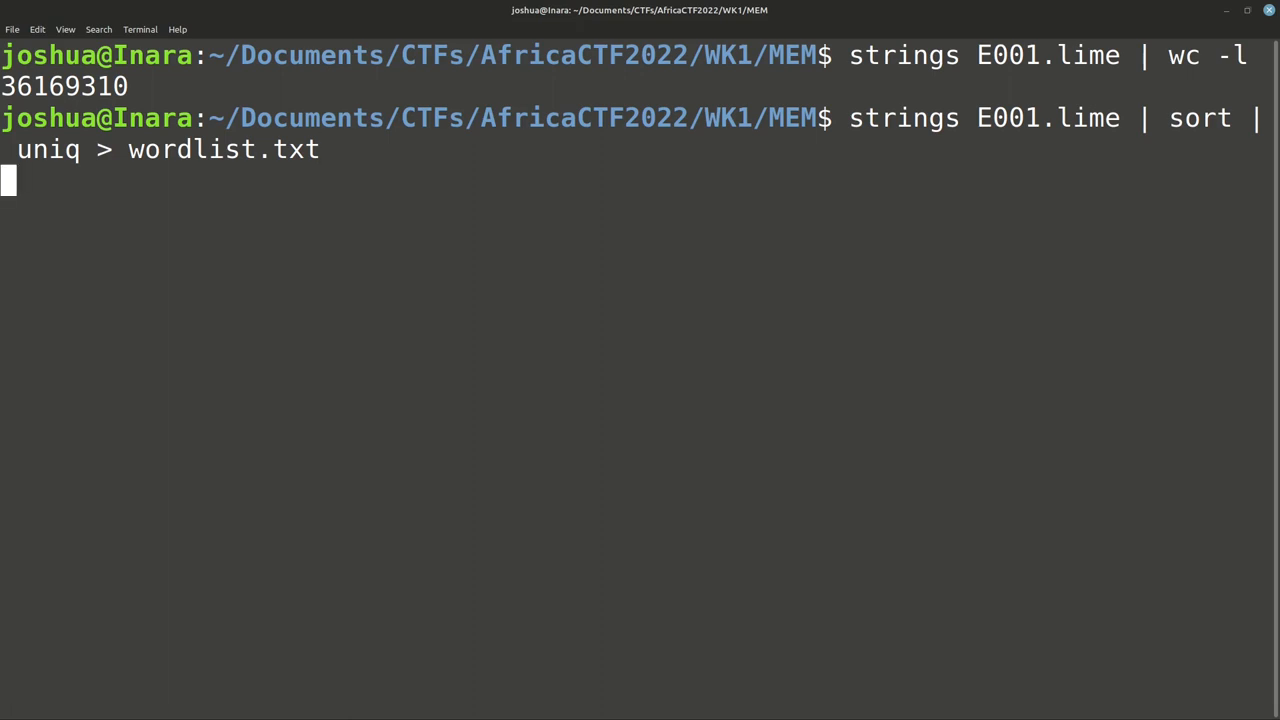
pyautogui.press('Return')
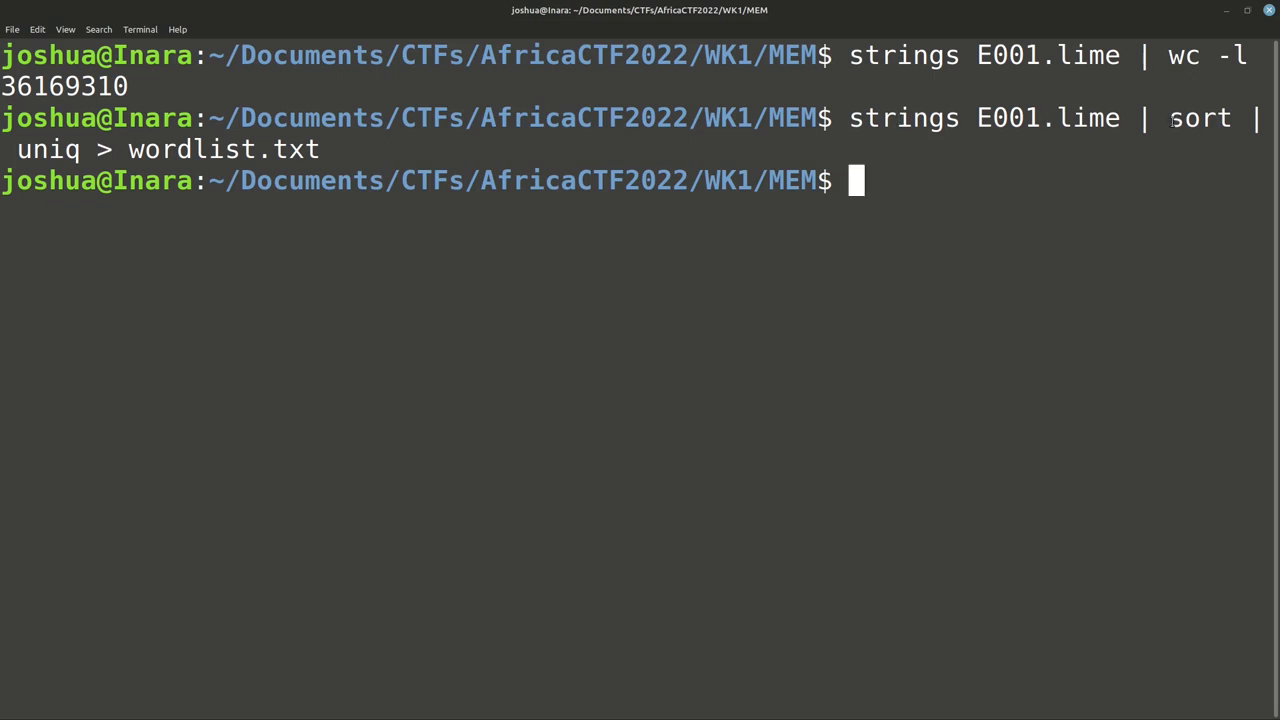
pyautogui.moveTo(784, 166)
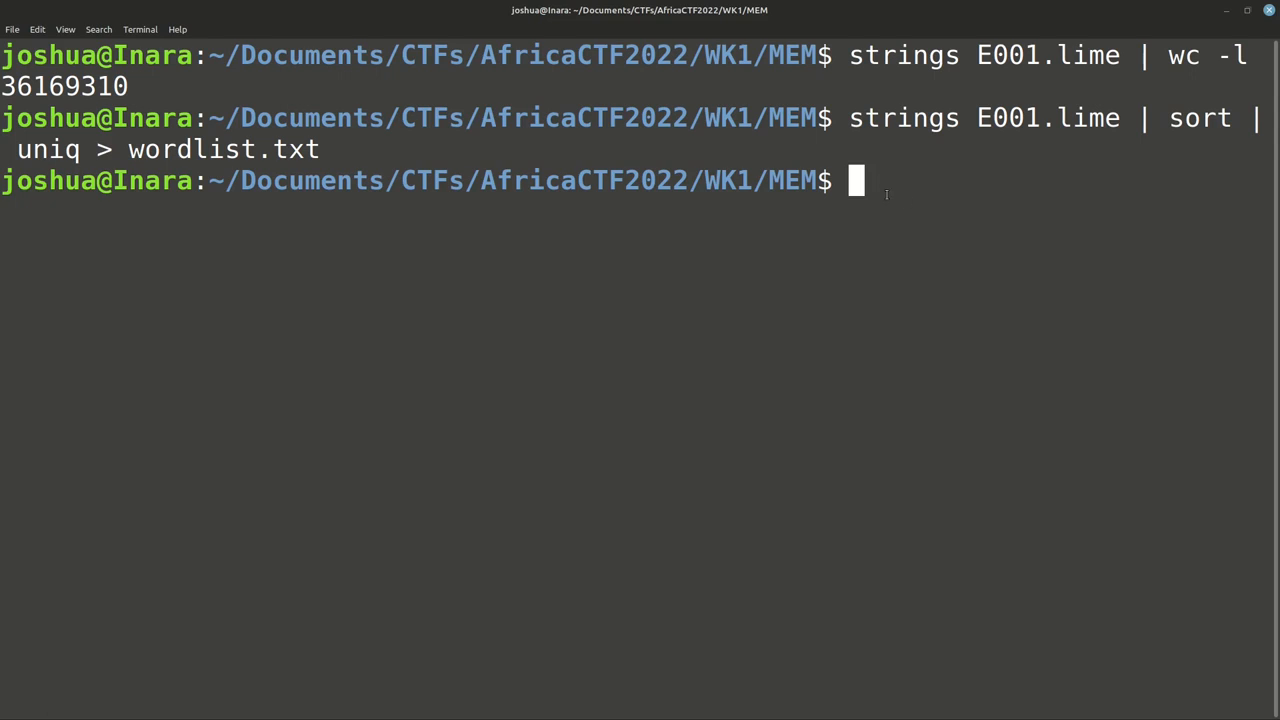
pyautogui.moveTo(968, 264)
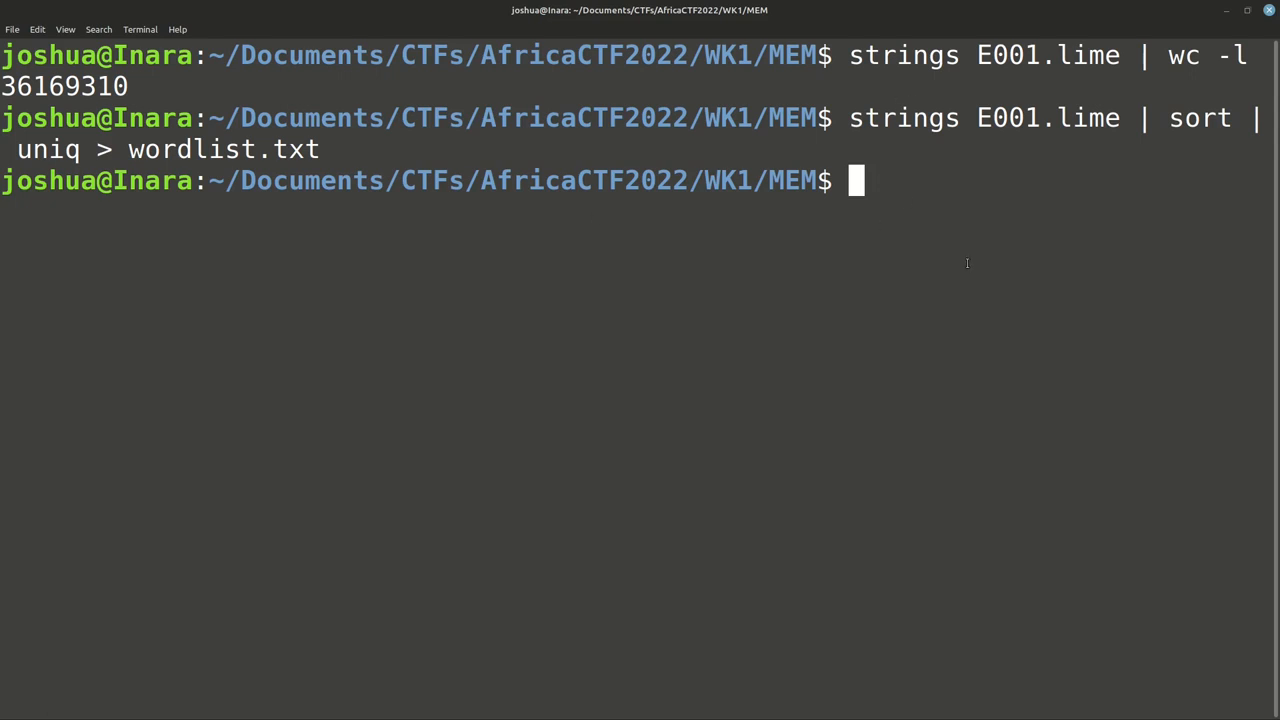
# Step: Count the lines in wordlist.txt with wc -l
pyautogui.write('wc -l')
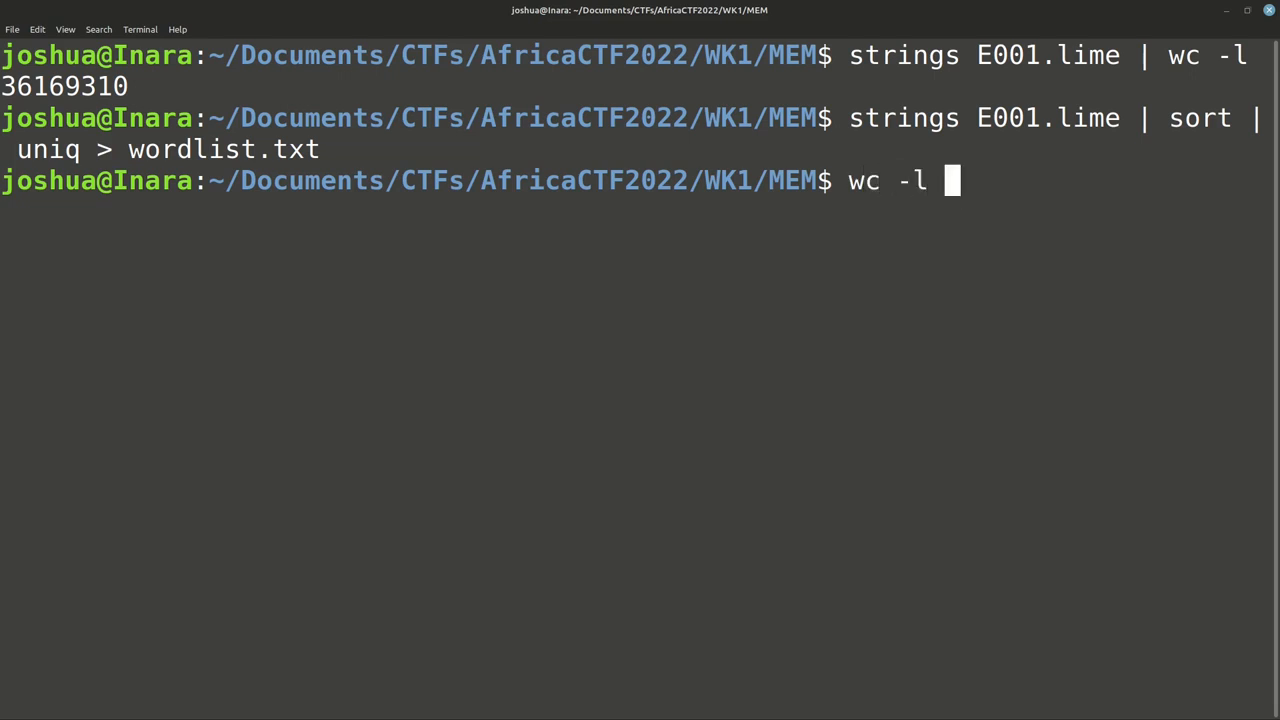
pyautogui.write('wordlist.txt')
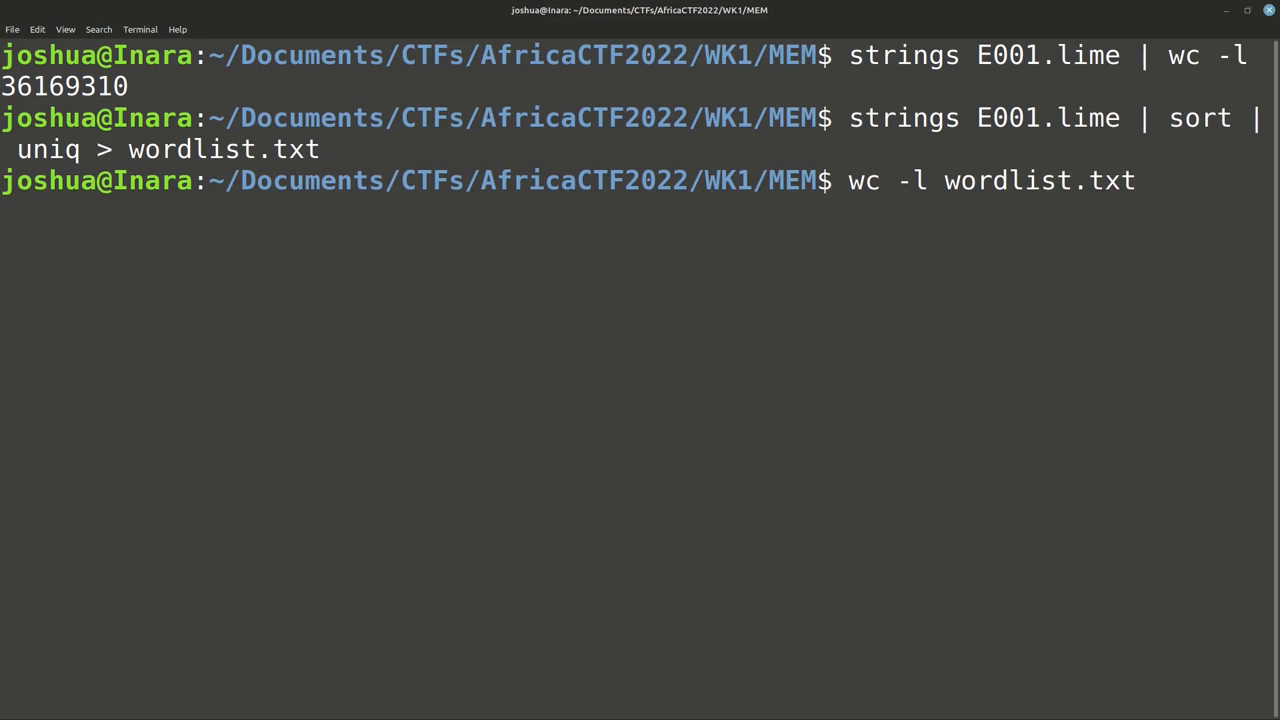
pyautogui.press('Return')
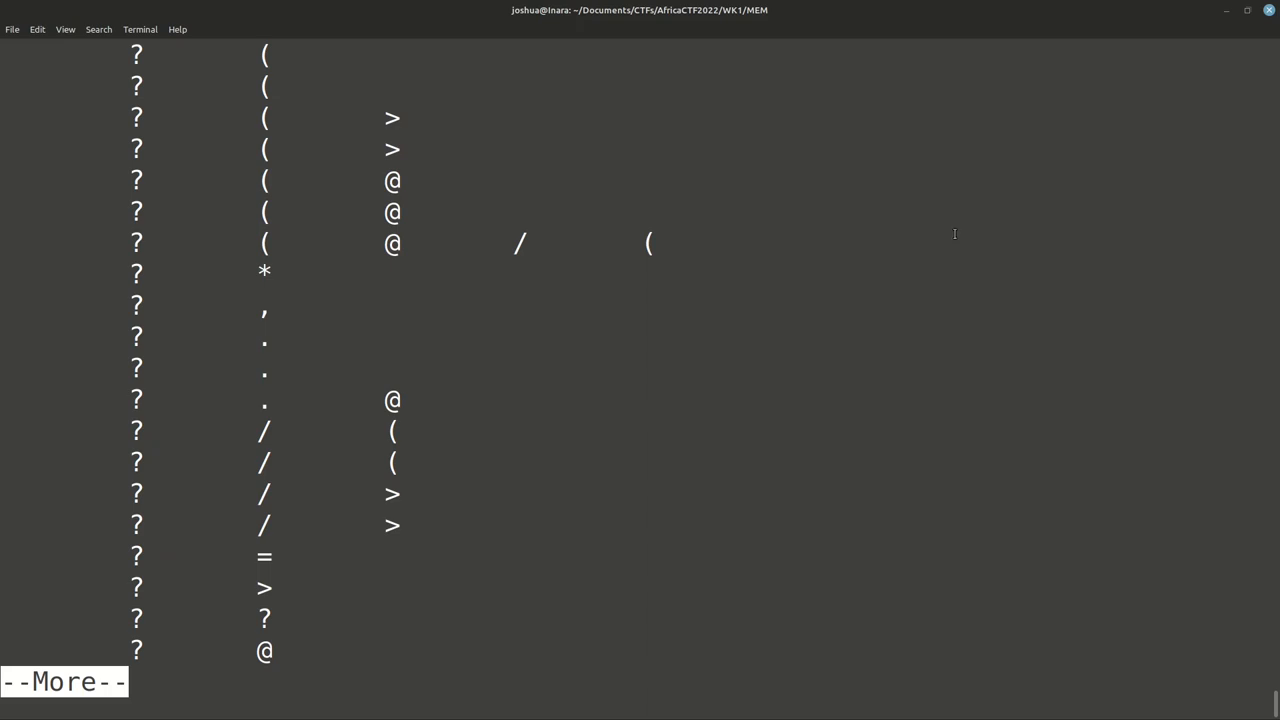
pyautogui.moveTo(204, 620)
pyautogui.write('cat wordlist.txt | tail')
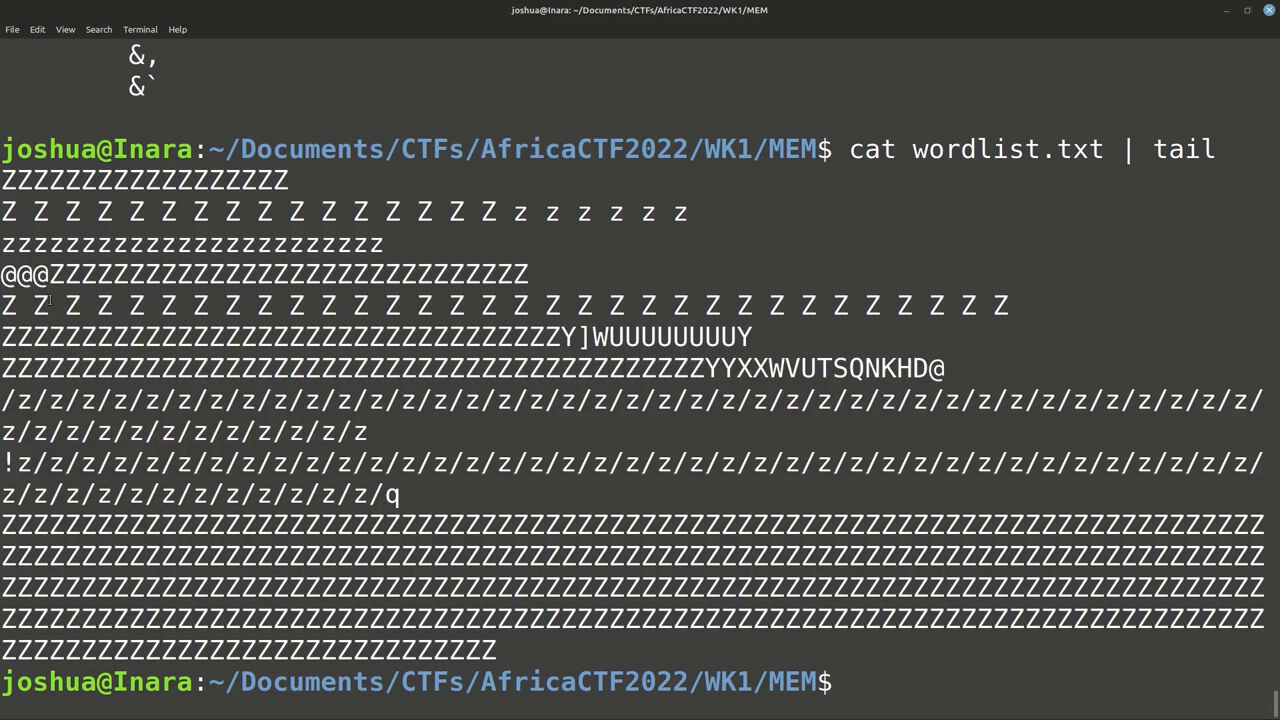
# Step: Review the output, then clear the terminal screen
pyautogui.scroll(3)
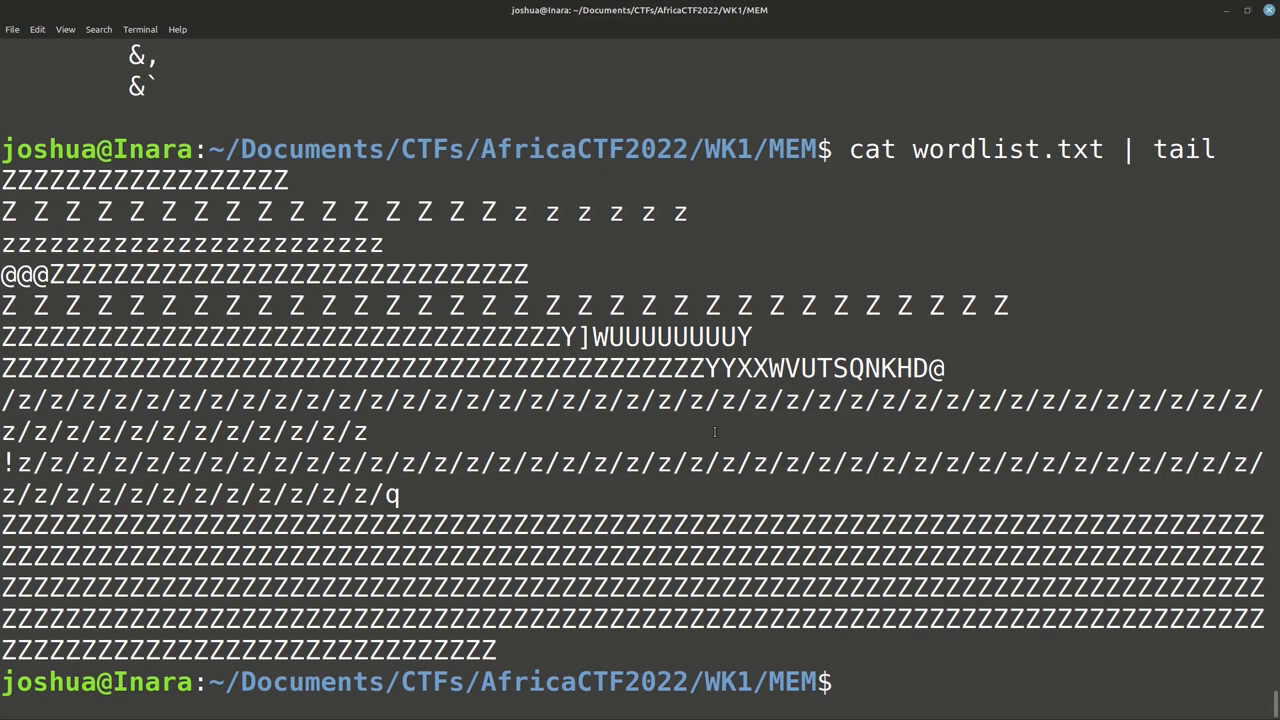
pyautogui.write('clear')
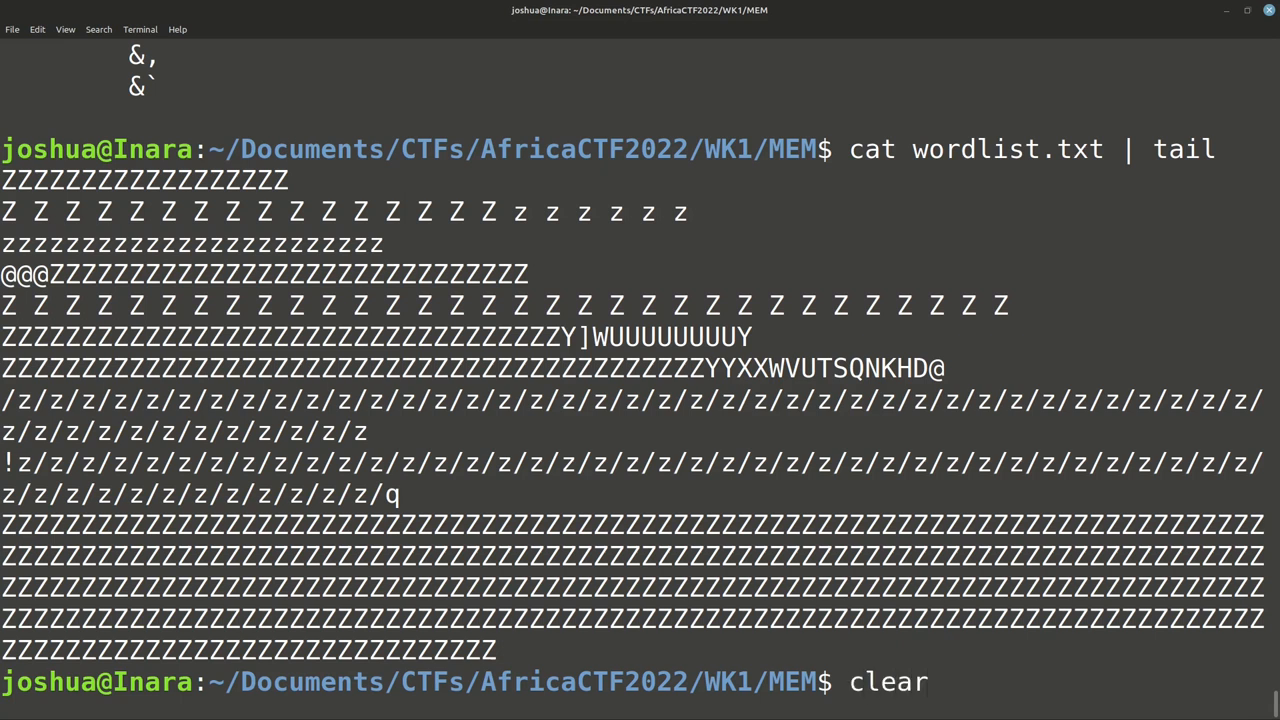
pyautogui.press('Return')
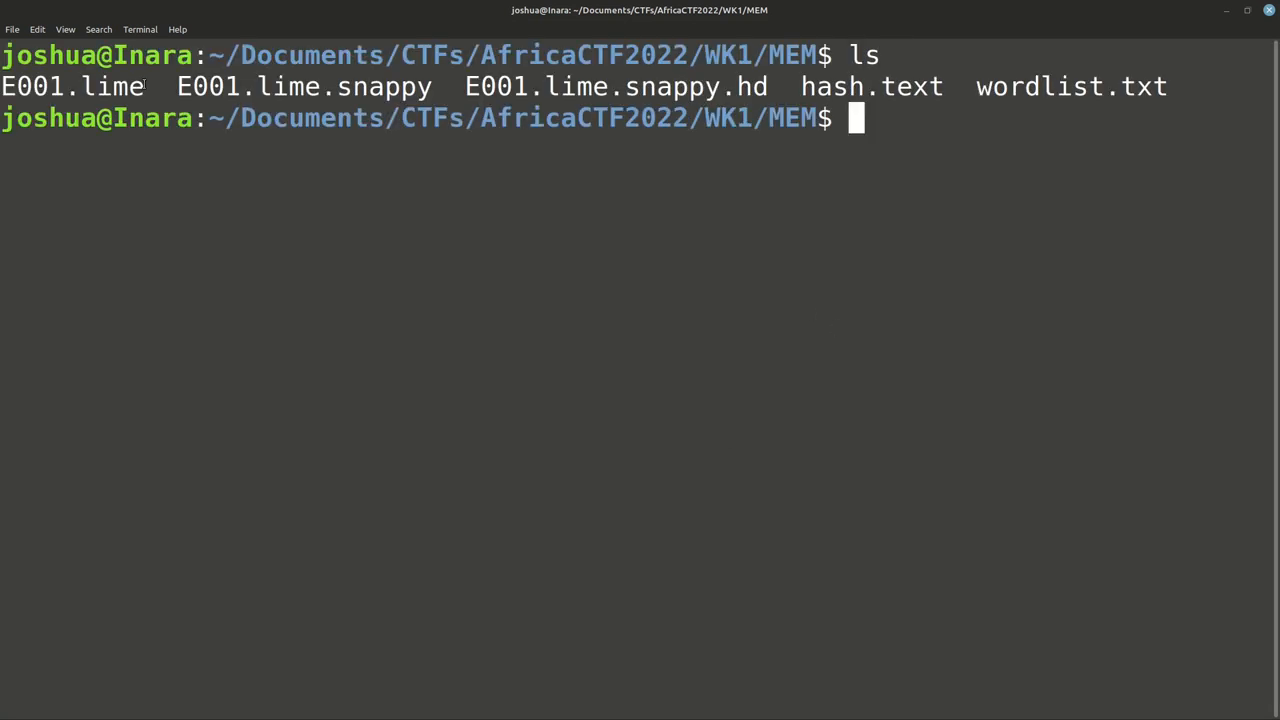
# Step: Begin a hashcat command with the /opt/hashcat/ install path
pyautogui.doubleClick(70, 86)
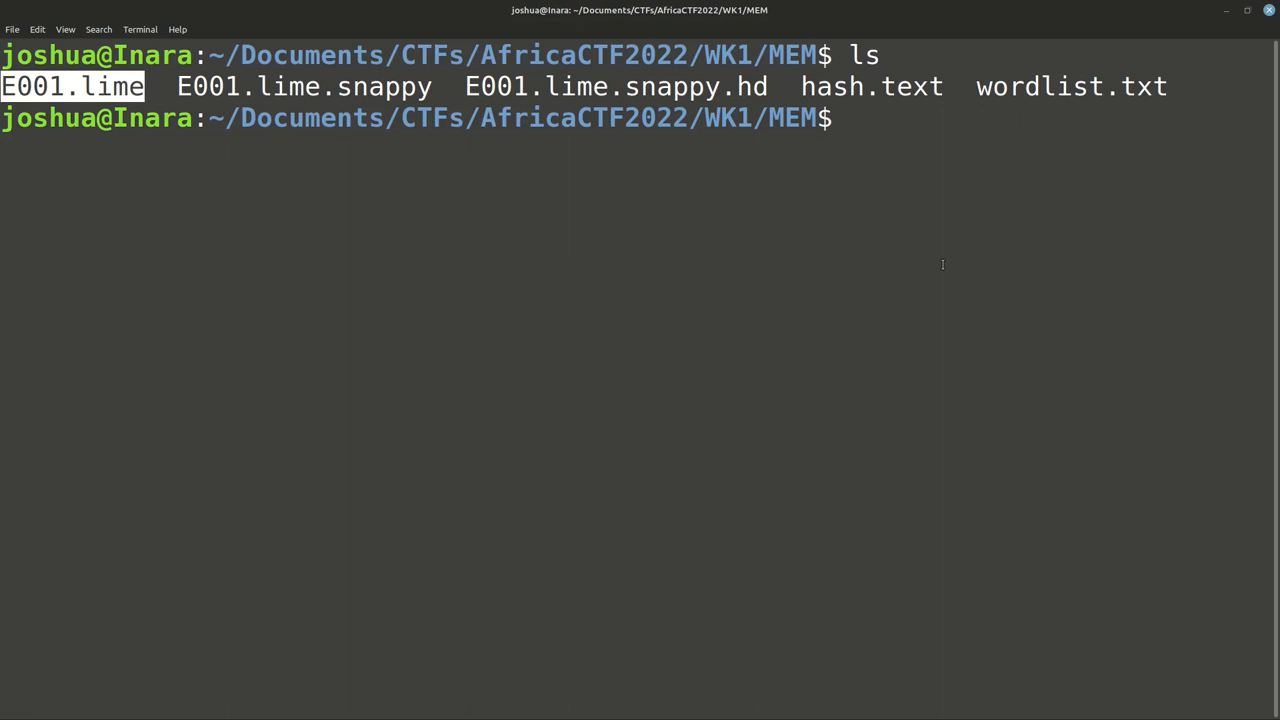
pyautogui.moveTo(844, 278)
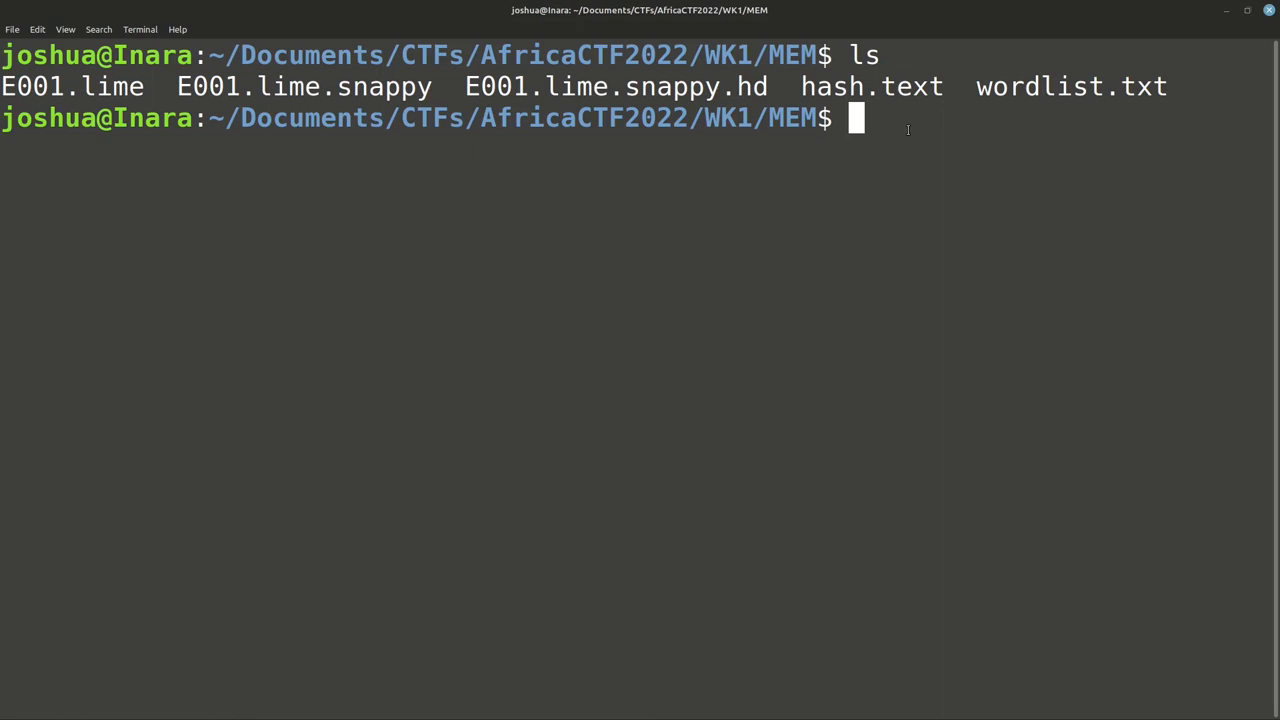
pyautogui.write('/opt/hashcat/')
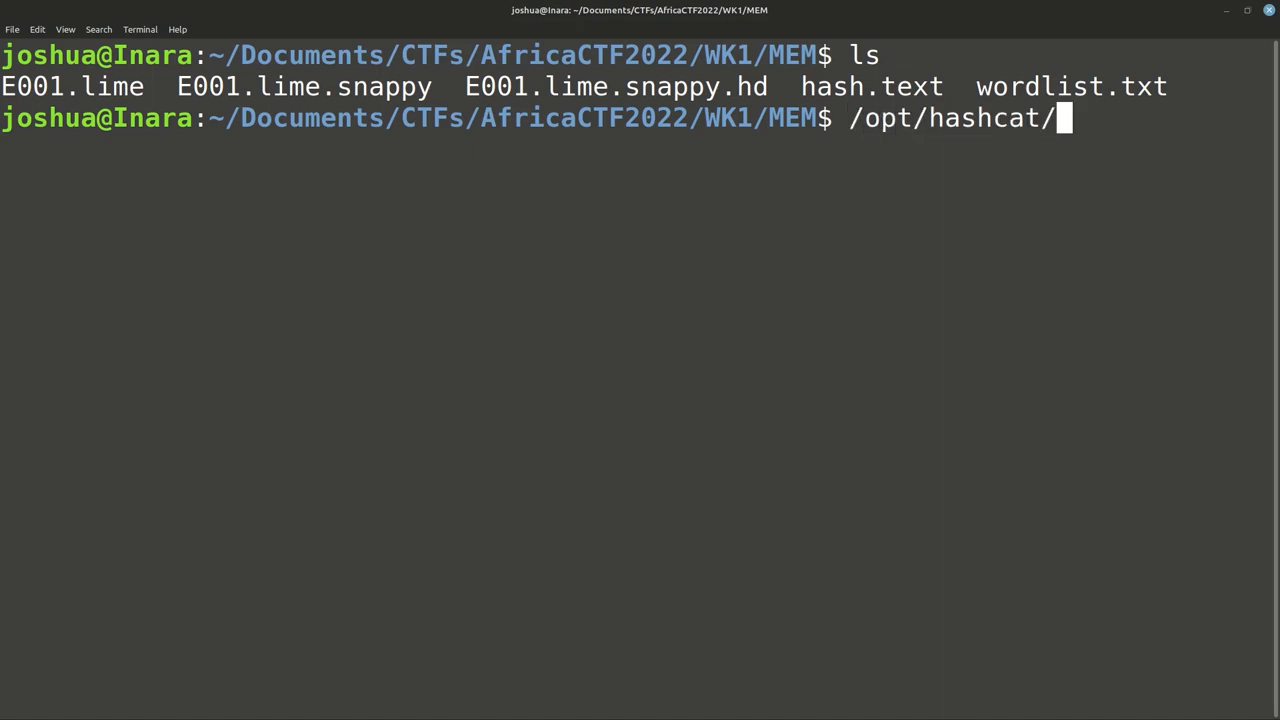
# Step: Filter hashcat's help through grep sha512 to find the sha512crypt mode number
pyautogui.write('hashcat')
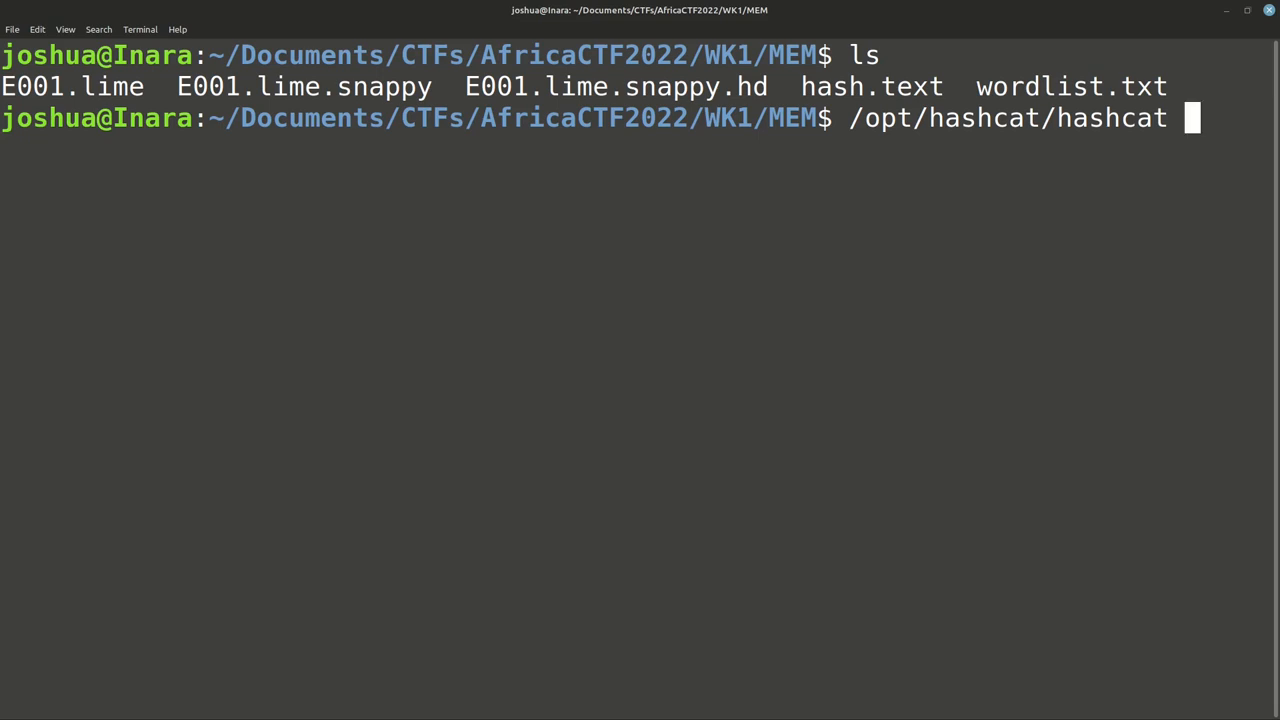
pyautogui.write('-h |')
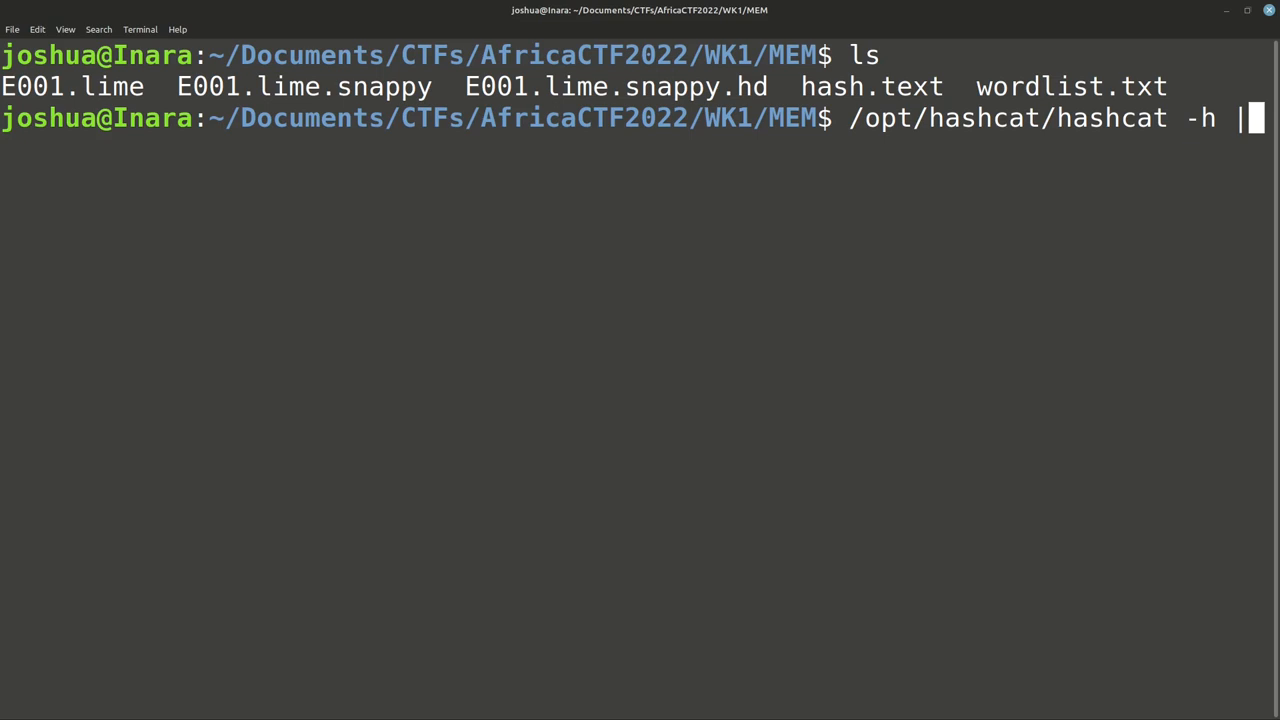
pyautogui.write('grep s')
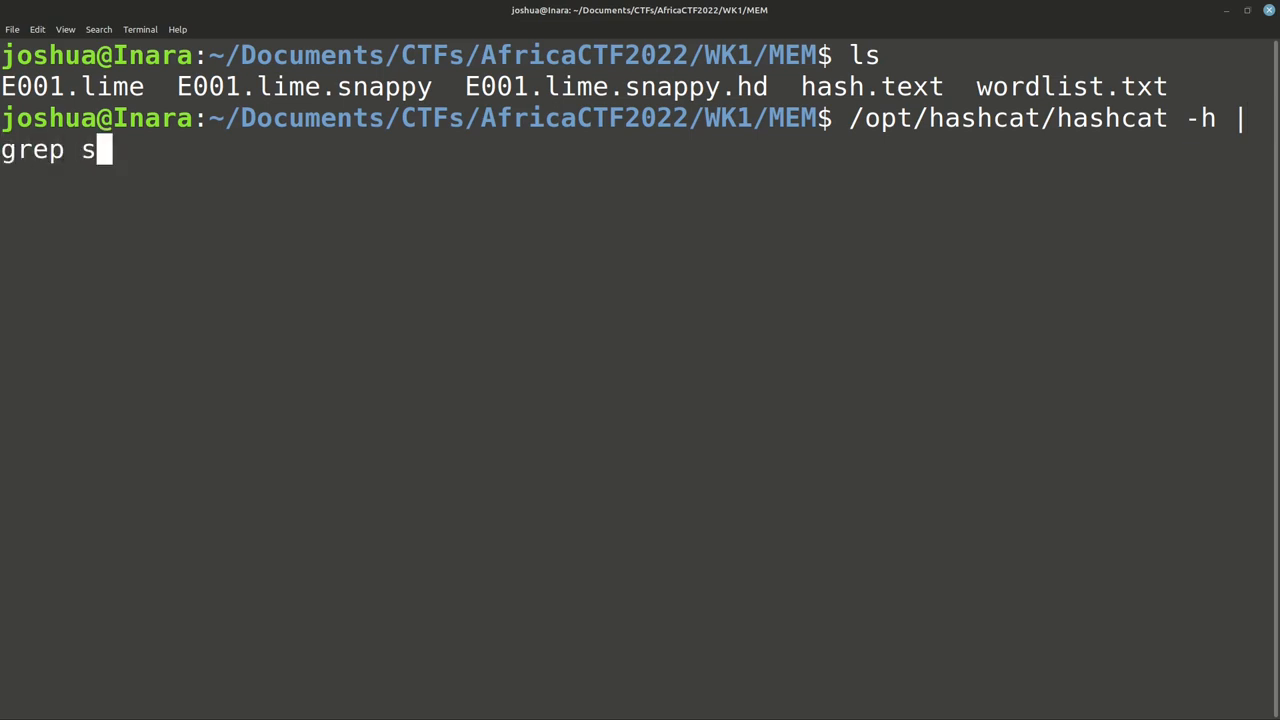
pyautogui.write('ha512')
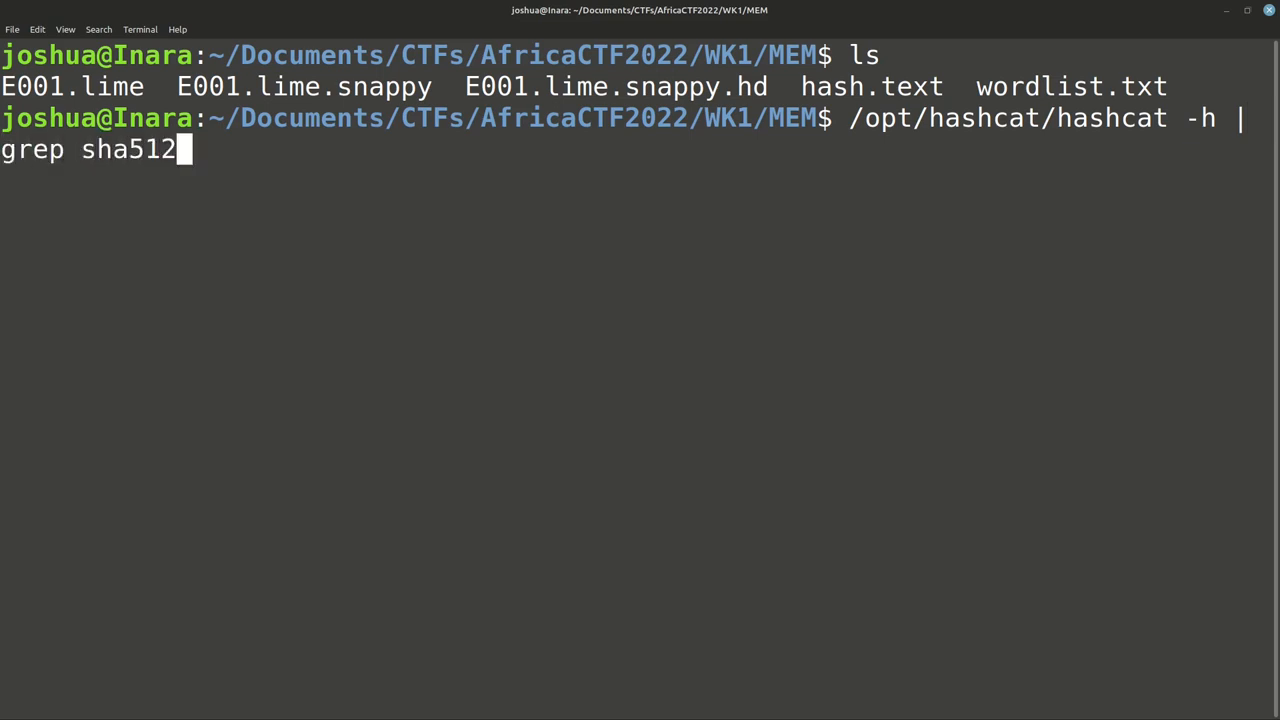
pyautogui.press('Return')
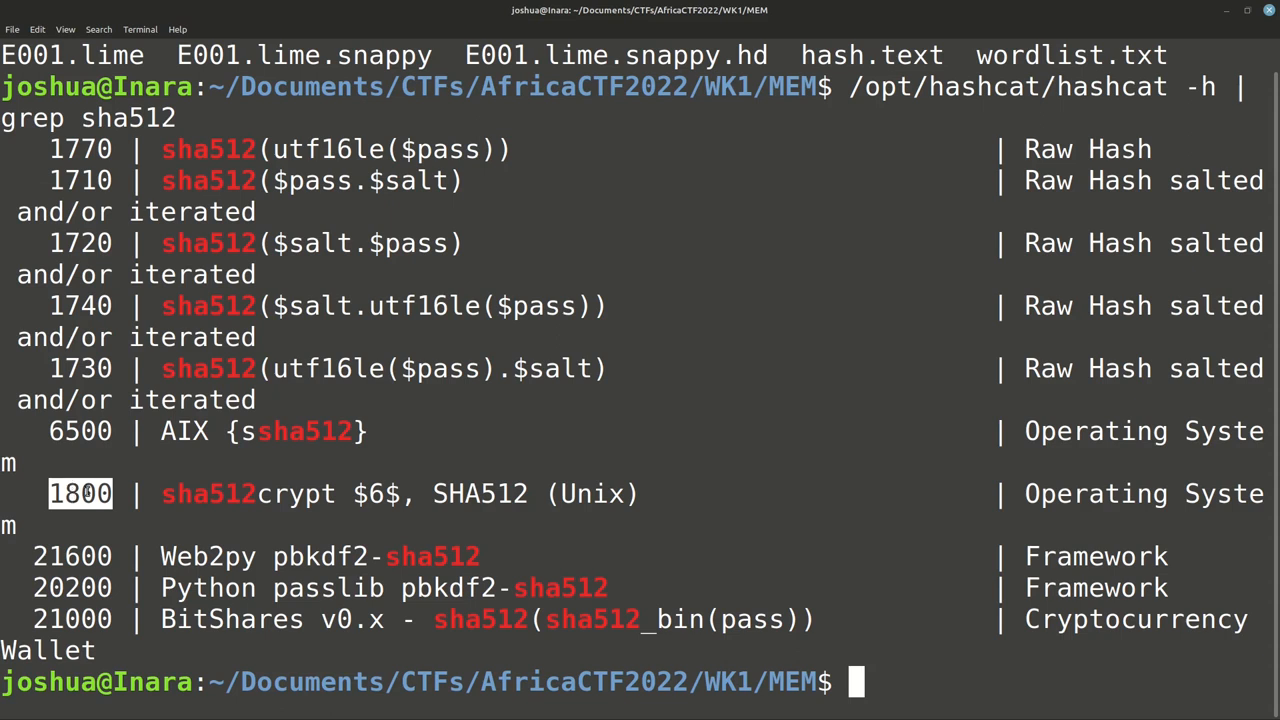
pyautogui.moveTo(694, 488)
pyautogui.write('/opt')
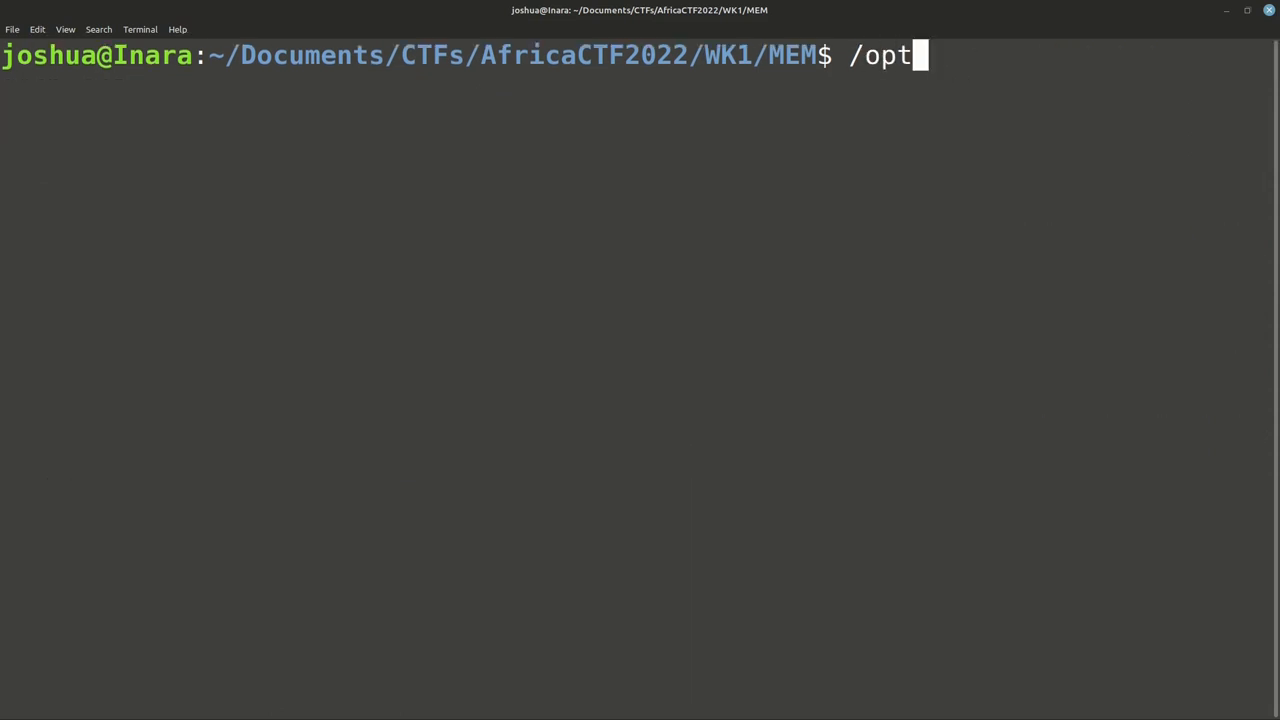
# Step: Compose /opt/hashcat/hashcat -m 1800 -a 0 and list the folder's files for the arguments
pyautogui.write('/hashcat/')
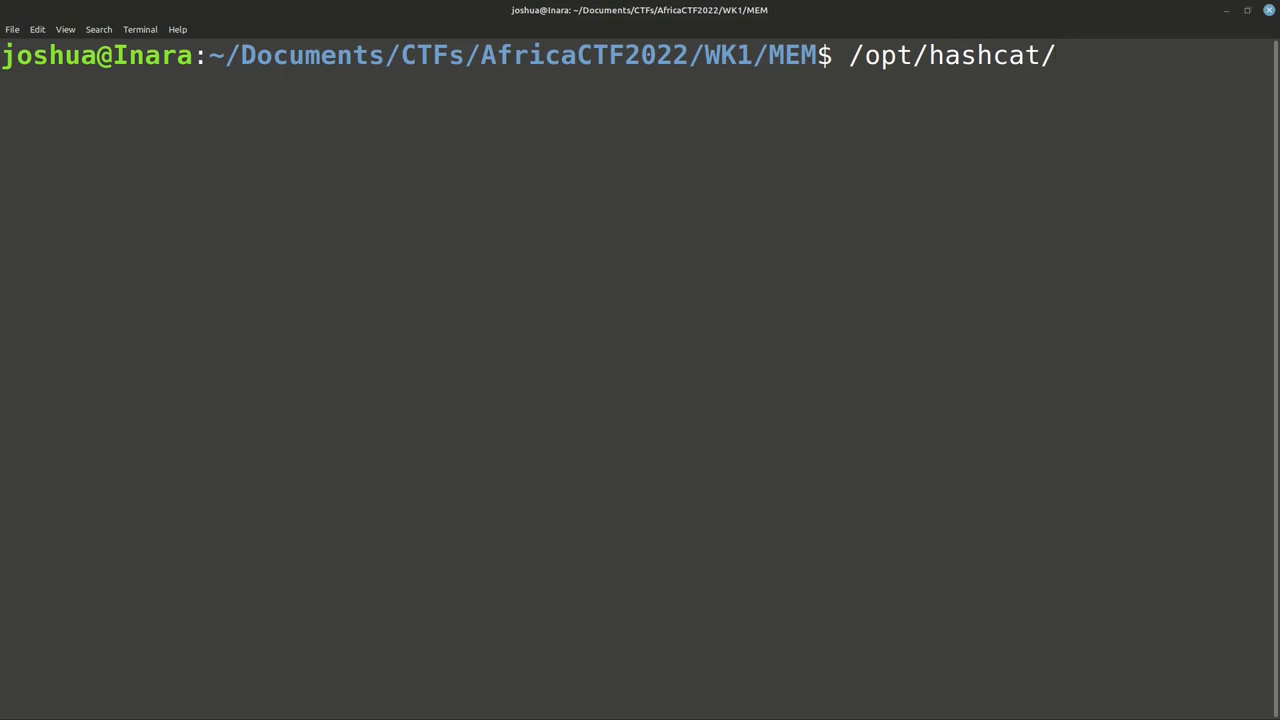
pyautogui.write('hashcat -')
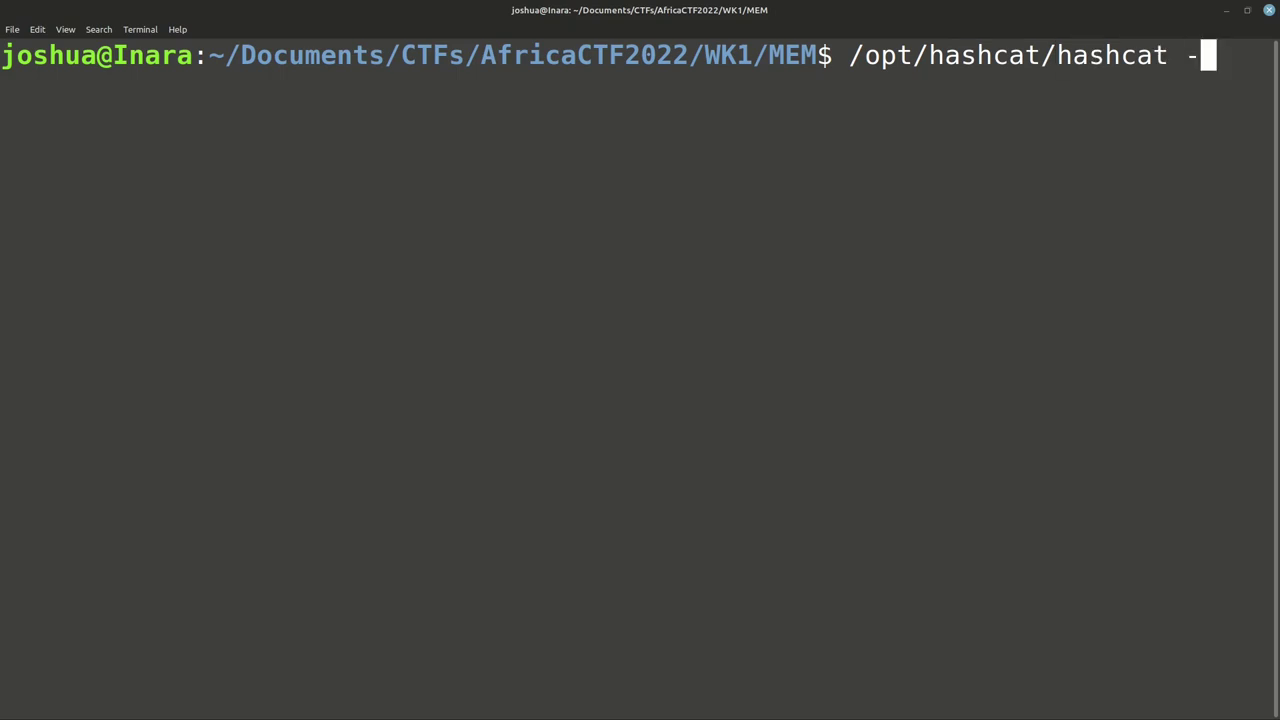
pyautogui.write('m 1800')
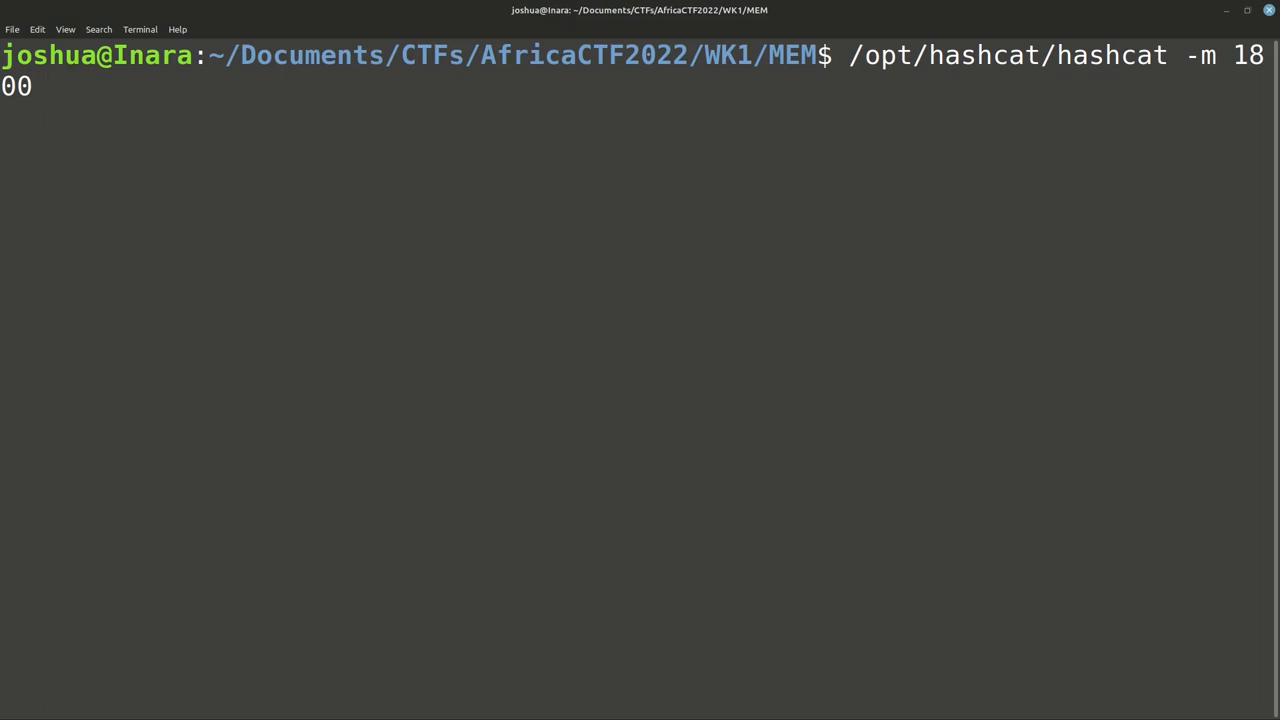
pyautogui.write('-a')
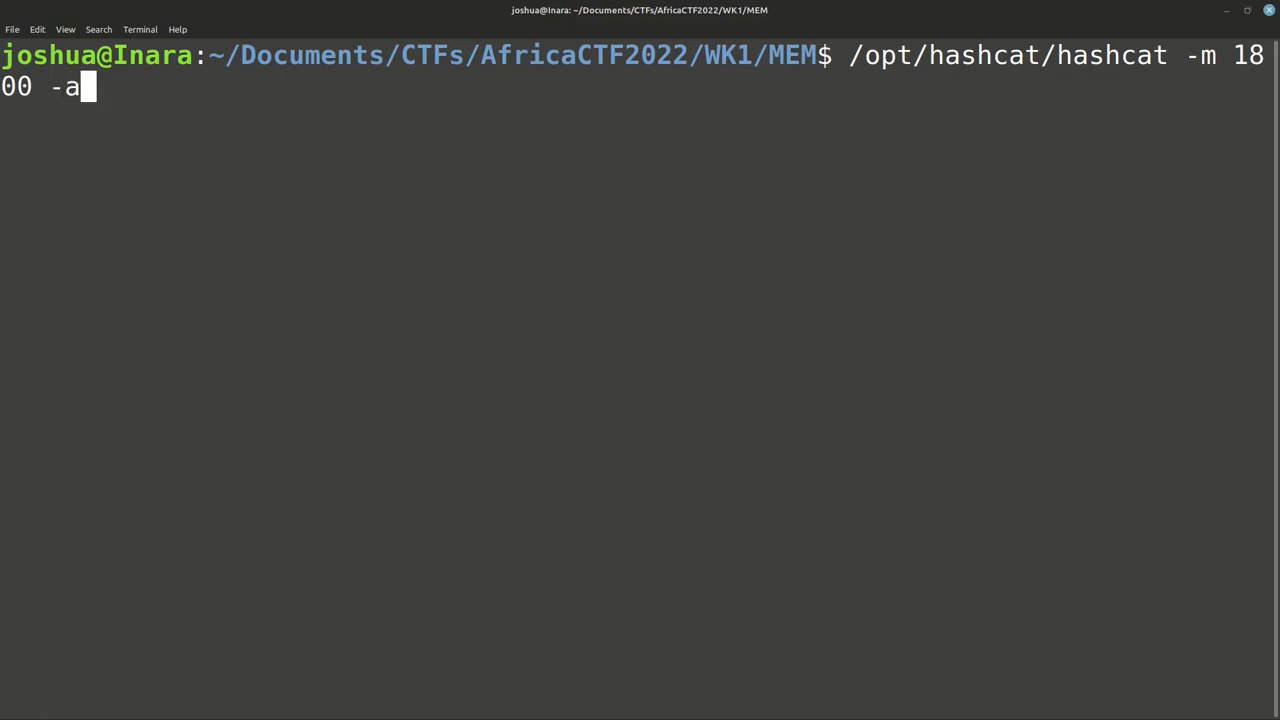
pyautogui.write('0')
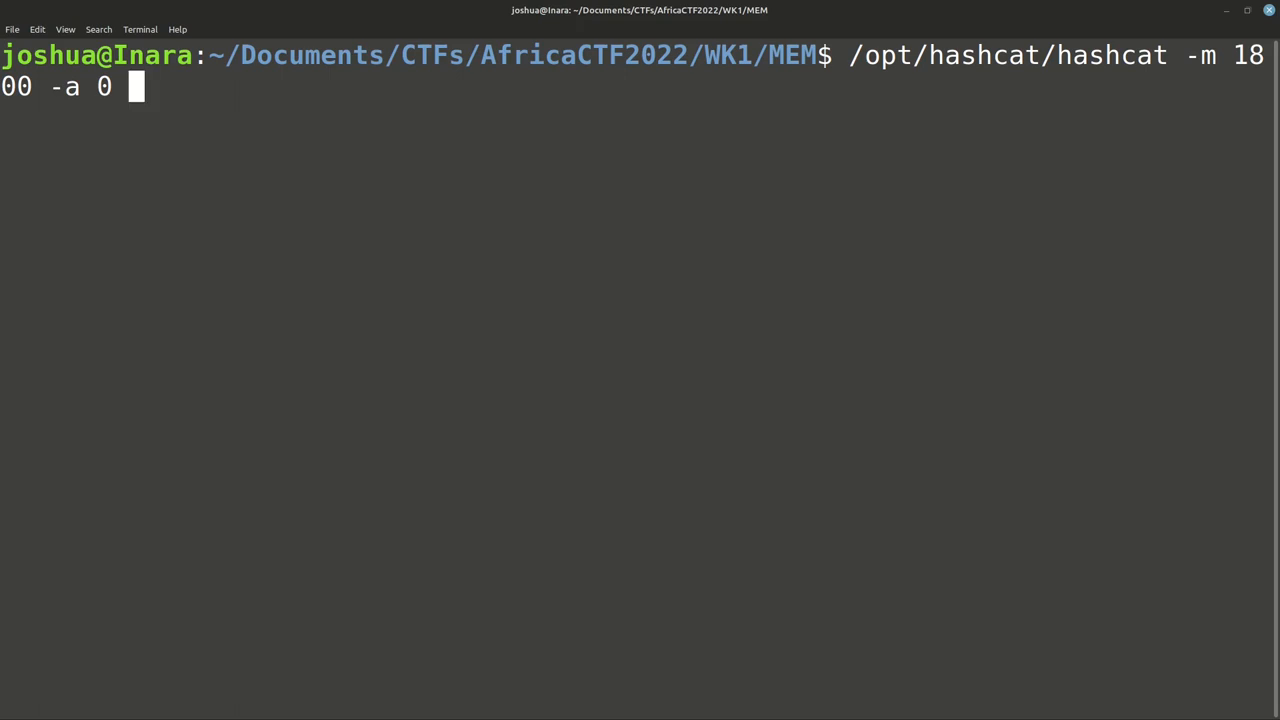
pyautogui.press('Tab')
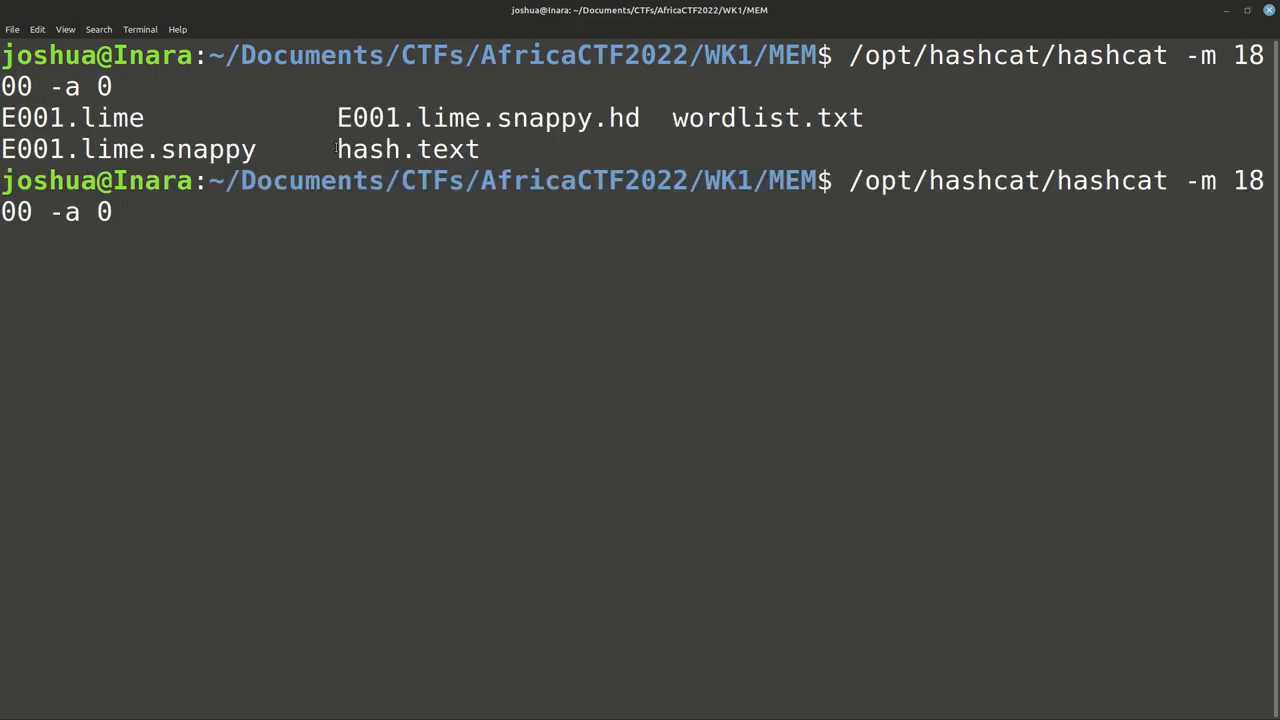
# Step: Add hash.text and wordlist.txt as targets and launch the hashcat cracking run
pyautogui.doubleClick(408, 148)
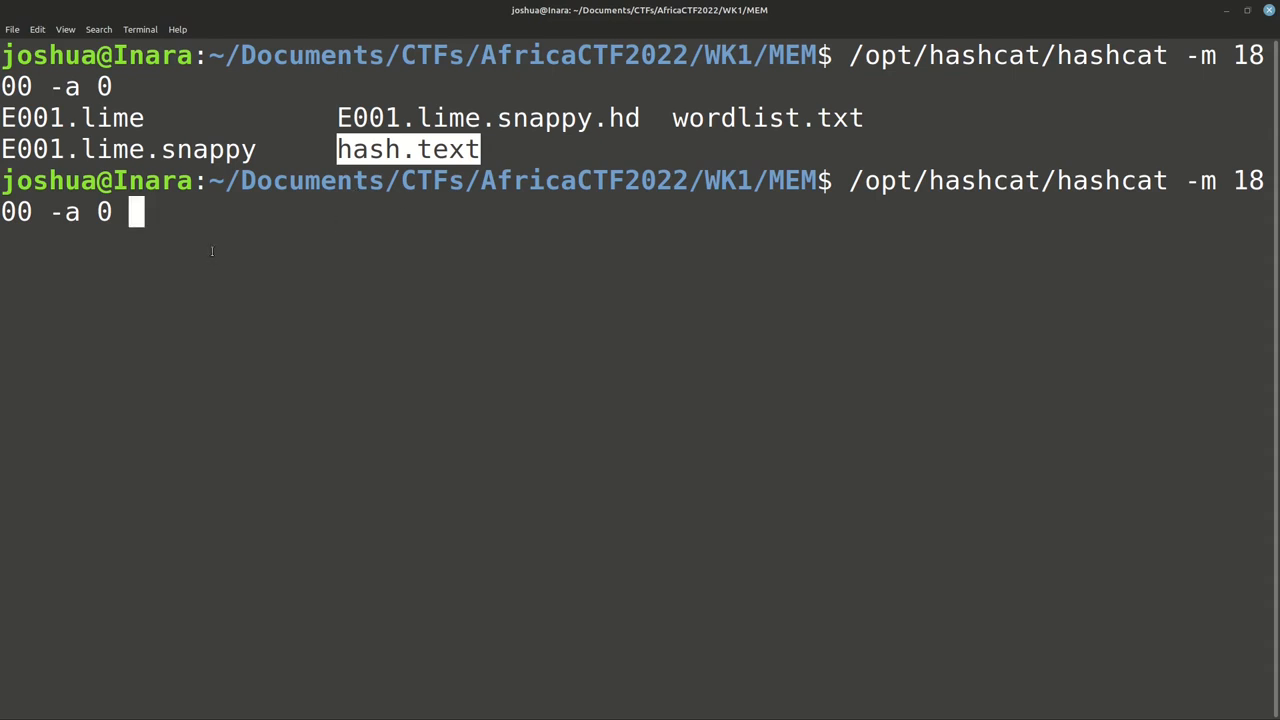
pyautogui.write('hash')
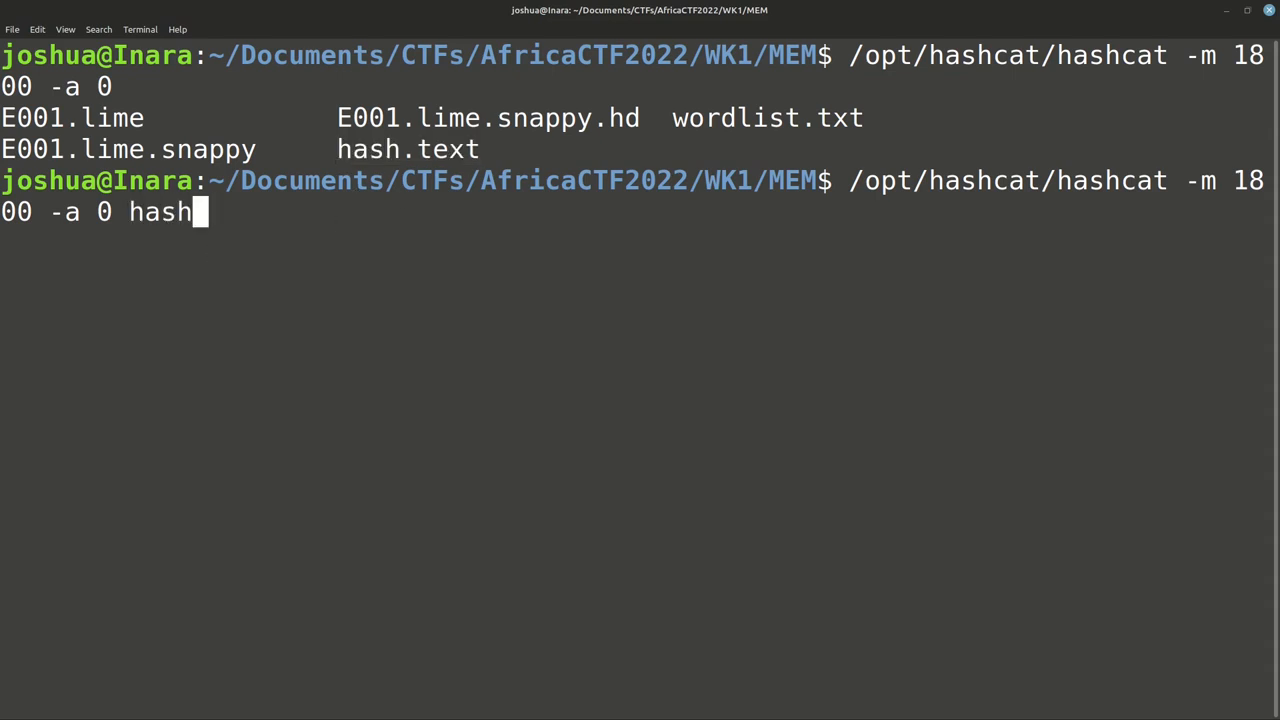
pyautogui.write('.text')
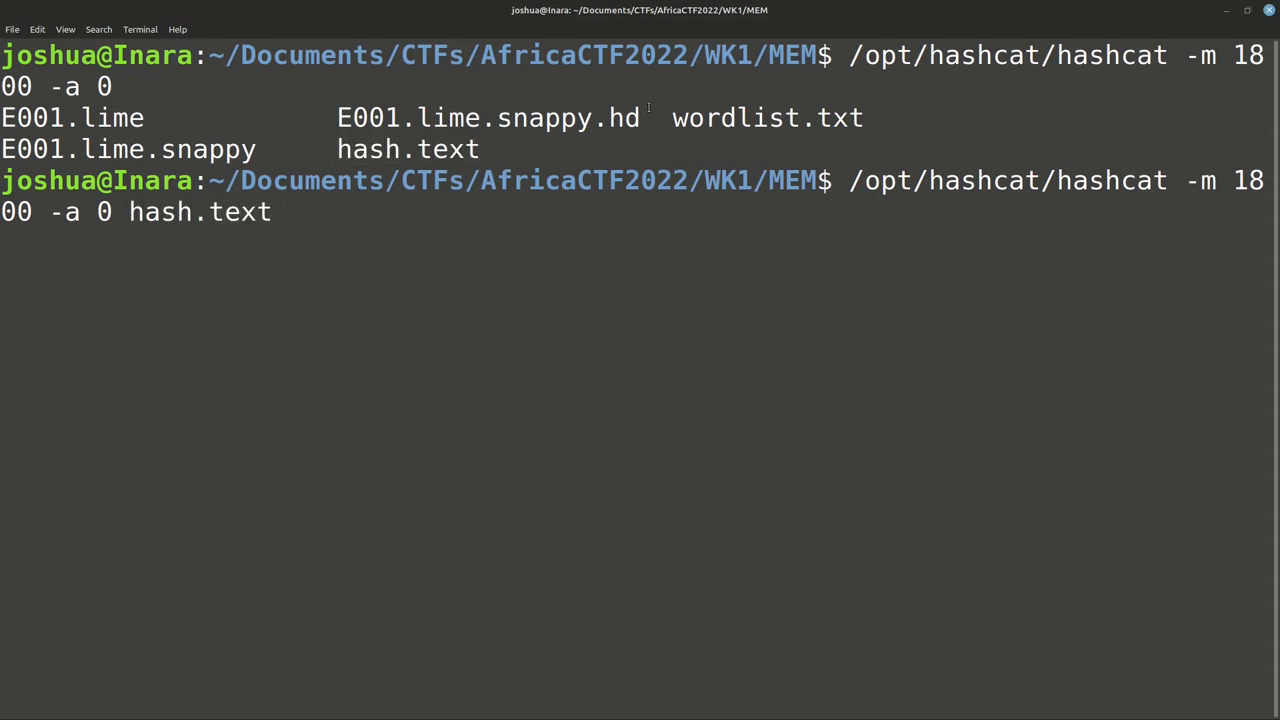
pyautogui.doubleClick(768, 116)
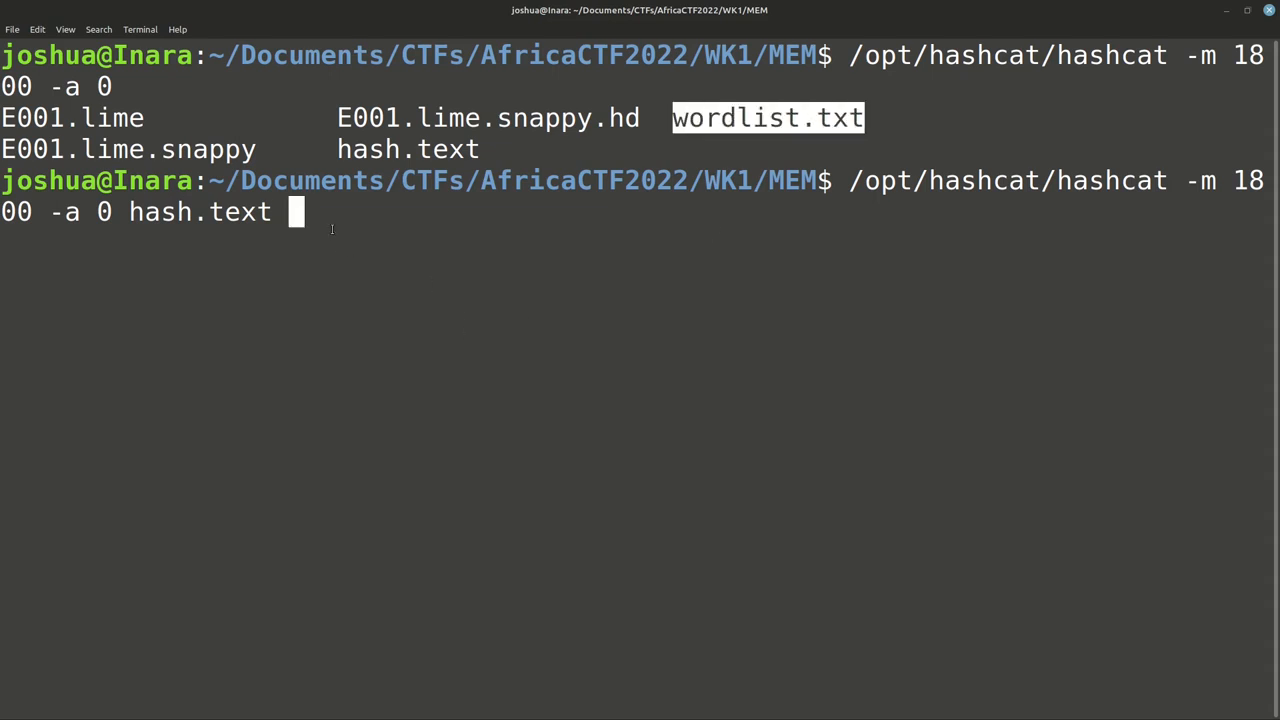
pyautogui.write('wordlist.txt')
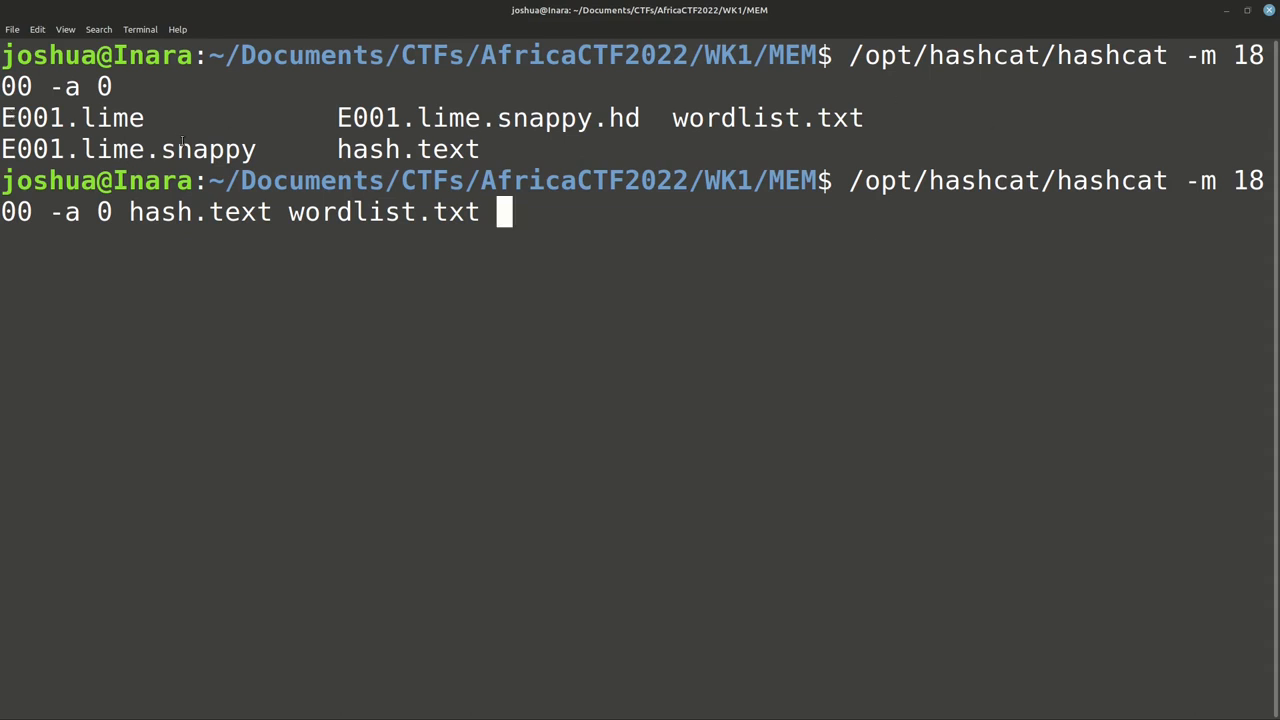
pyautogui.doubleClick(408, 148)
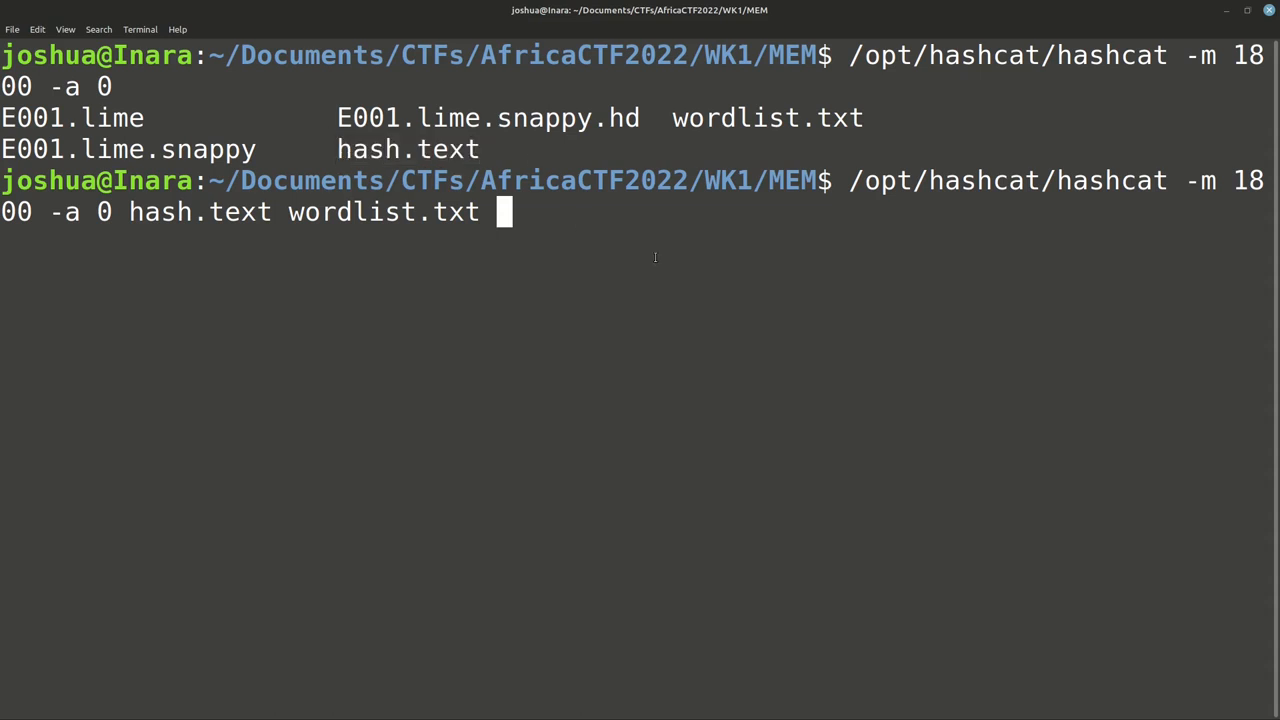
pyautogui.press('Return')
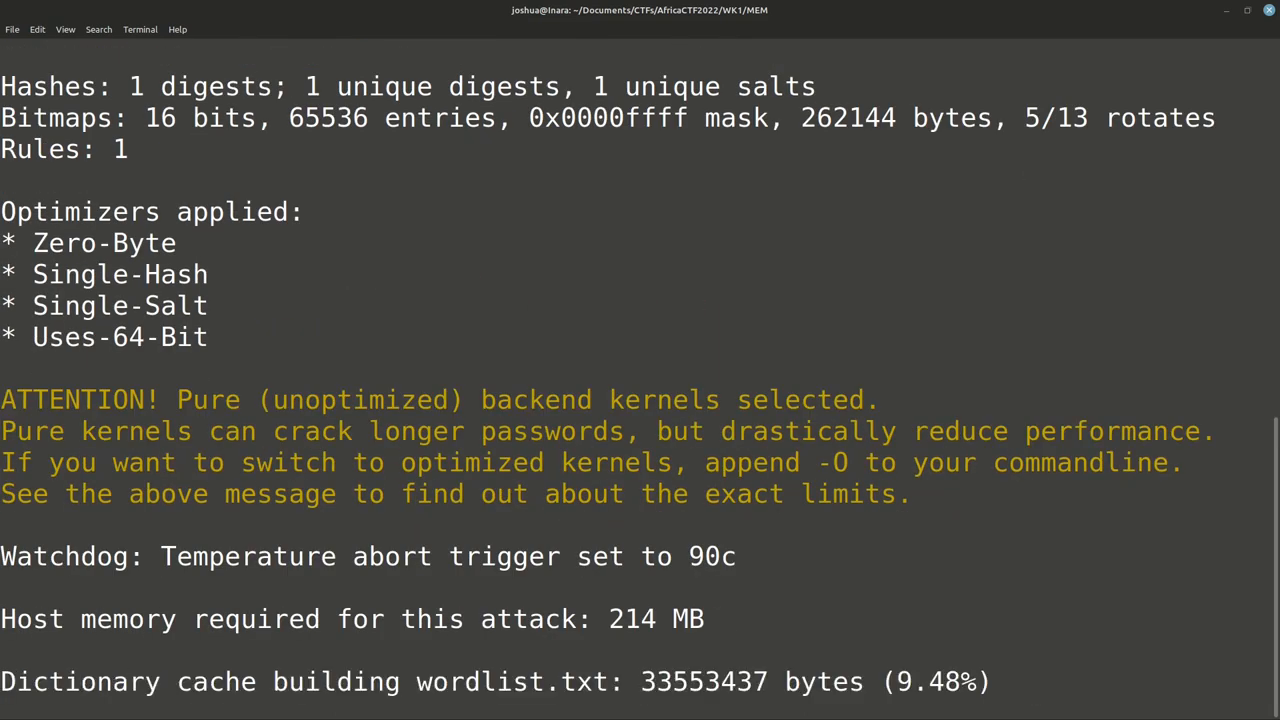
# Step: Scroll through hashcat's startup output to review the MX250 device info, optimizers and warnings
pyautogui.scroll(-3)
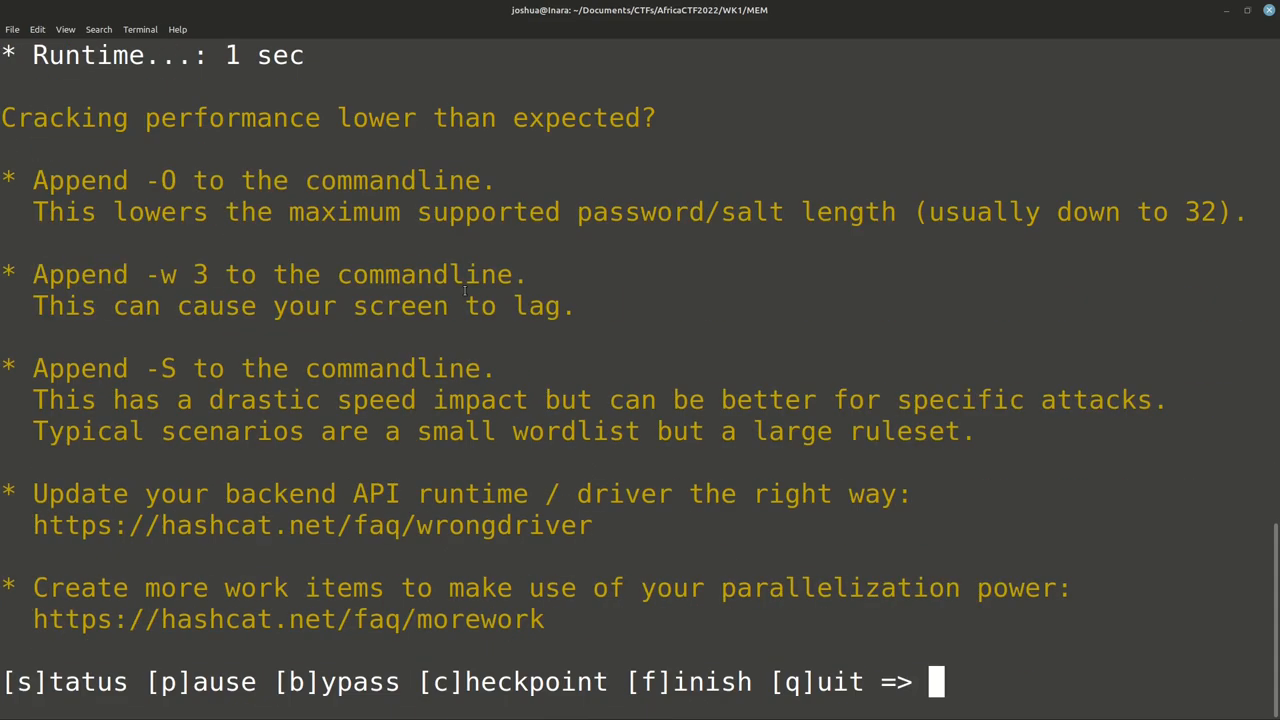
pyautogui.scroll(3)
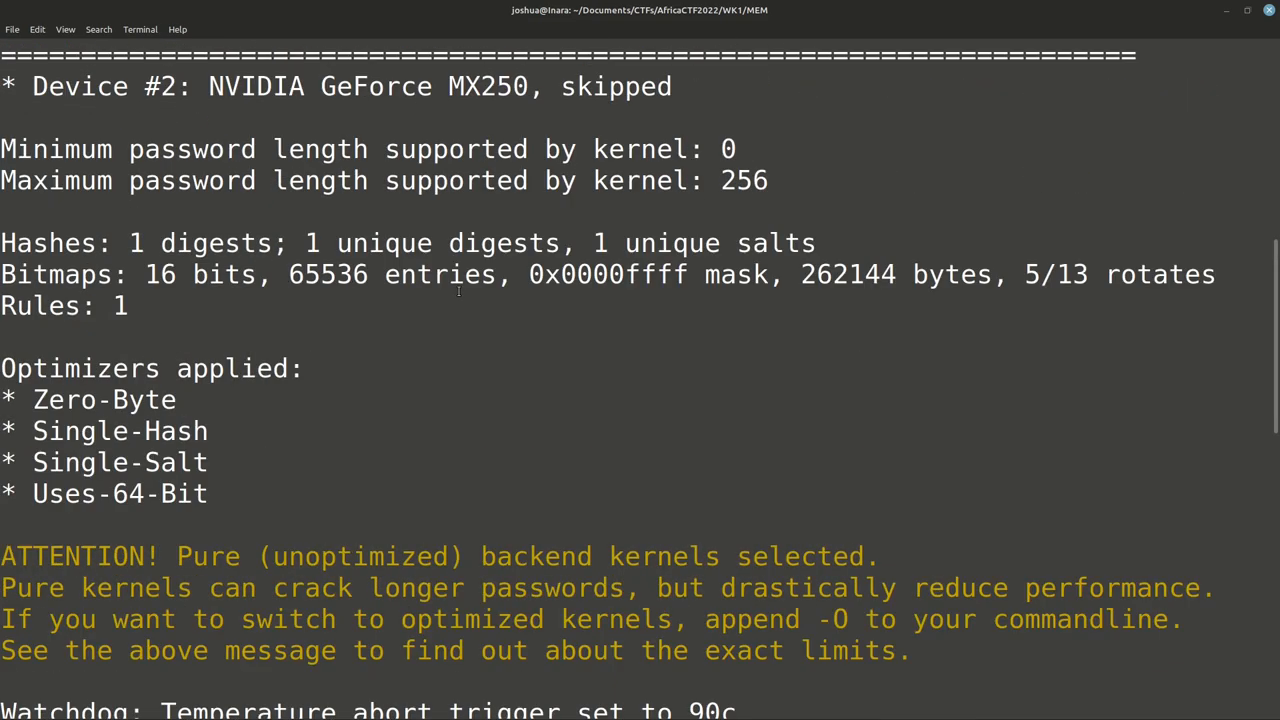
pyautogui.scroll(3)
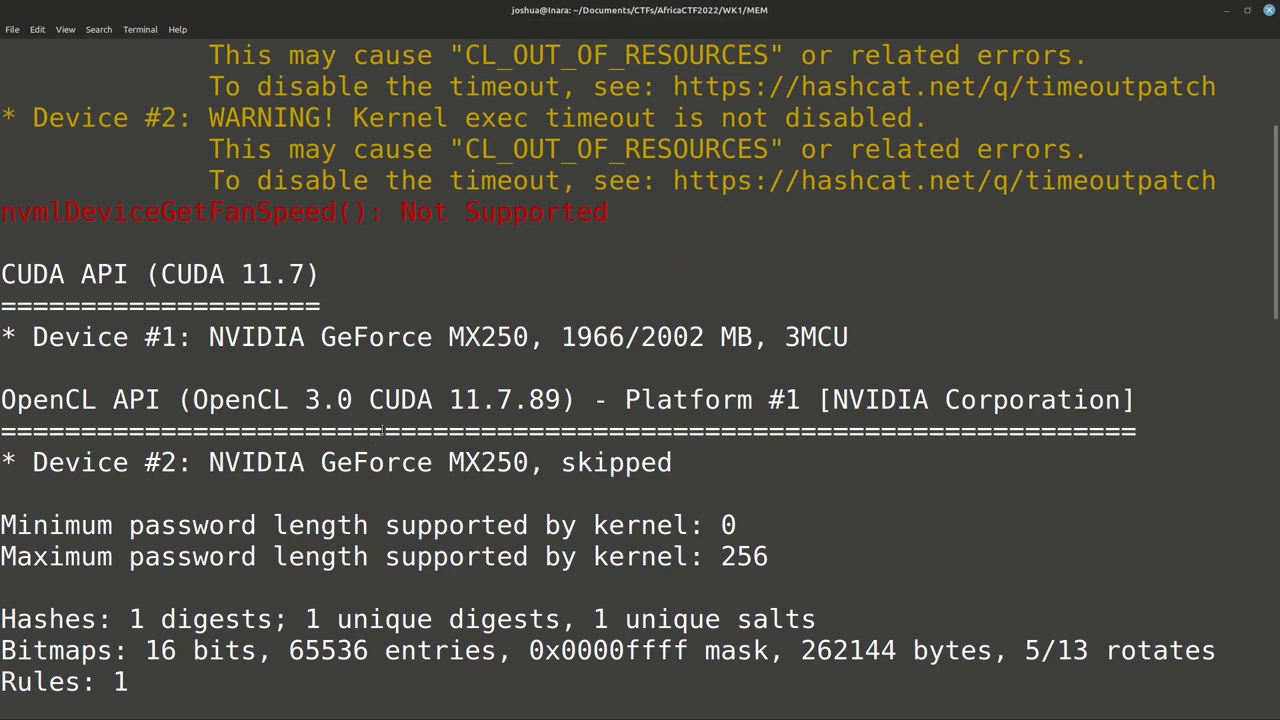
pyautogui.scroll(-3)
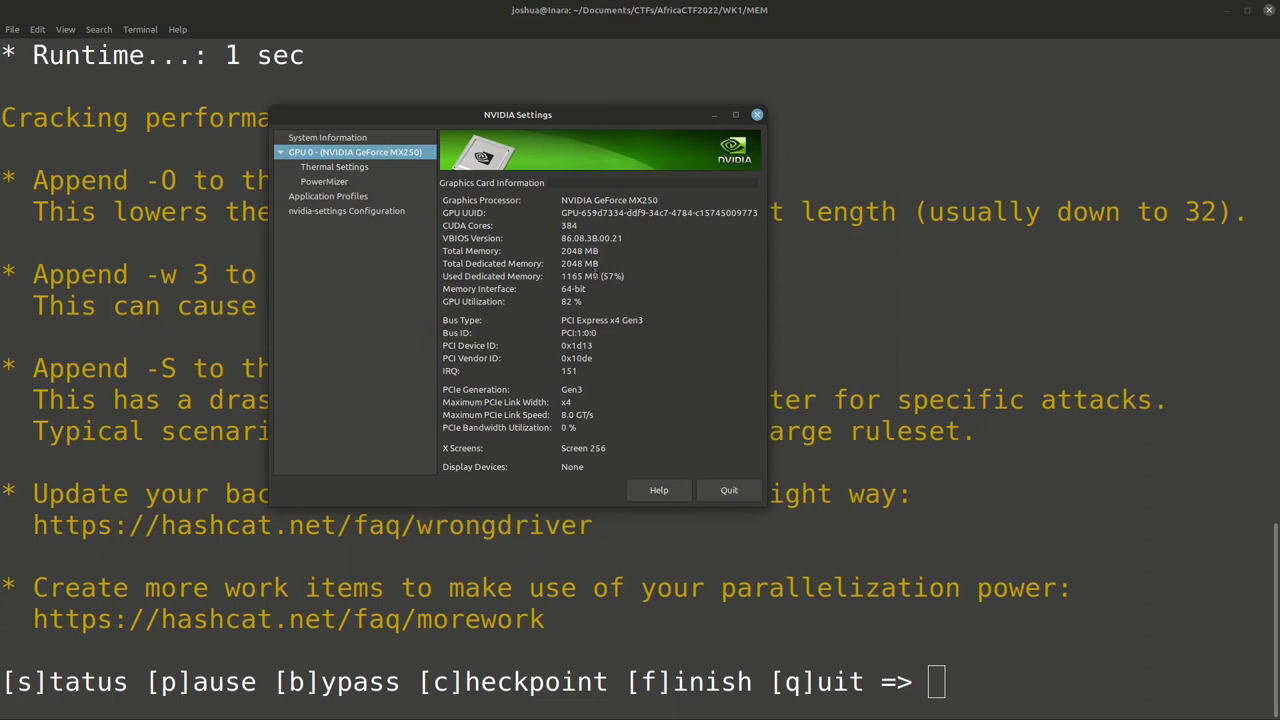
pyautogui.moveTo(556, 238)
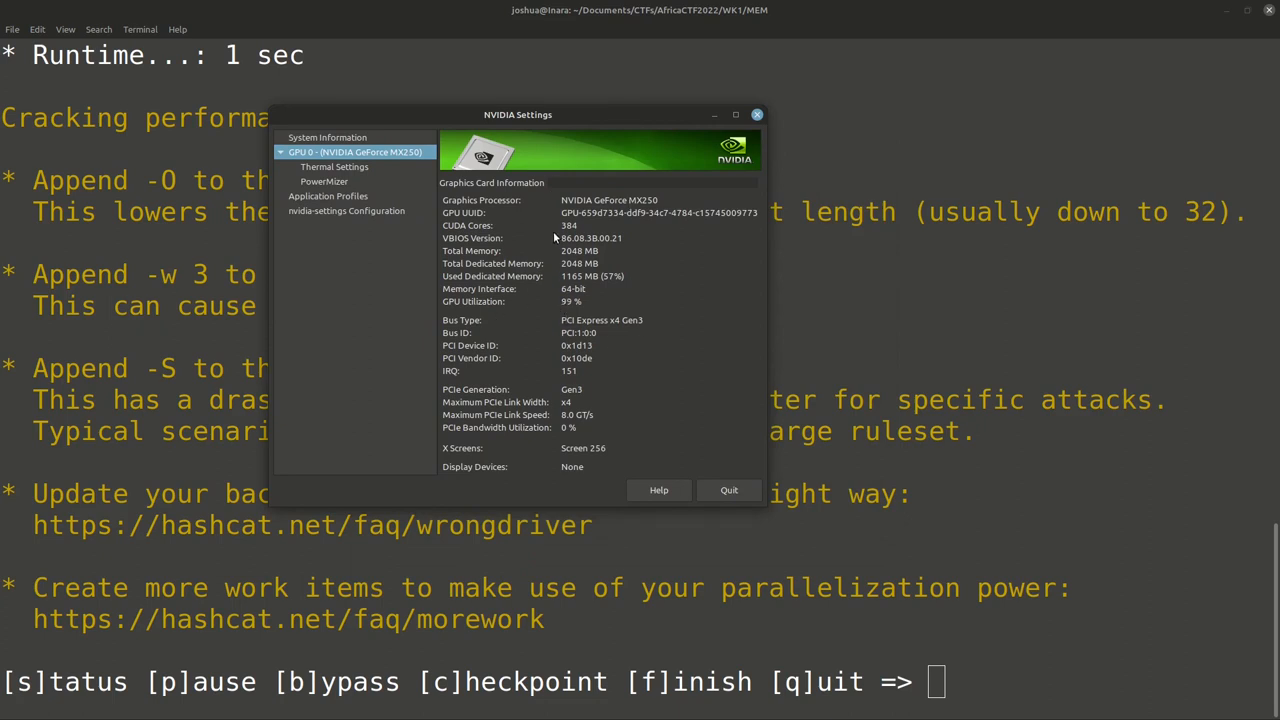
pyautogui.moveTo(578, 280)
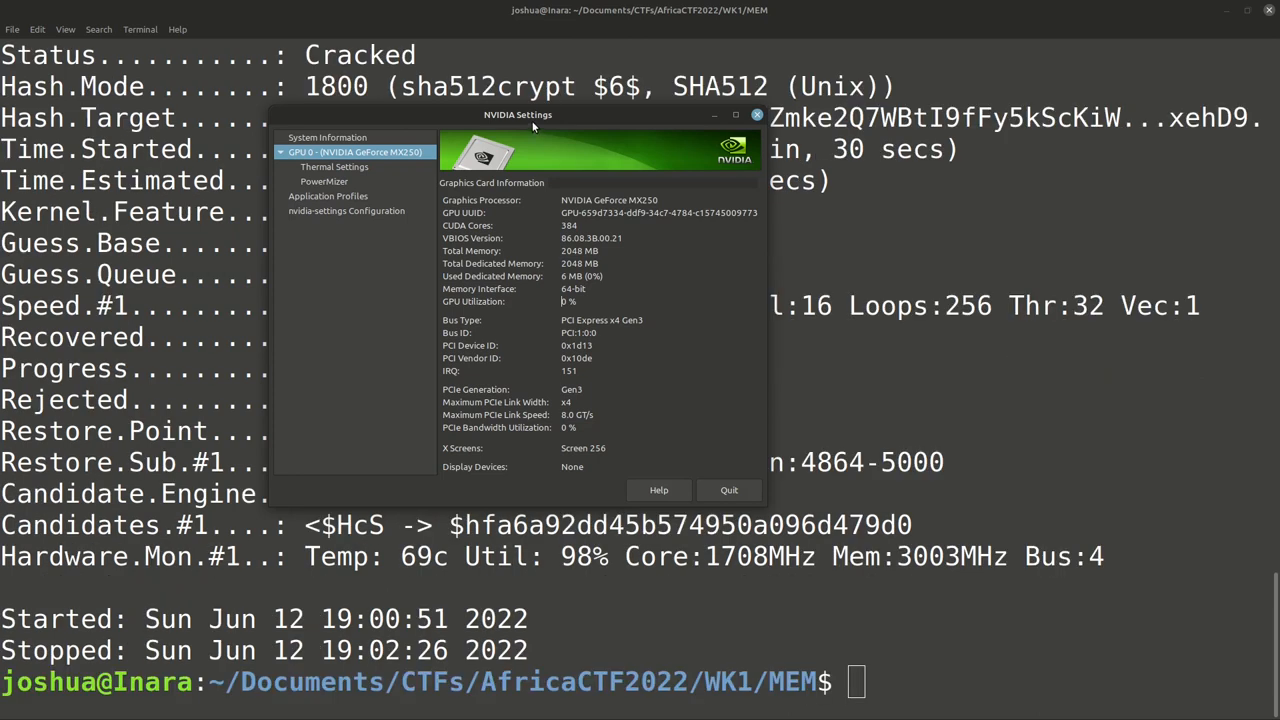
# Step: Close the NVIDIA Settings window to reveal hashcat's finished Cracked status
pyautogui.click(728, 490)
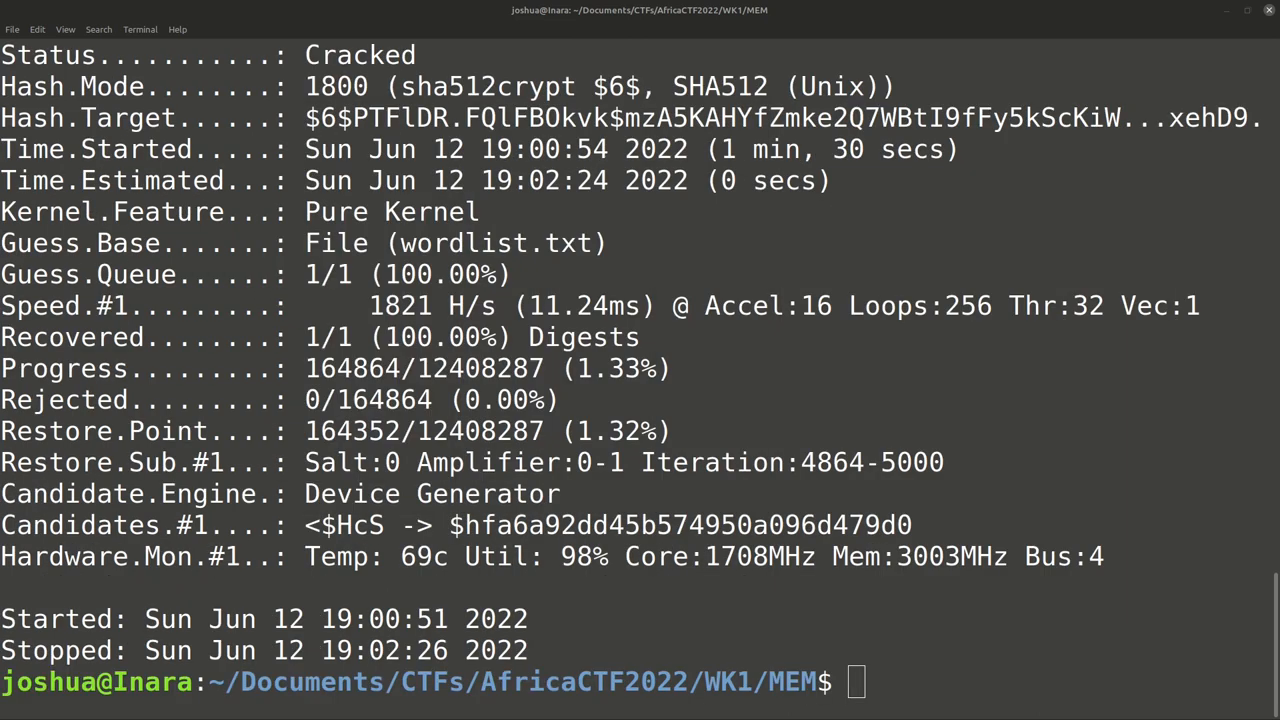
pyautogui.scroll(3)
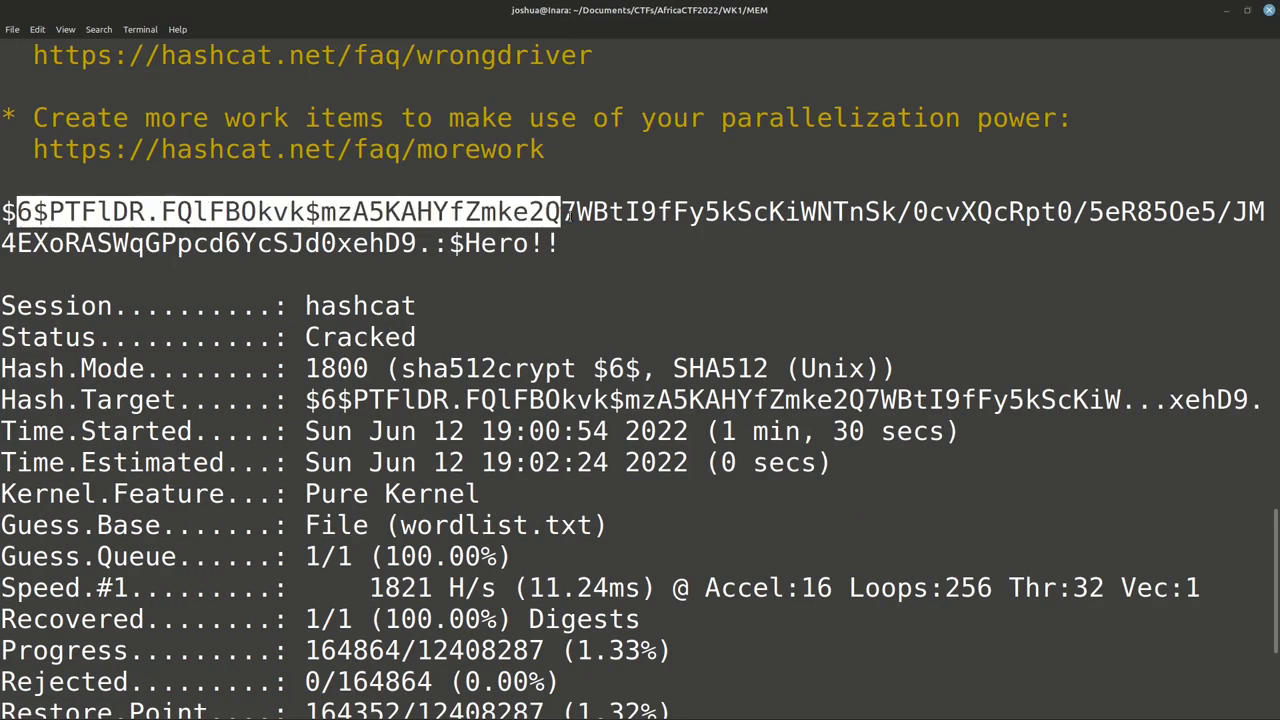
pyautogui.scroll(-3)
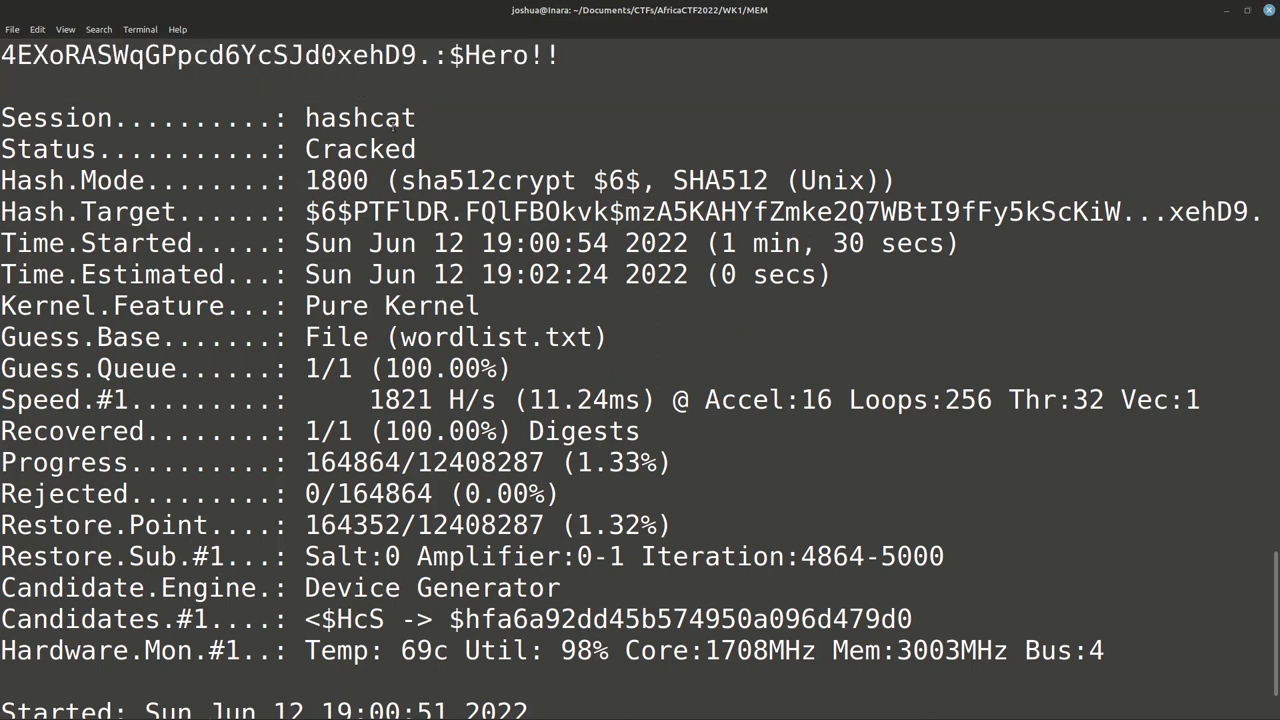
pyautogui.doubleClick(448, 180)
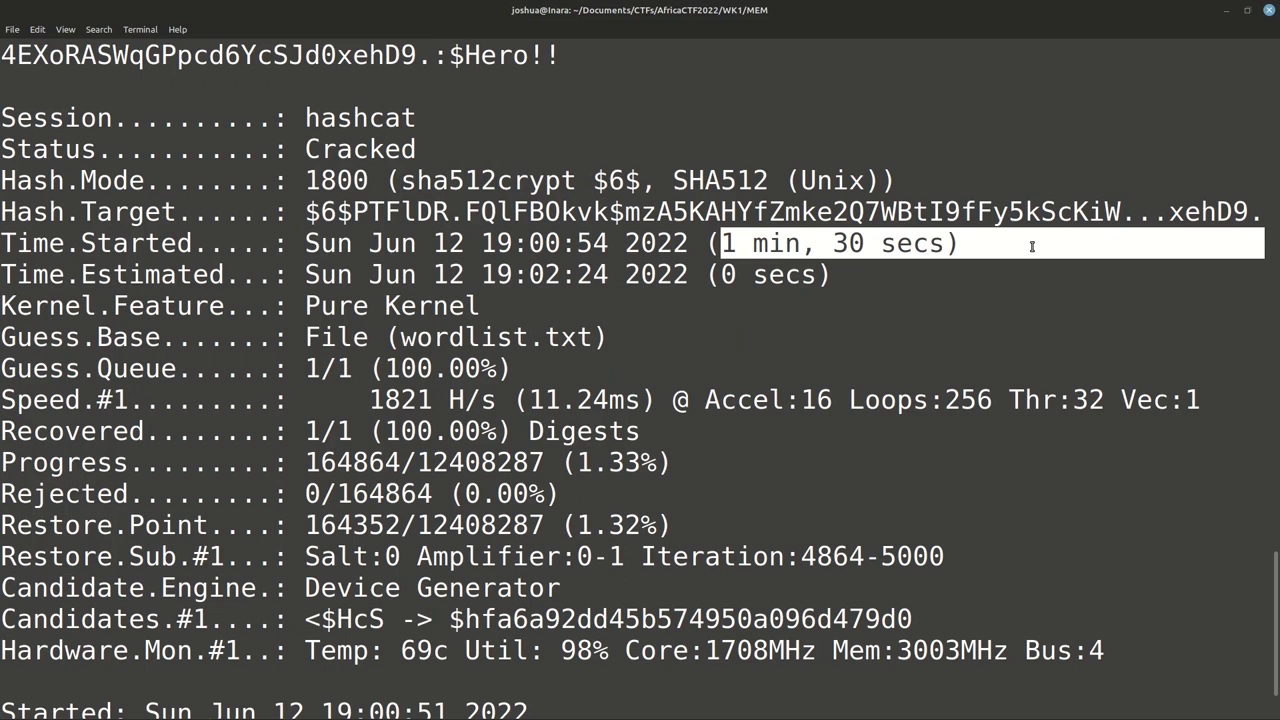
pyautogui.moveTo(976, 370)
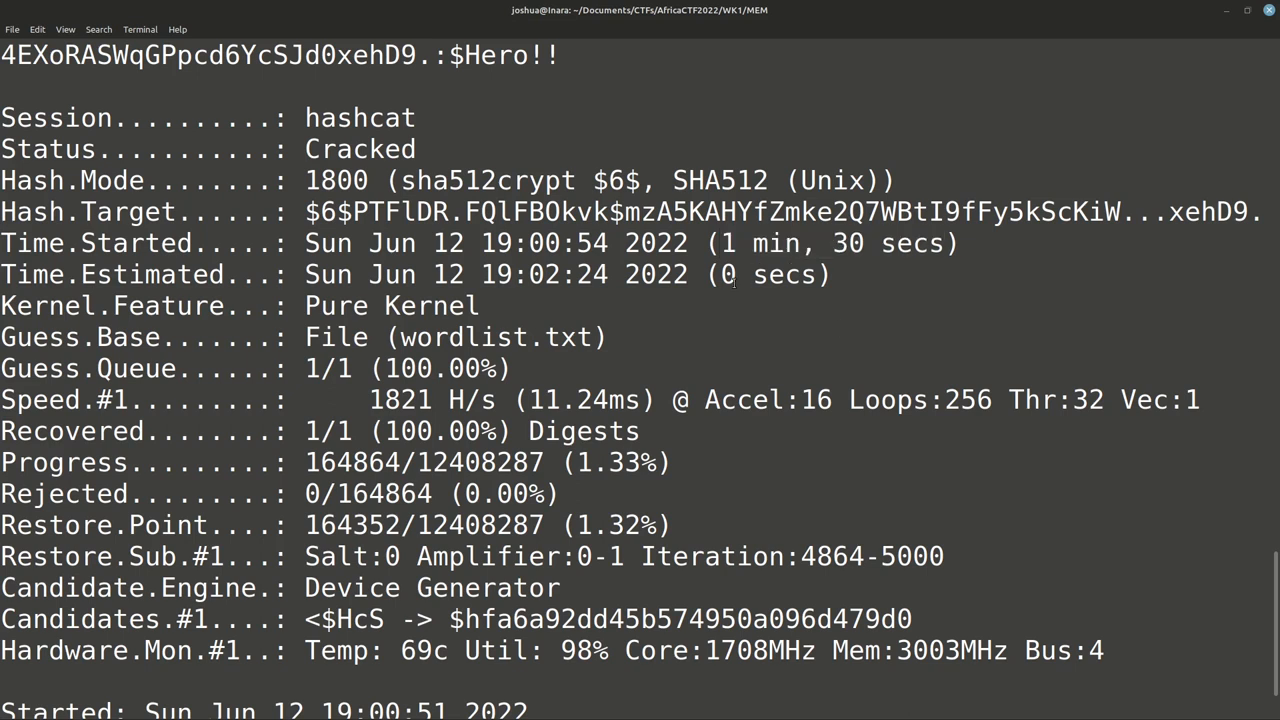
pyautogui.doubleClick(830, 244)
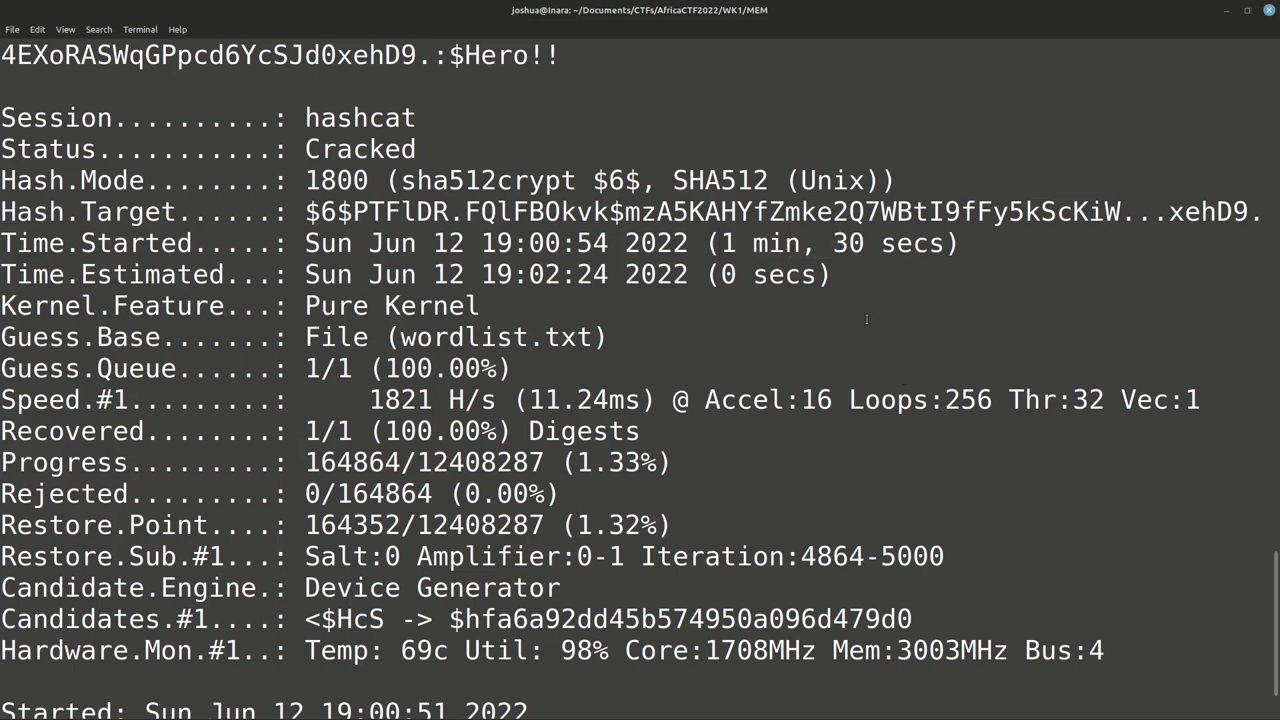
pyautogui.scroll(-3)
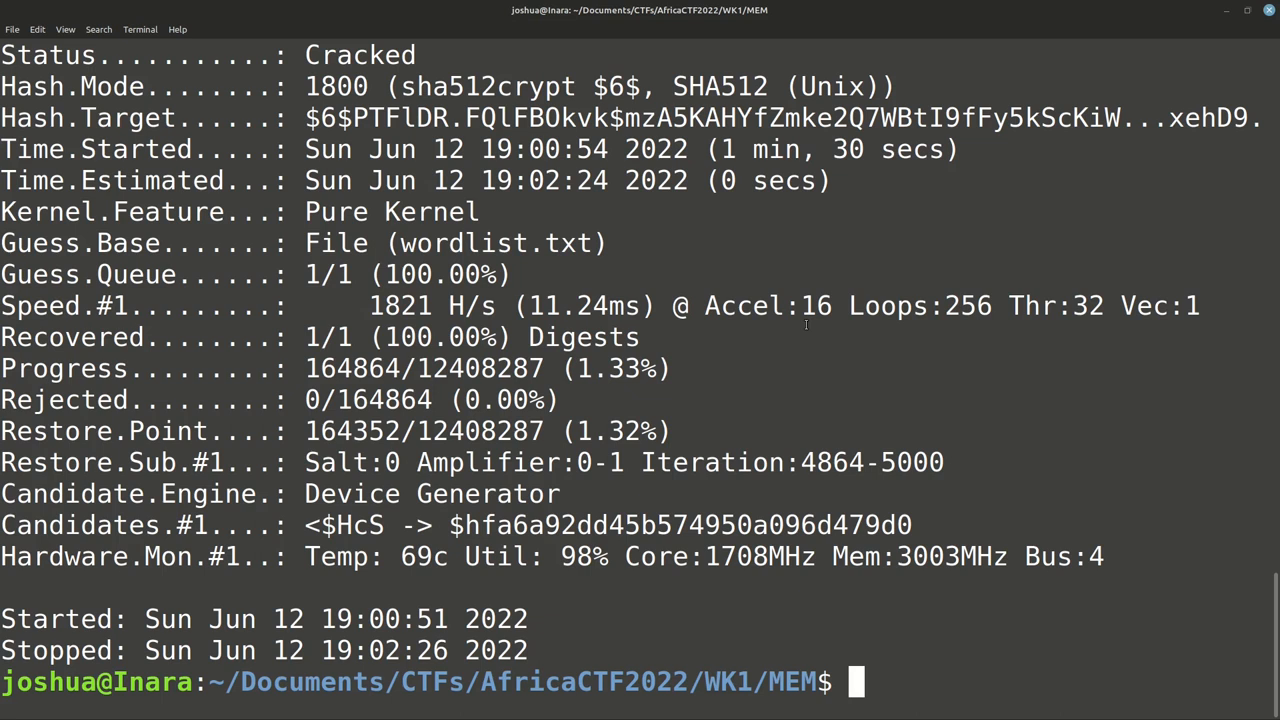
pyautogui.moveTo(774, 250)
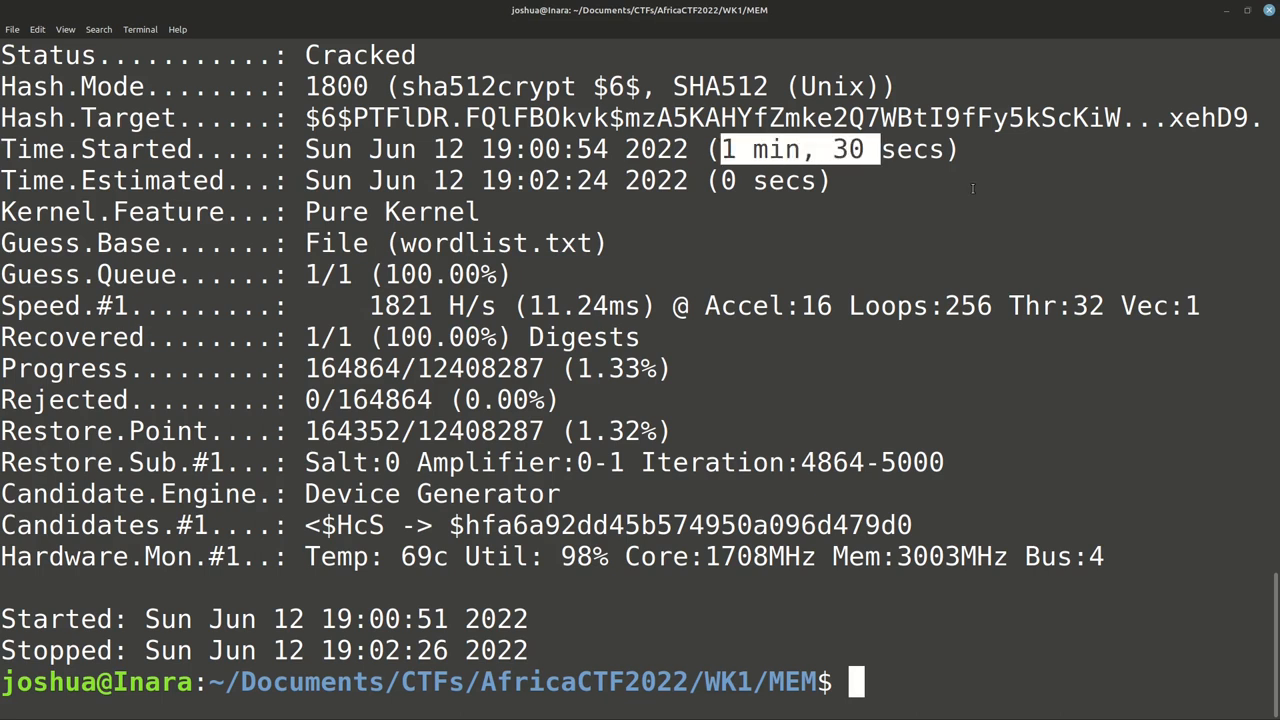
pyautogui.moveTo(964, 190)
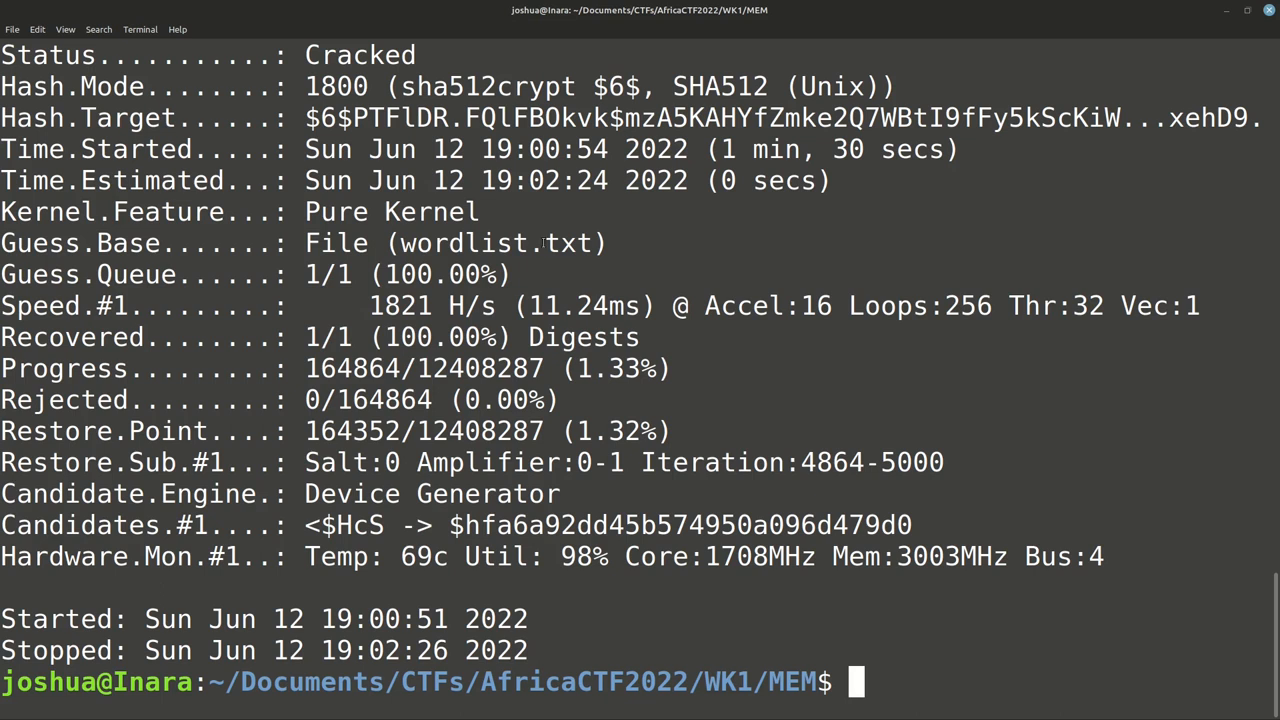
pyautogui.scroll(3)
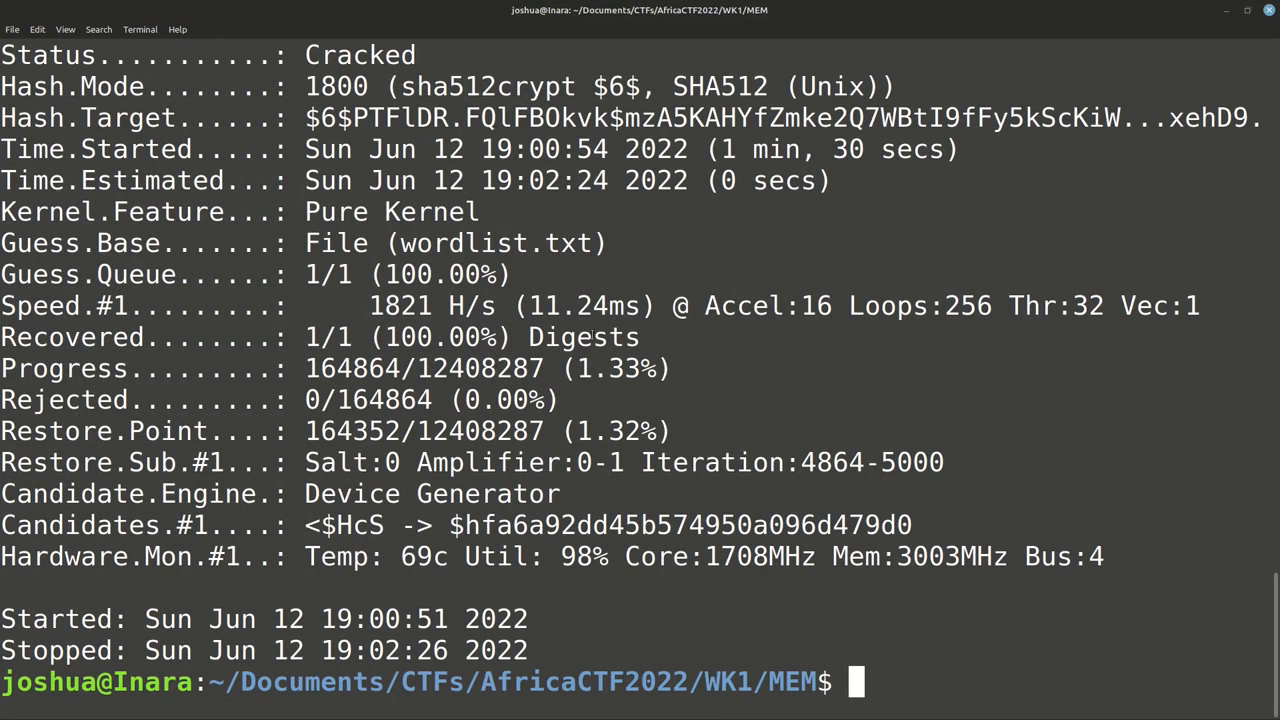
pyautogui.moveTo(618, 400)
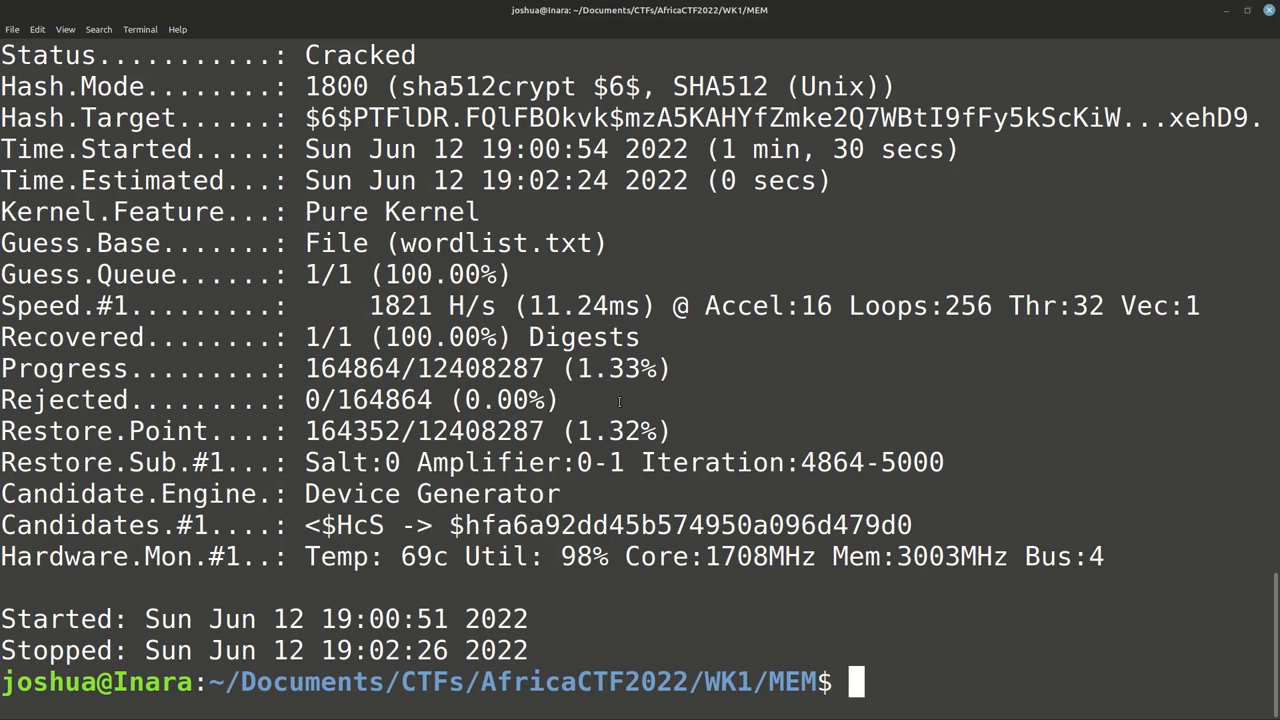
pyautogui.moveTo(490, 204)
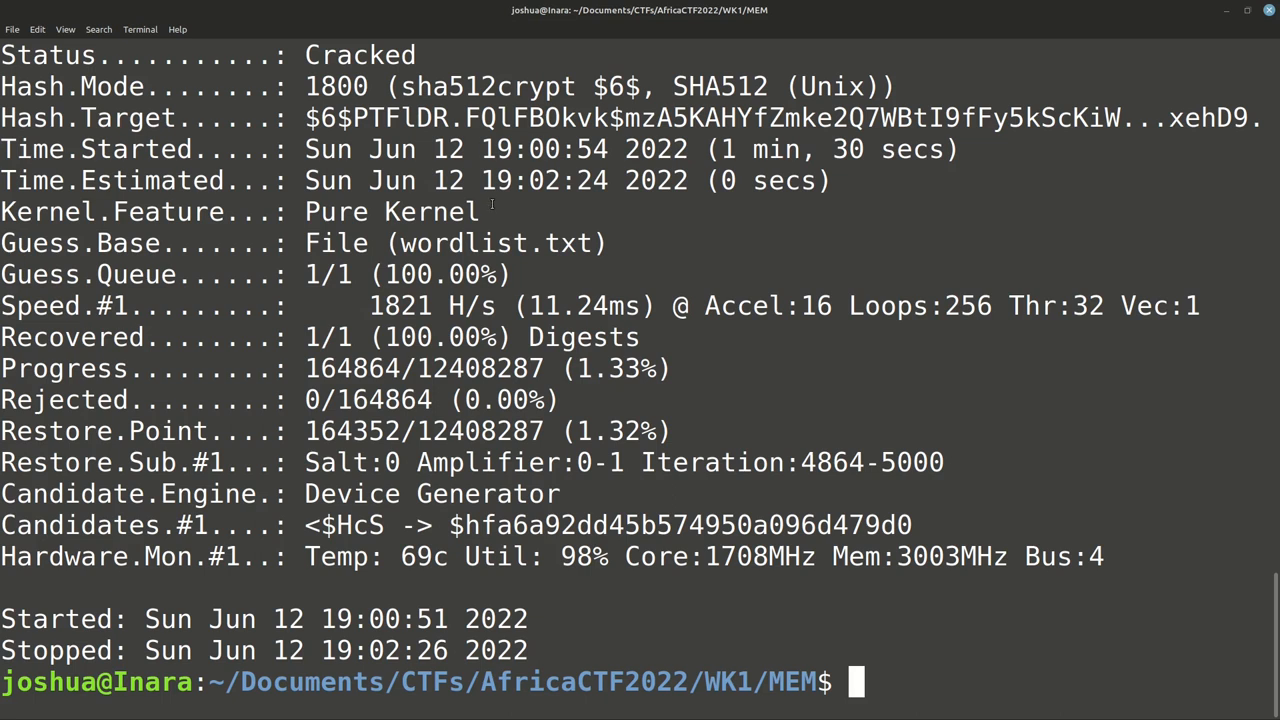